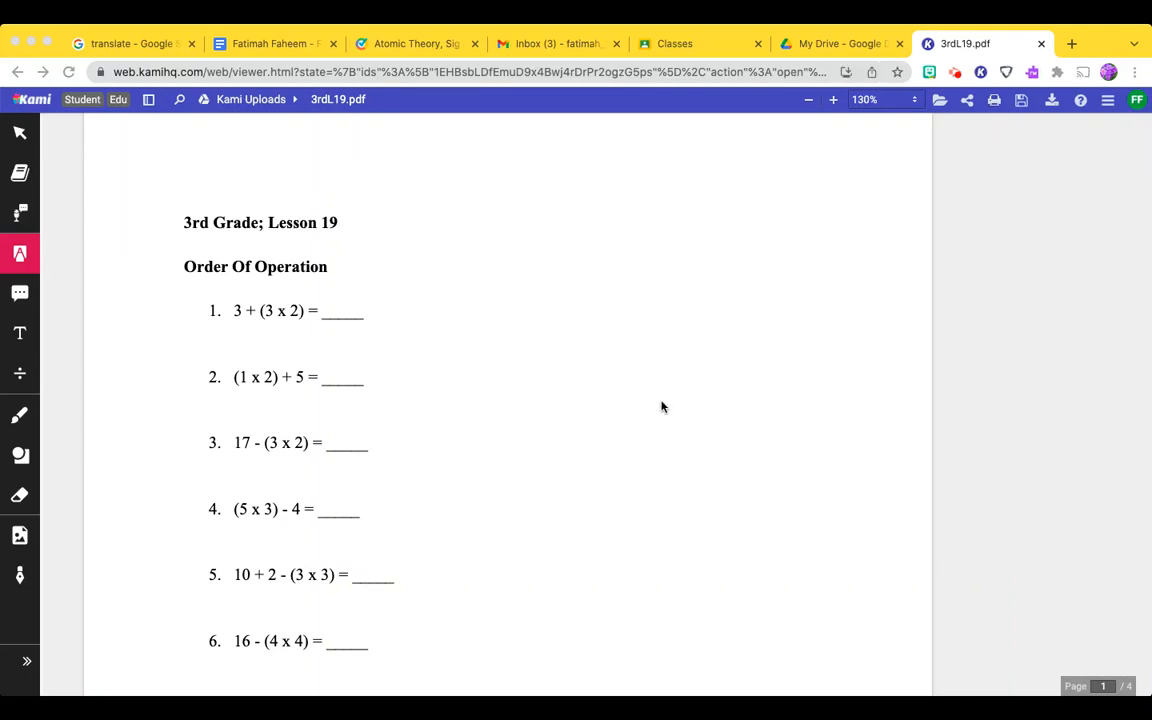
pyautogui.moveTo(950, 110)
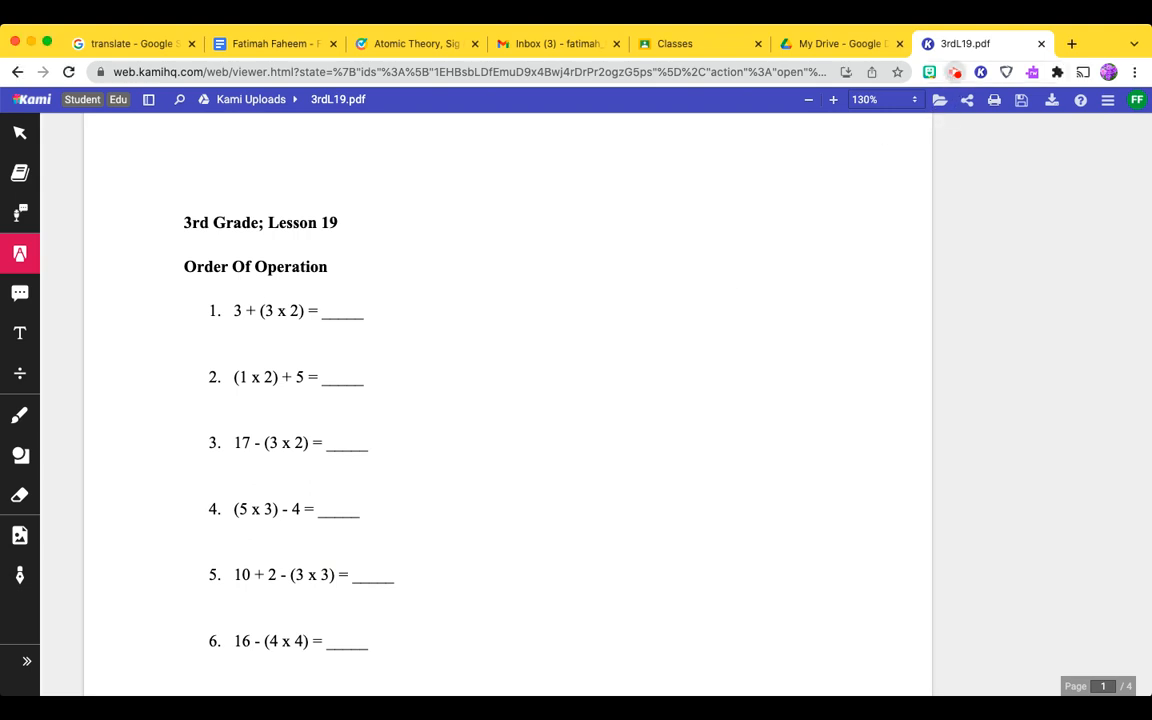
pyautogui.moveTo(952, 76)
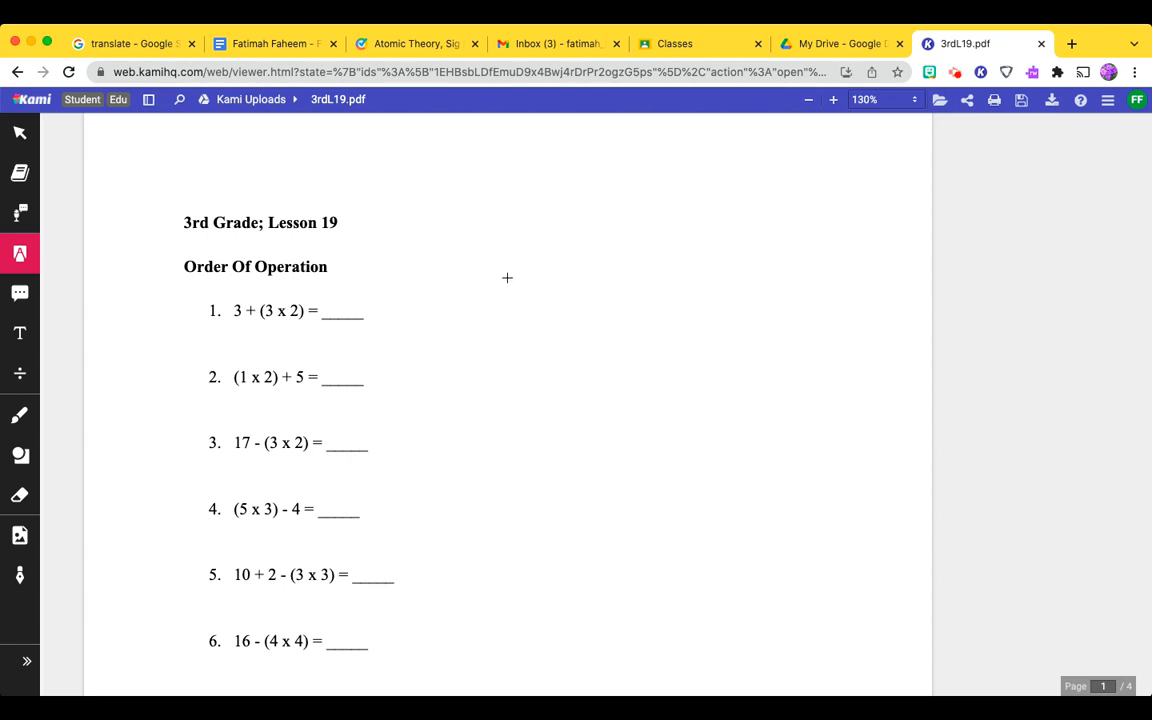
pyautogui.moveTo(504, 288)
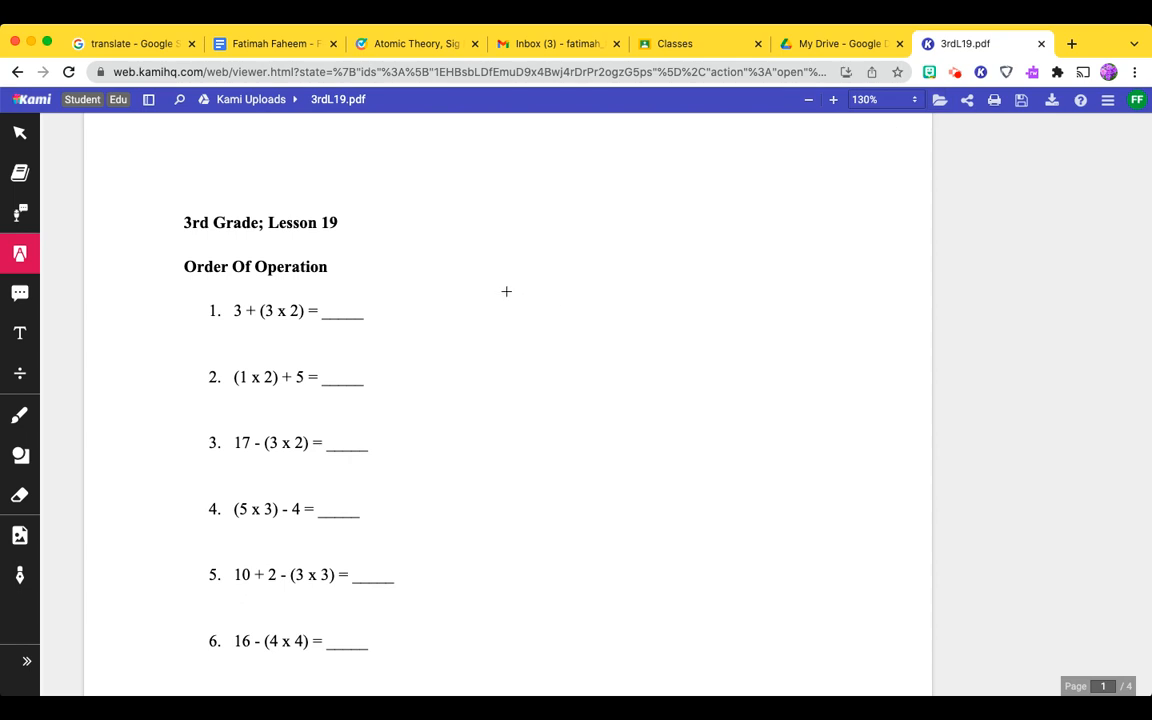
pyautogui.moveTo(506, 308)
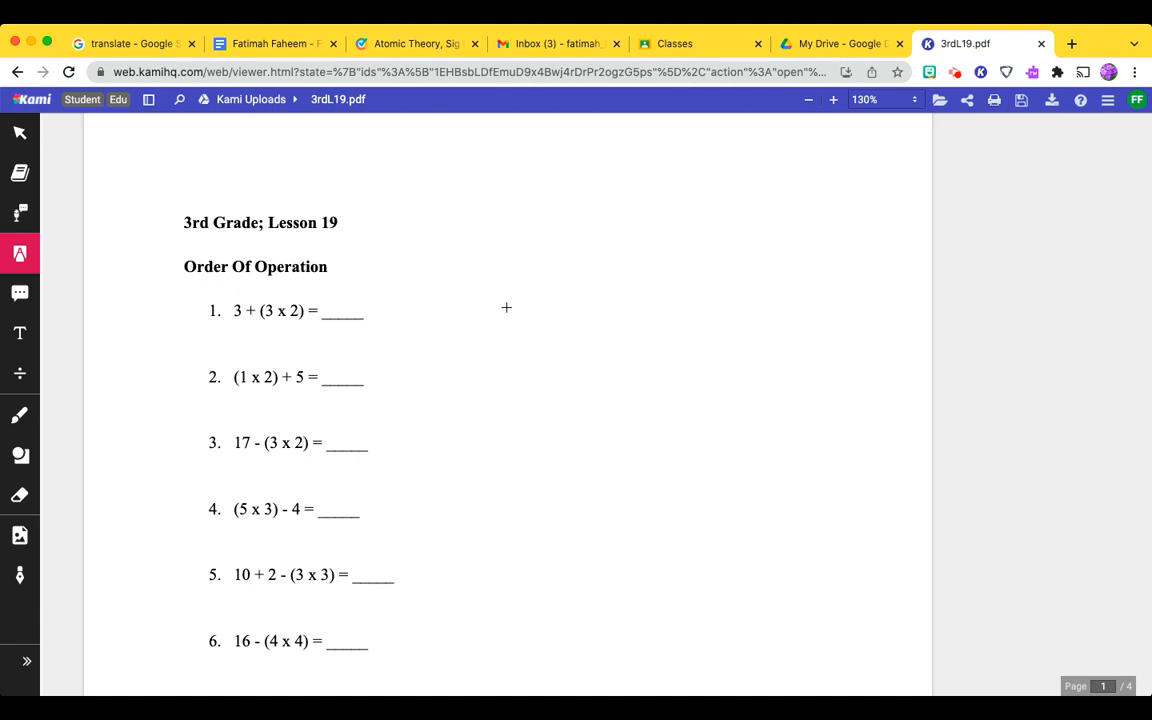
pyautogui.moveTo(20, 332)
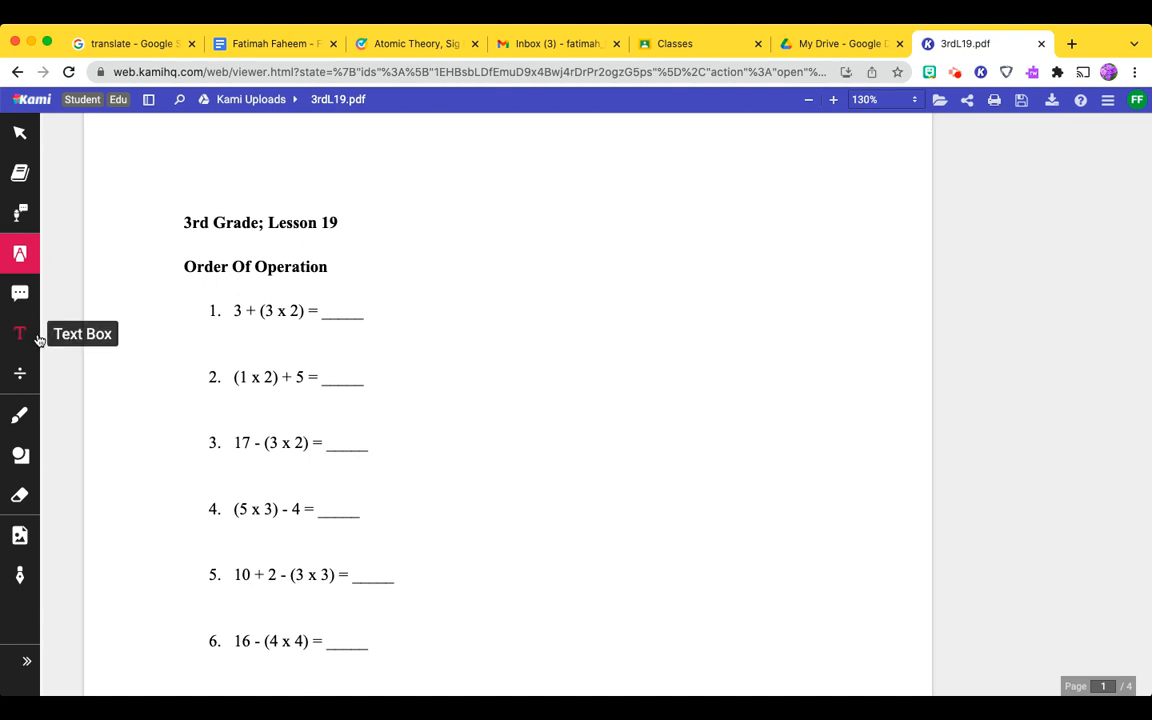
# Select the Pen tool with pink ink and nudge the worksheet into position.
pyautogui.click(20, 414)
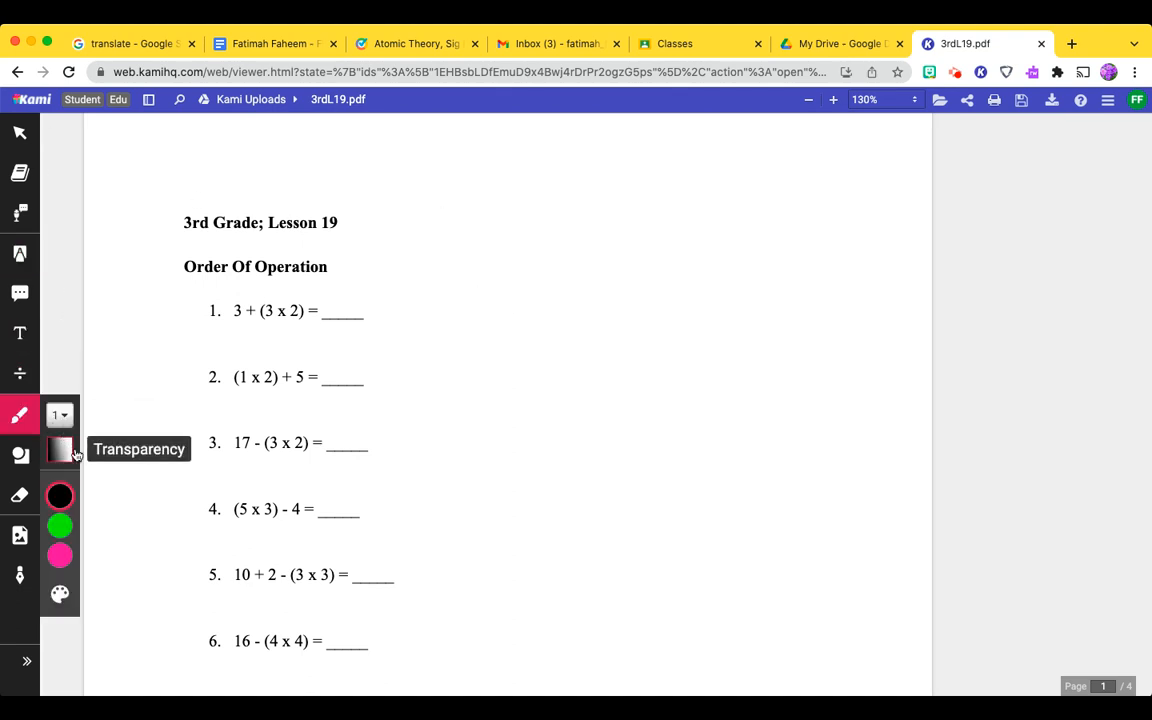
pyautogui.click(60, 414)
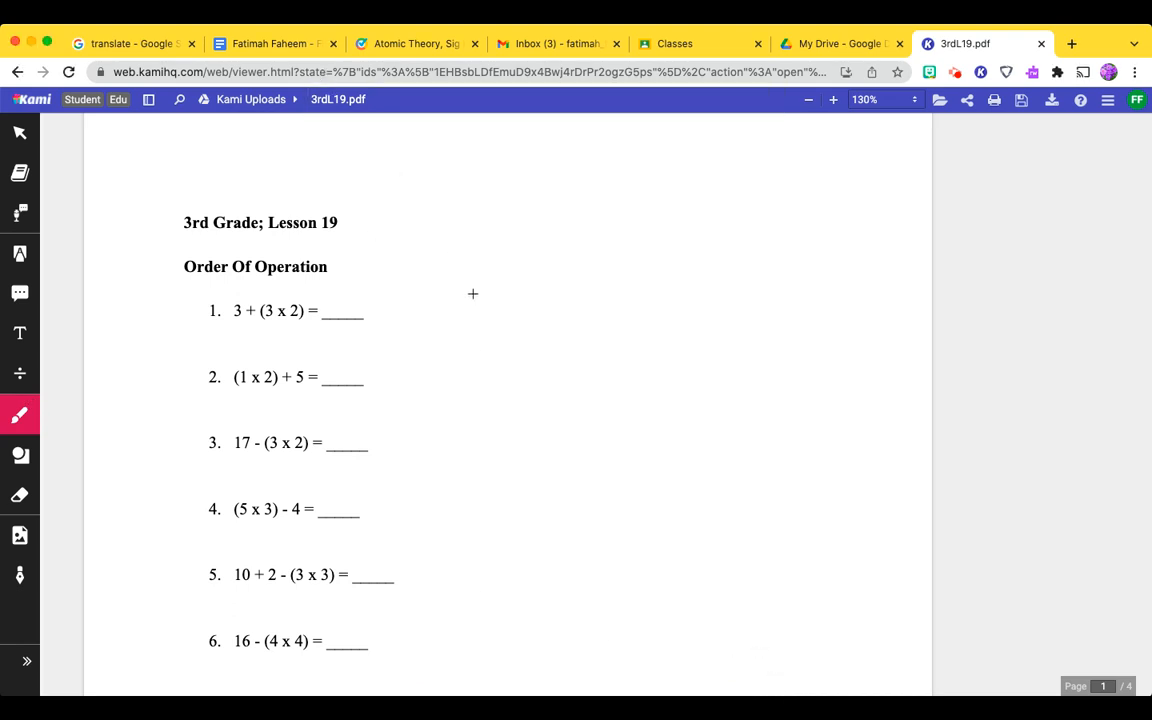
pyautogui.moveTo(454, 252)
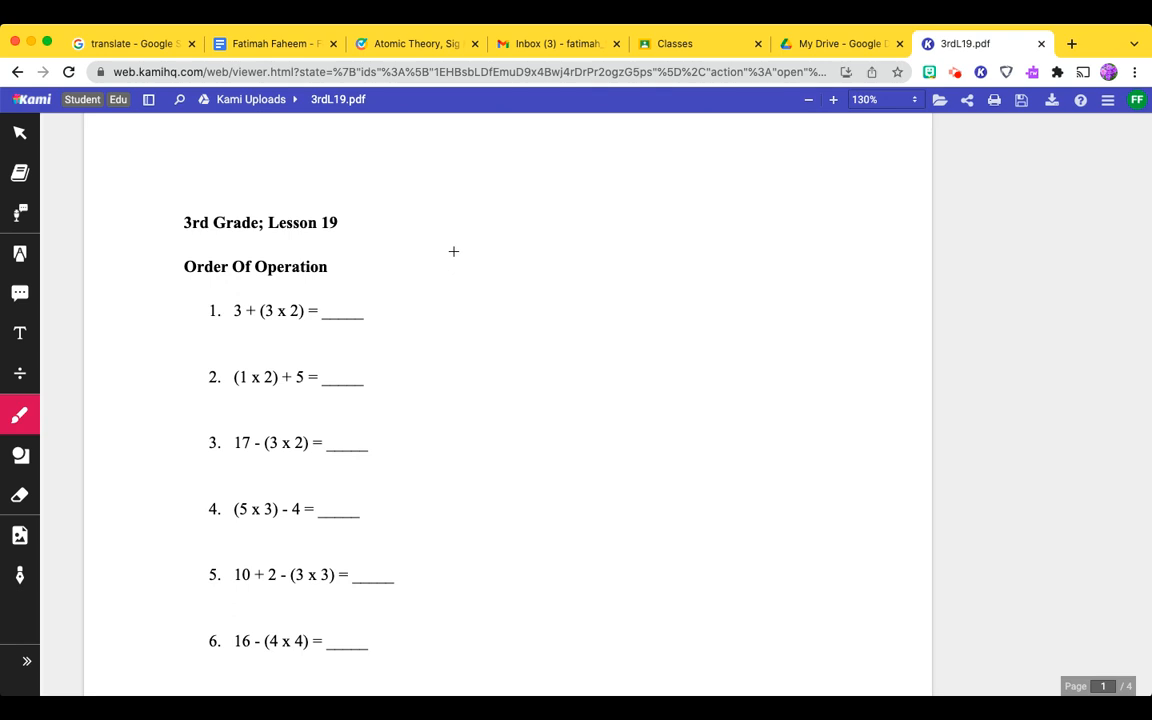
pyautogui.scroll(3)
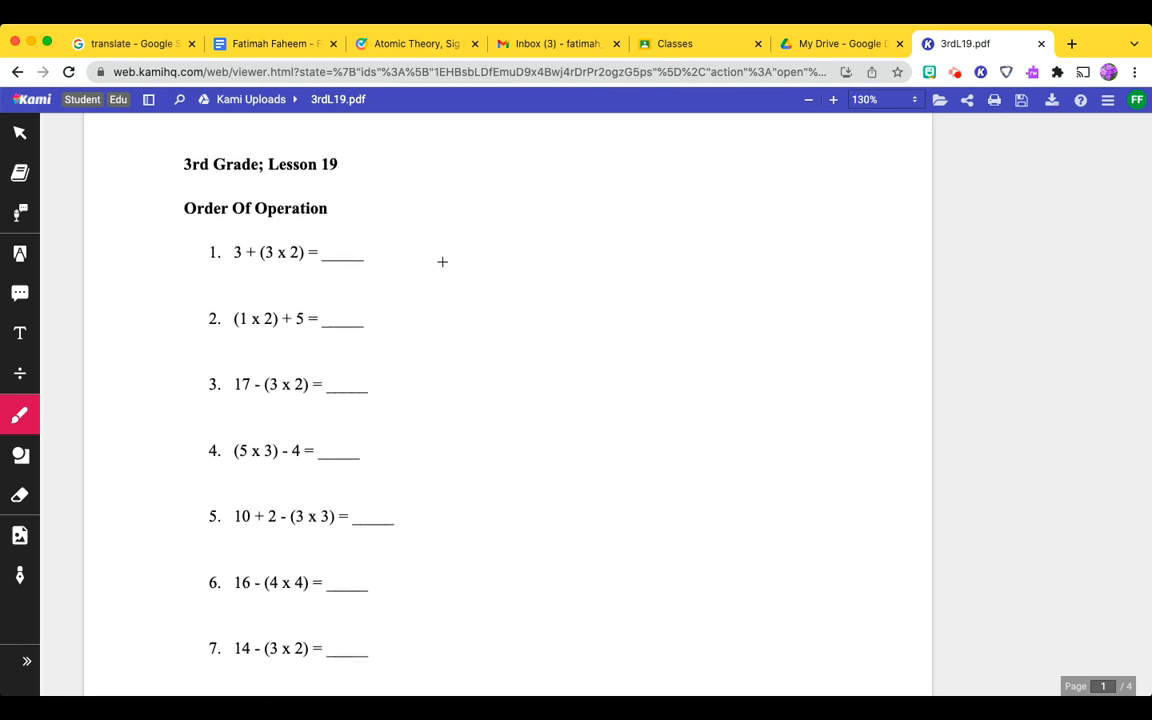
pyautogui.moveTo(444, 250)
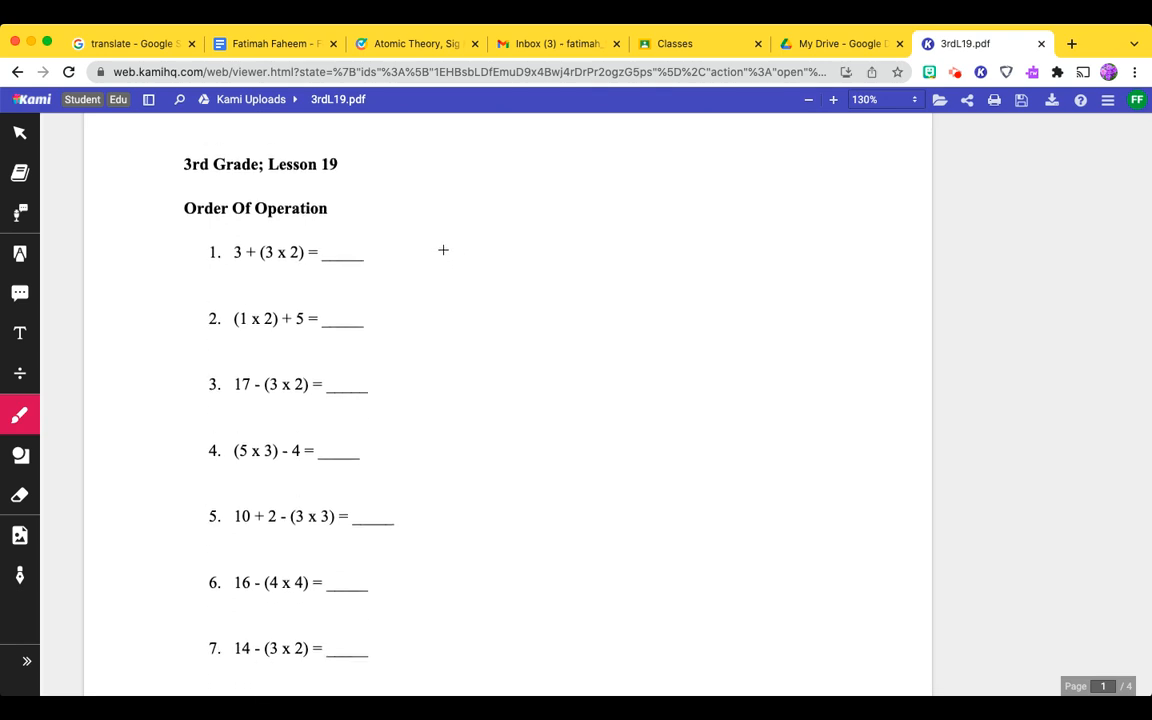
pyautogui.moveTo(336, 272)
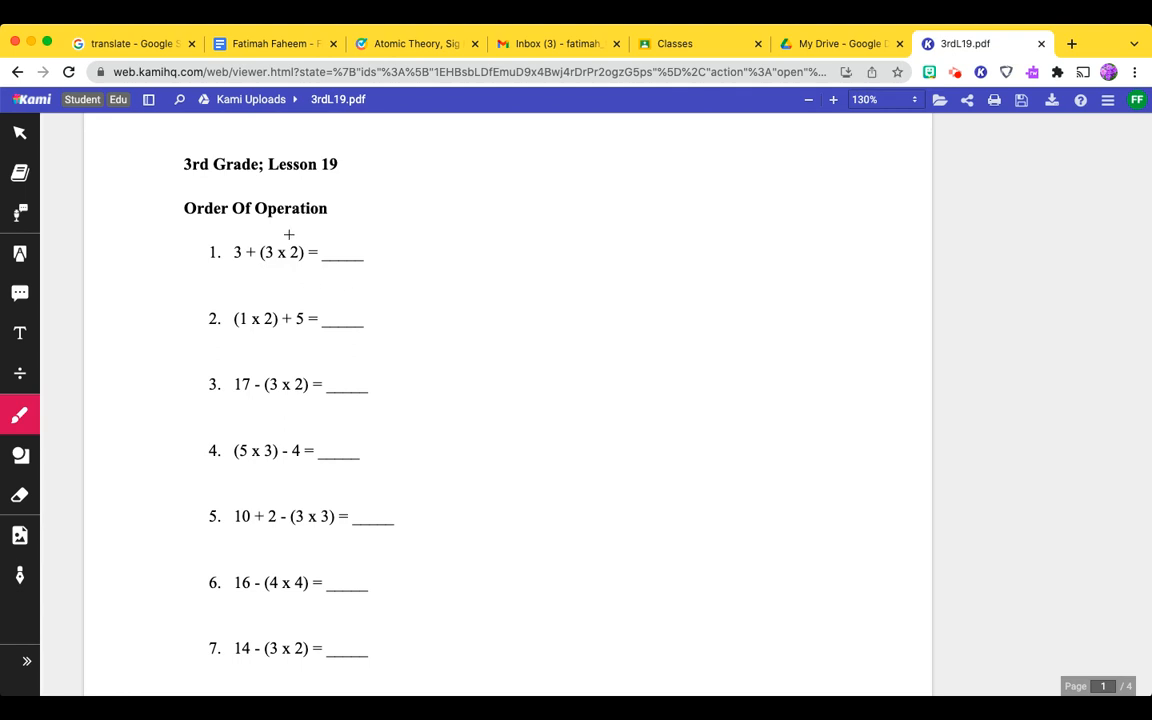
pyautogui.moveTo(536, 280)
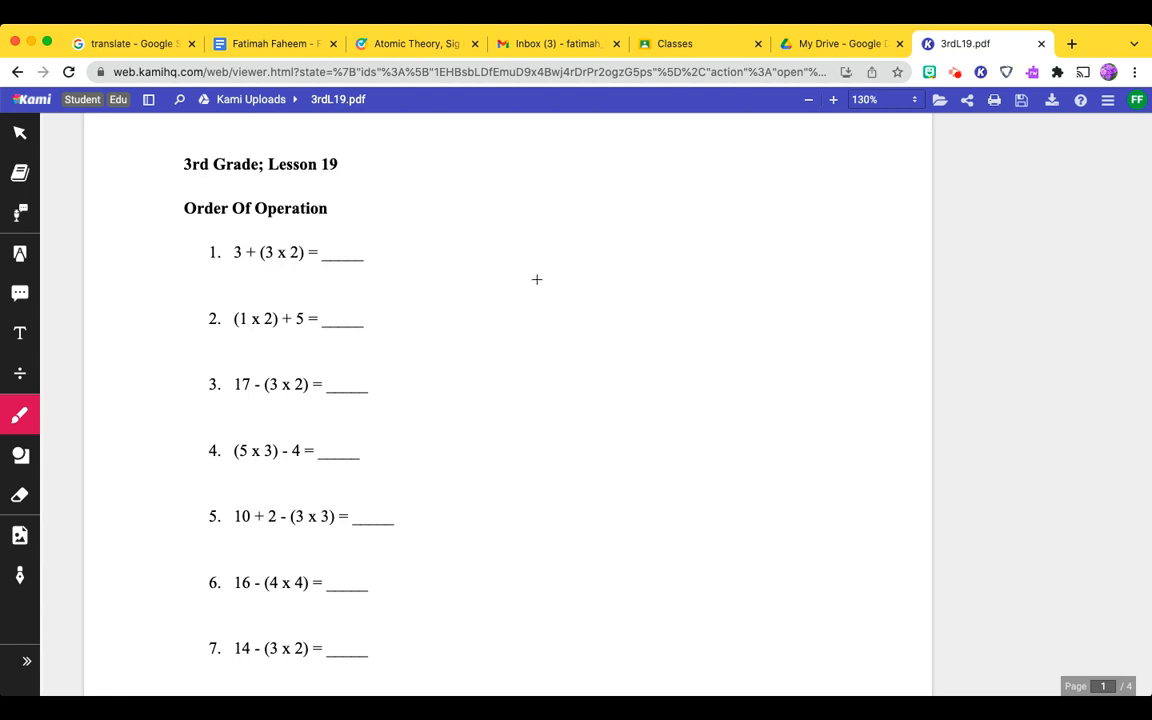
pyautogui.moveTo(540, 244)
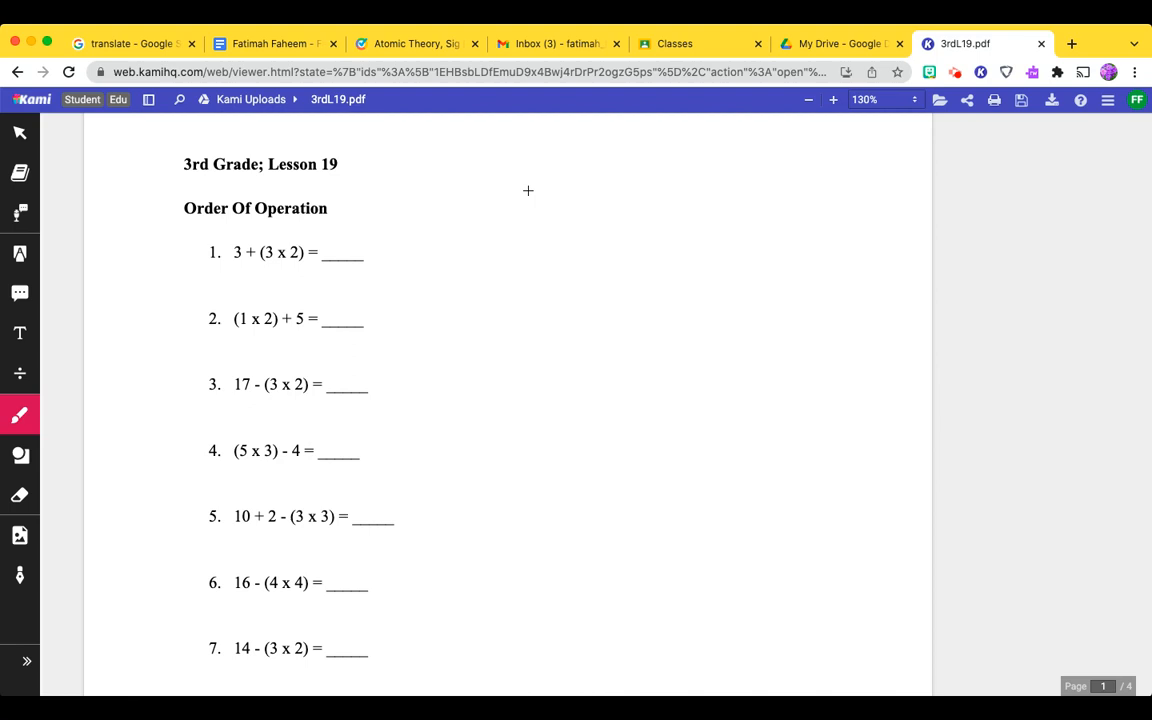
# Draw a pink pair of parentheses with a short underline beside the Order Of Operation heading.
pyautogui.moveTo(536, 176); pyautogui.dragTo(528, 216)
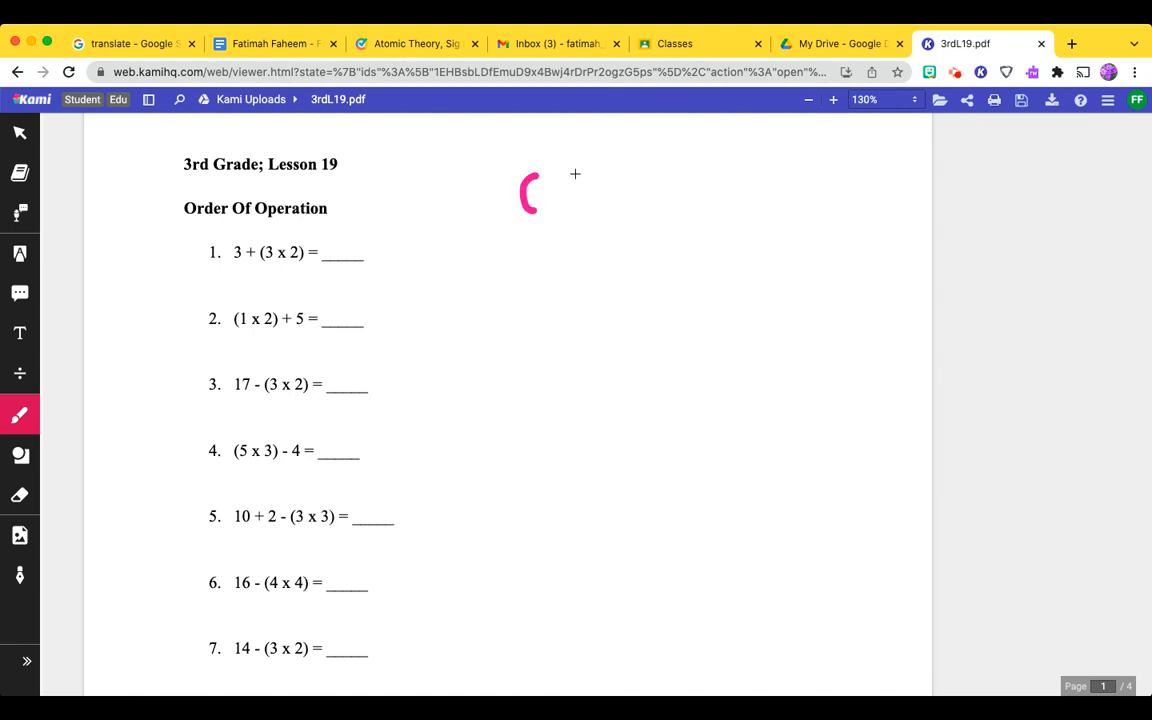
pyautogui.moveTo(590, 170); pyautogui.dragTo(578, 216)
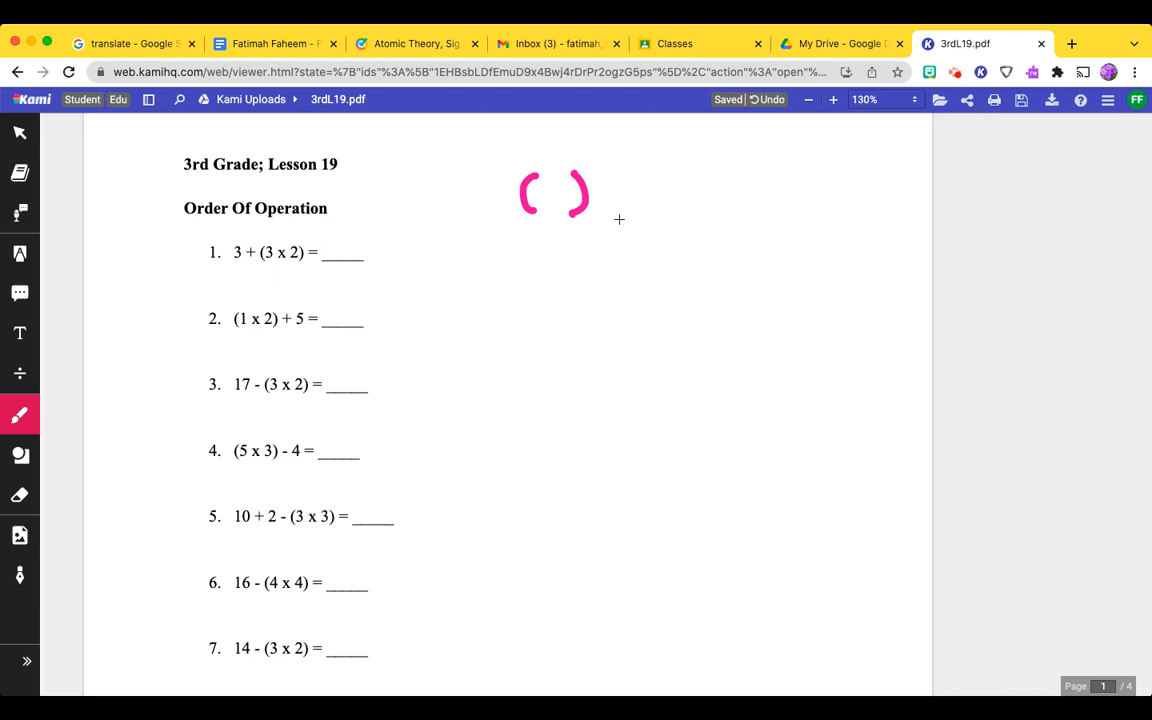
pyautogui.moveTo(528, 238); pyautogui.dragTo(576, 232)
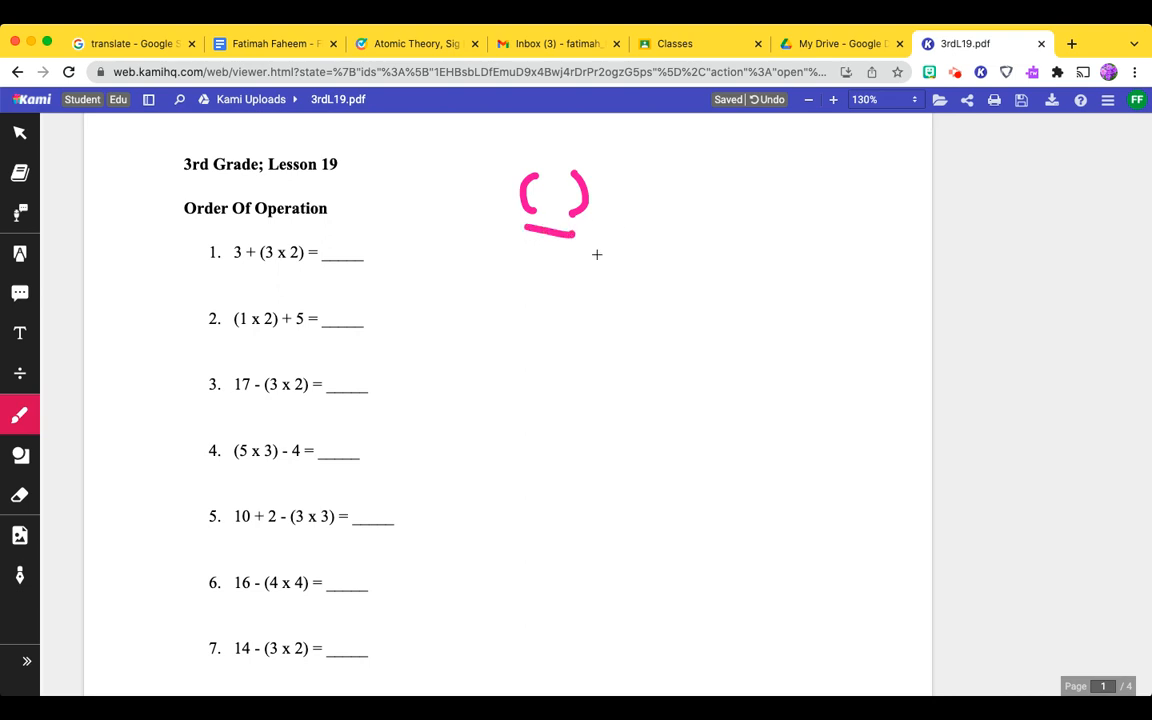
pyautogui.moveTo(264, 278)
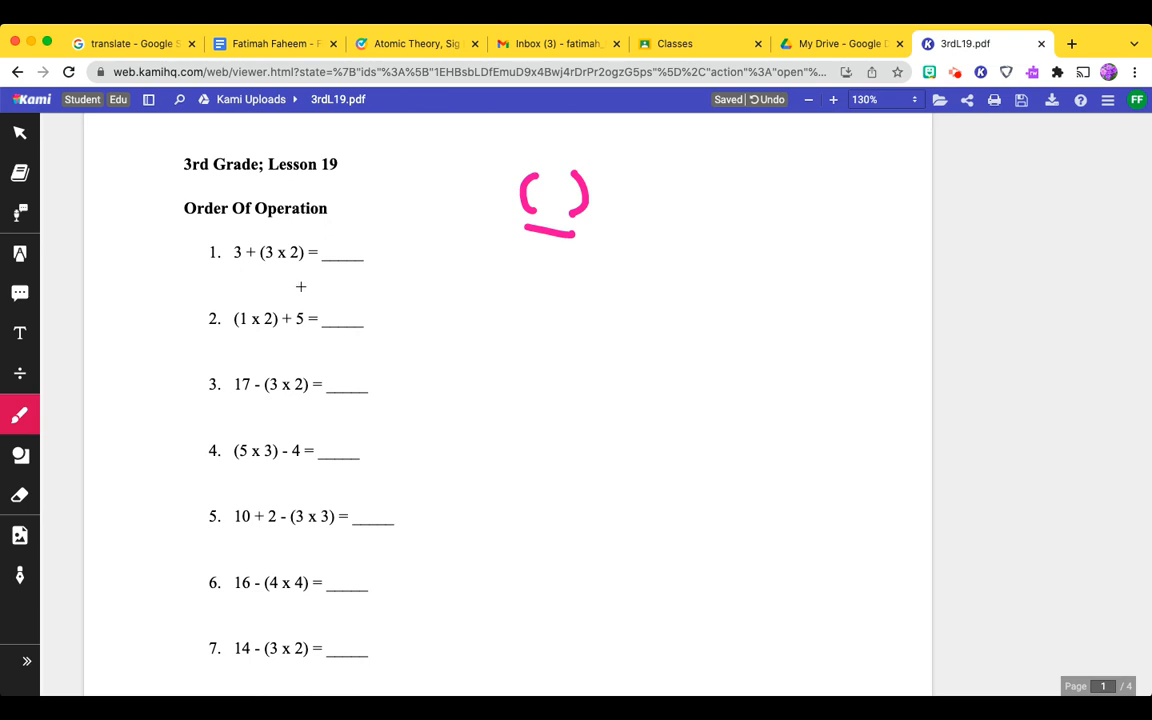
pyautogui.moveTo(304, 292)
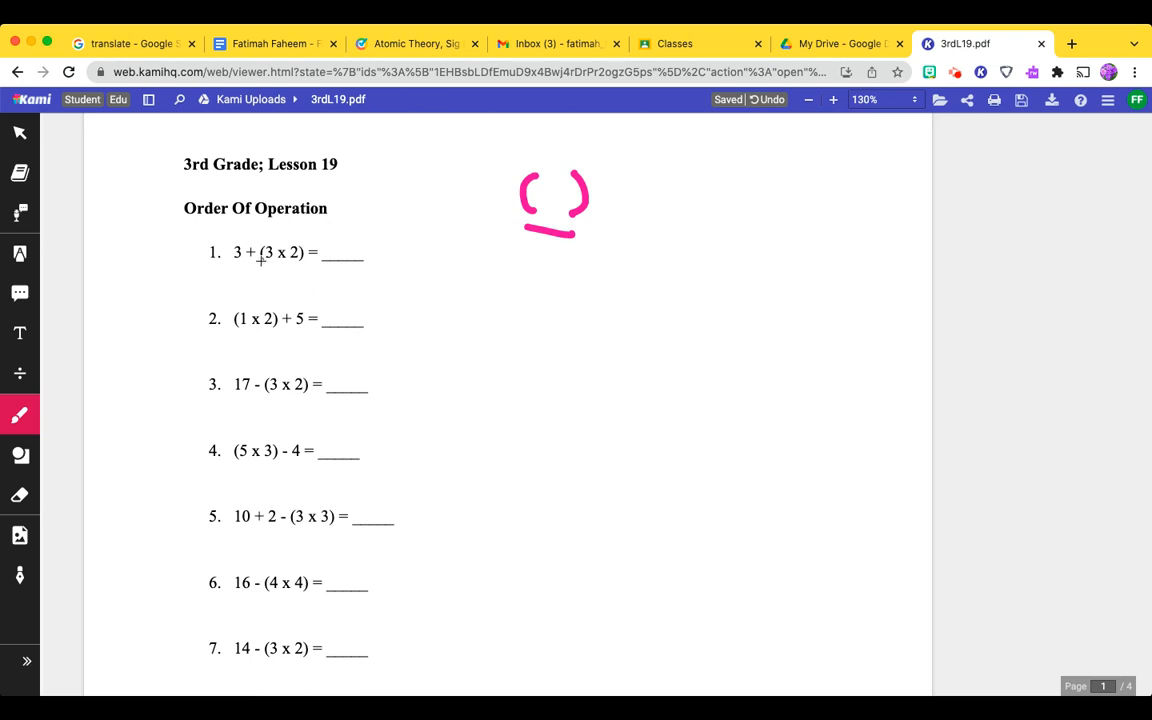
# Mark problem 1's bracket and write pink working 2+5=7 under problem 2 and 17-6=11 under problem 3.
pyautogui.moveTo(260, 264); pyautogui.dragTo(300, 264)
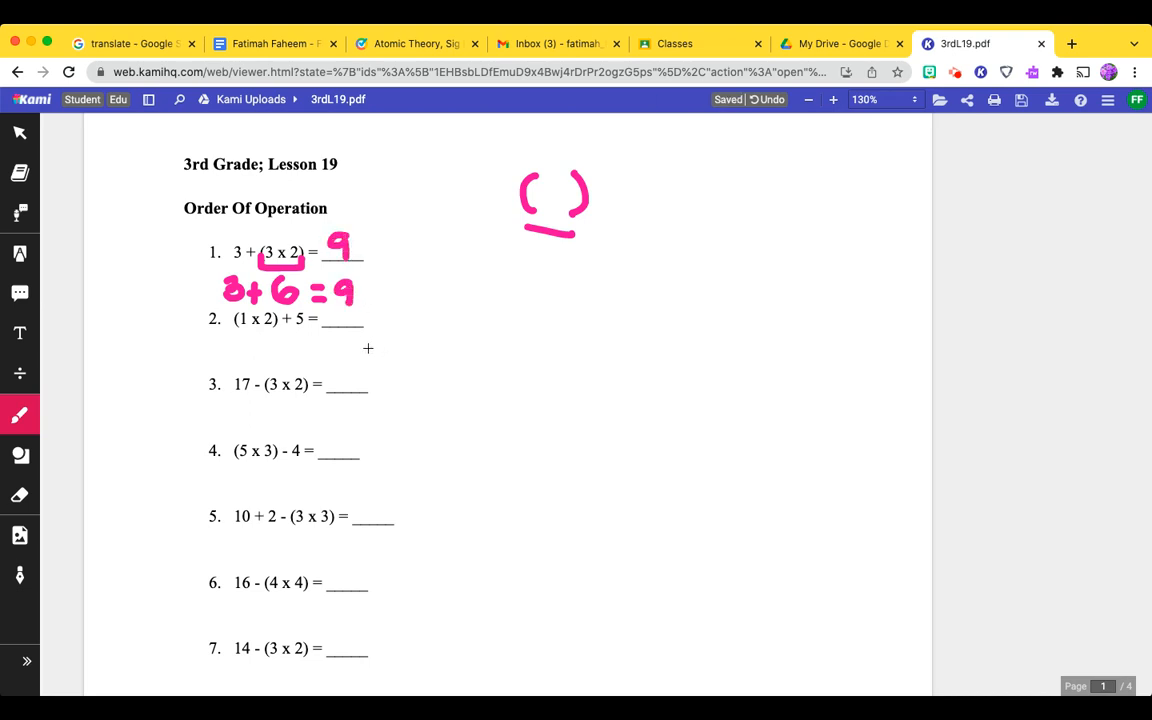
pyautogui.moveTo(356, 352)
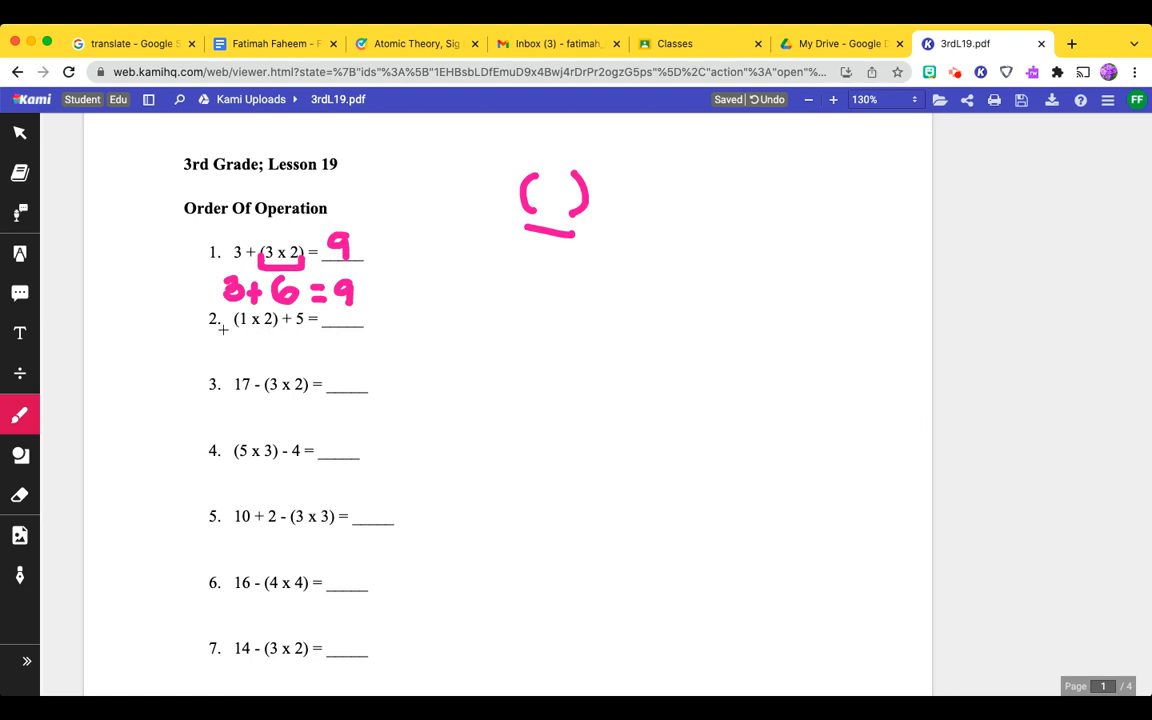
pyautogui.moveTo(228, 356); pyautogui.dragTo(240, 344)
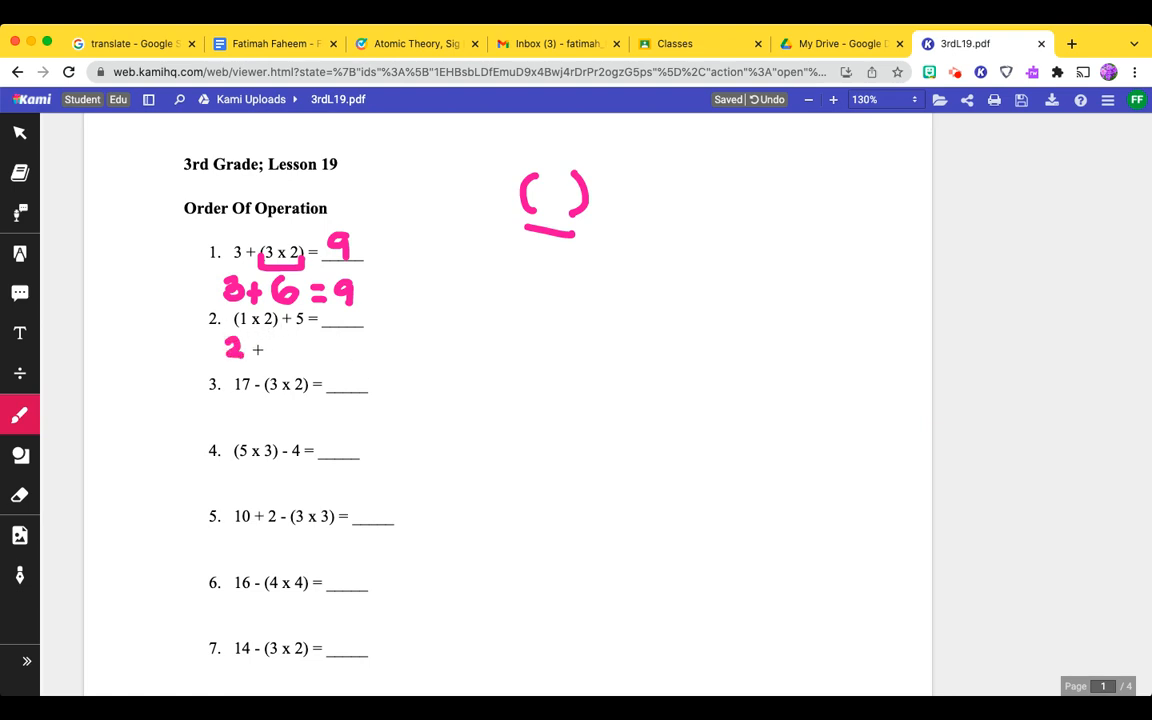
pyautogui.moveTo(250, 350); pyautogui.dragTo(290, 350)
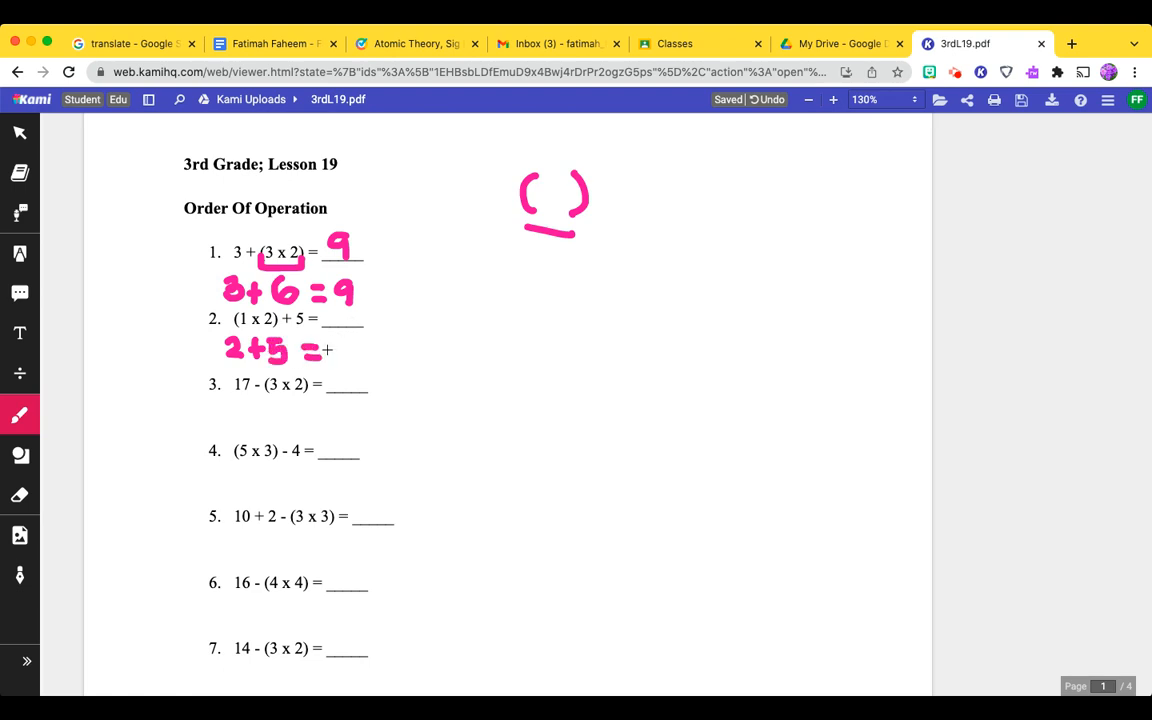
pyautogui.moveTo(336, 344); pyautogui.dragTo(344, 360)
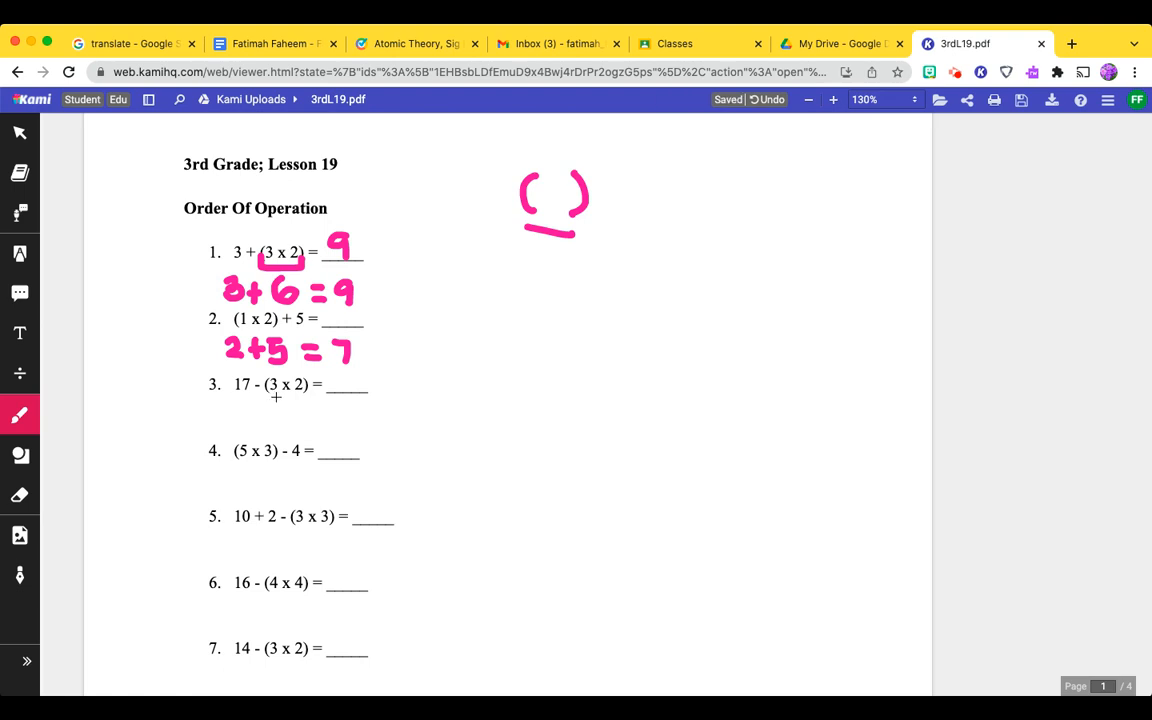
pyautogui.moveTo(284, 408); pyautogui.dragTo(296, 422)
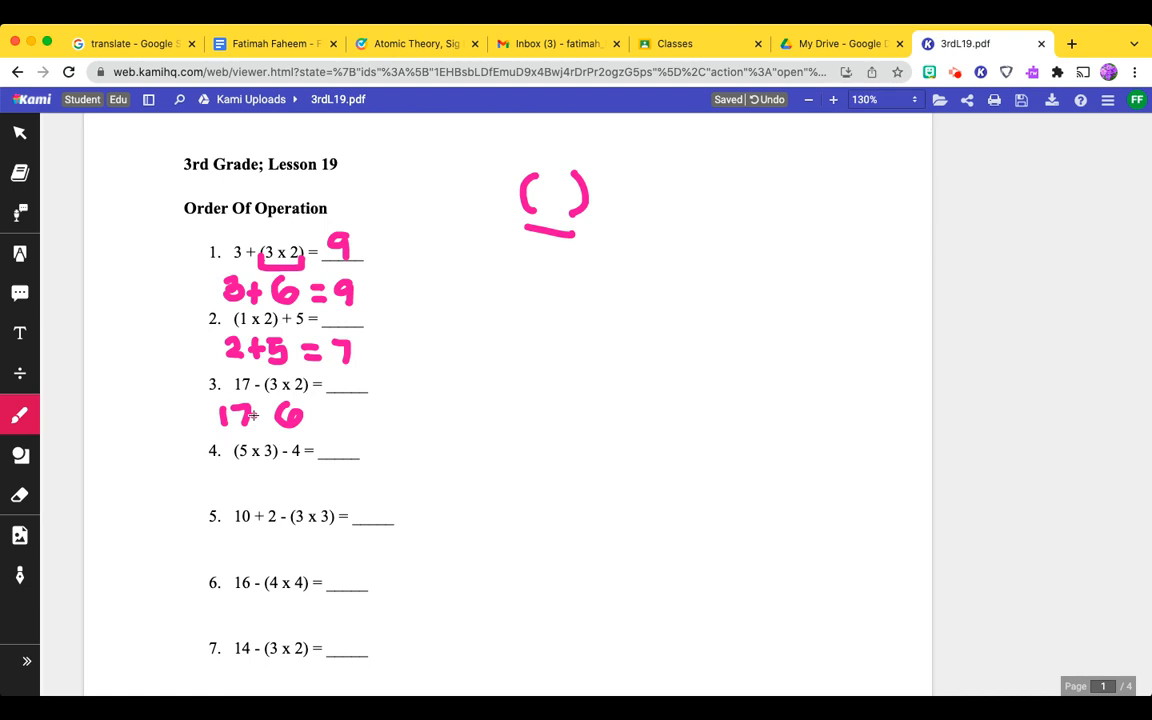
pyautogui.moveTo(256, 414); pyautogui.dragTo(336, 418)
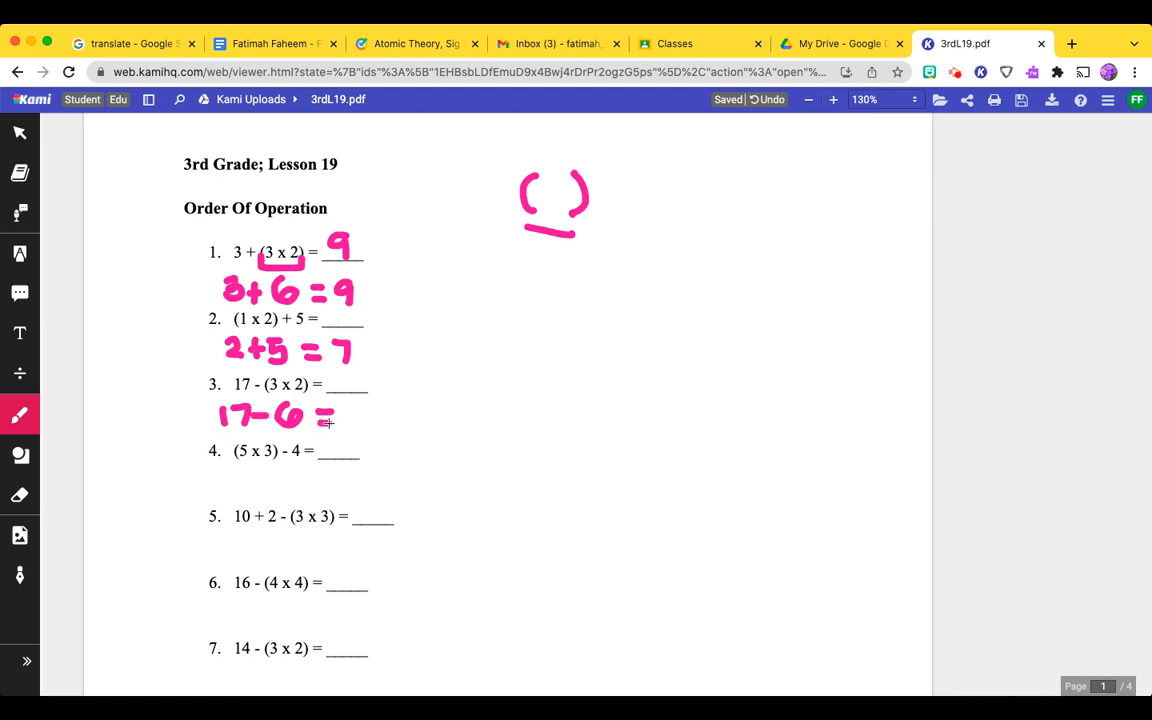
pyautogui.moveTo(330, 414); pyautogui.dragTo(368, 420)
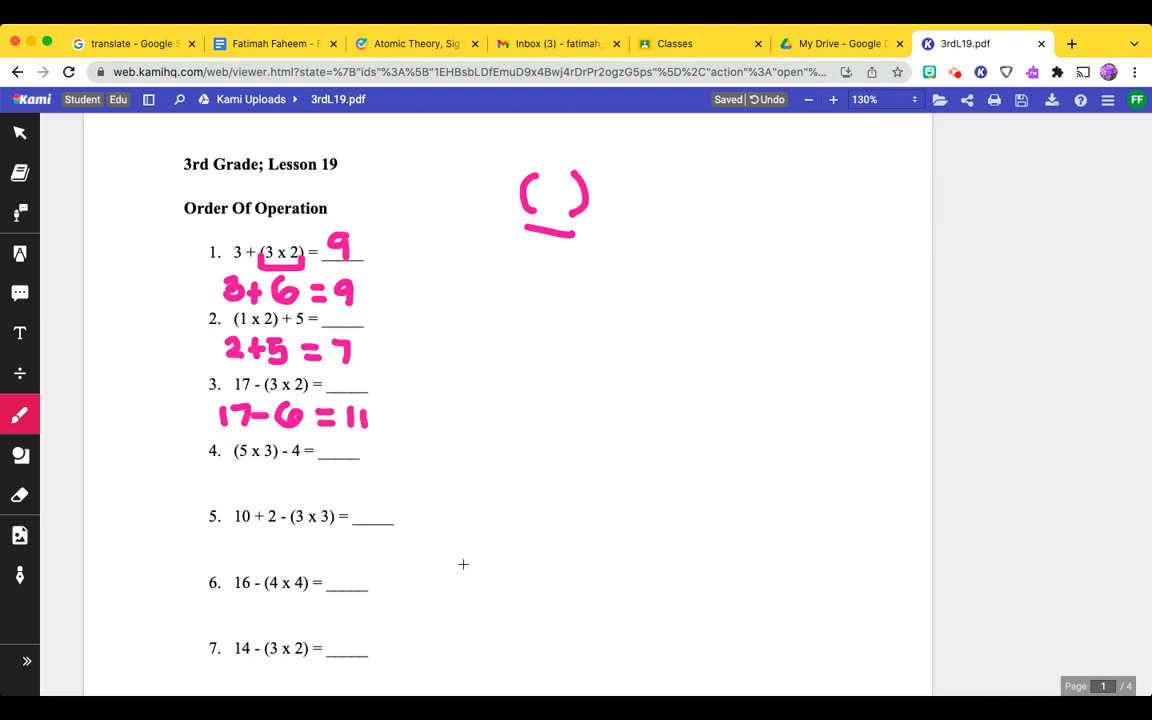
# Write the pink working 10+2-9=3 beneath problem 5.
pyautogui.scroll(-3)
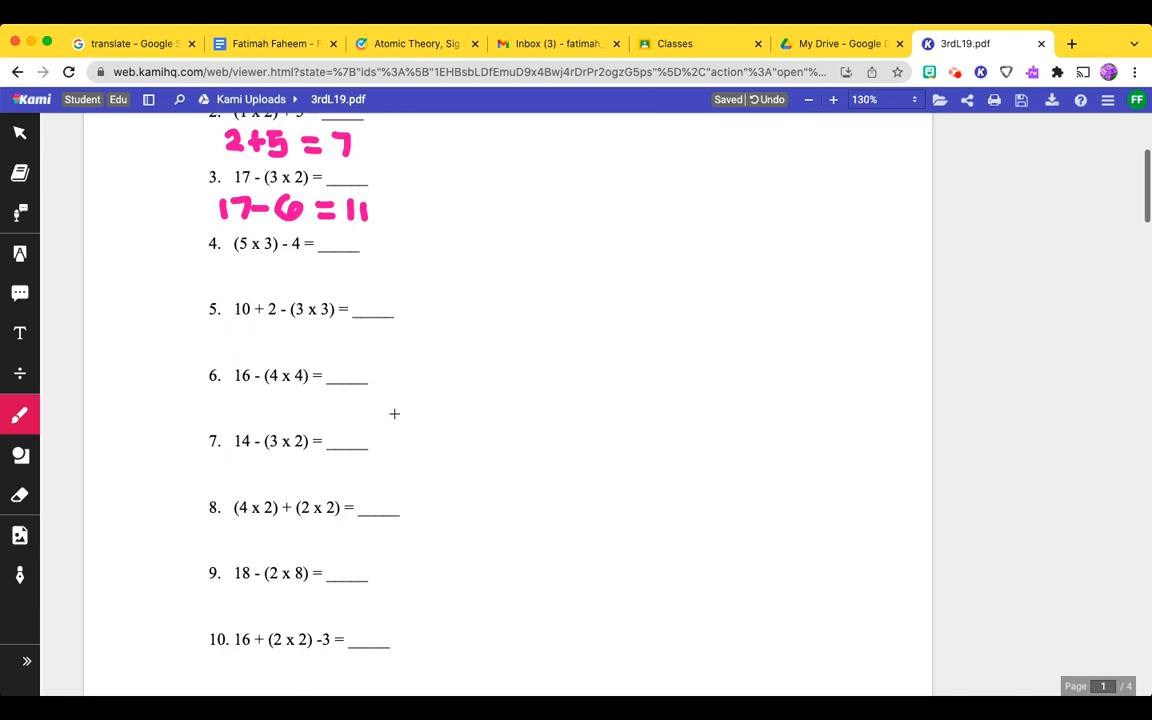
pyautogui.moveTo(296, 318)
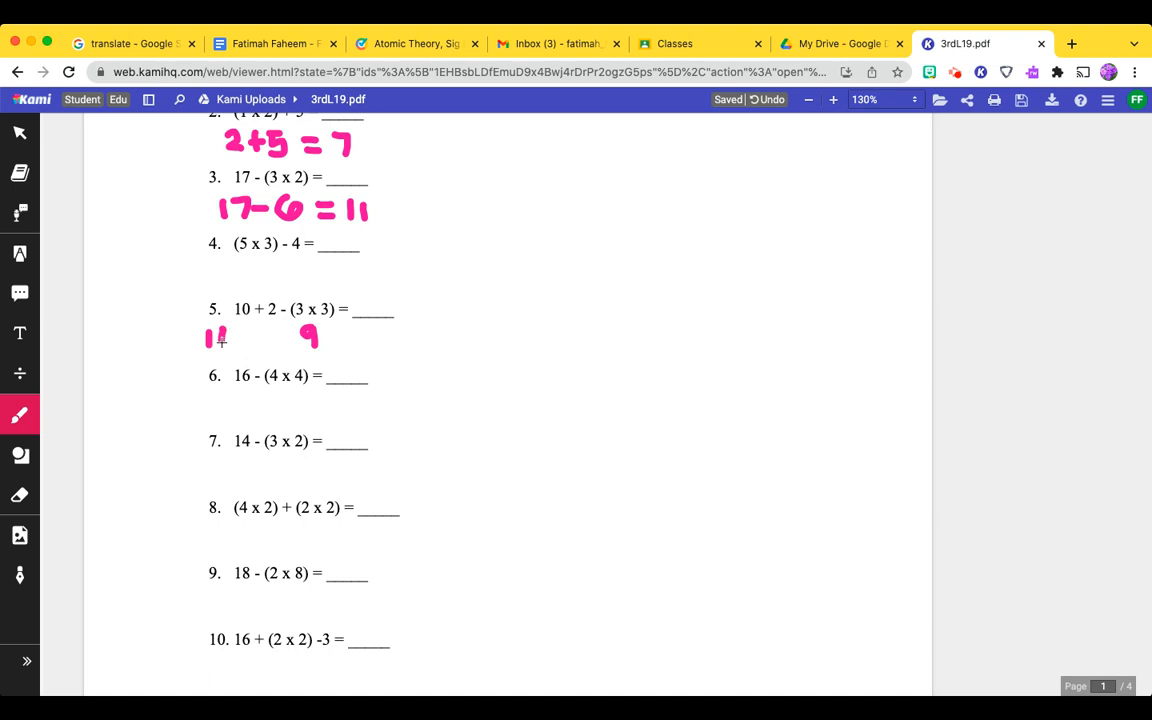
pyautogui.moveTo(204, 338); pyautogui.dragTo(280, 338)
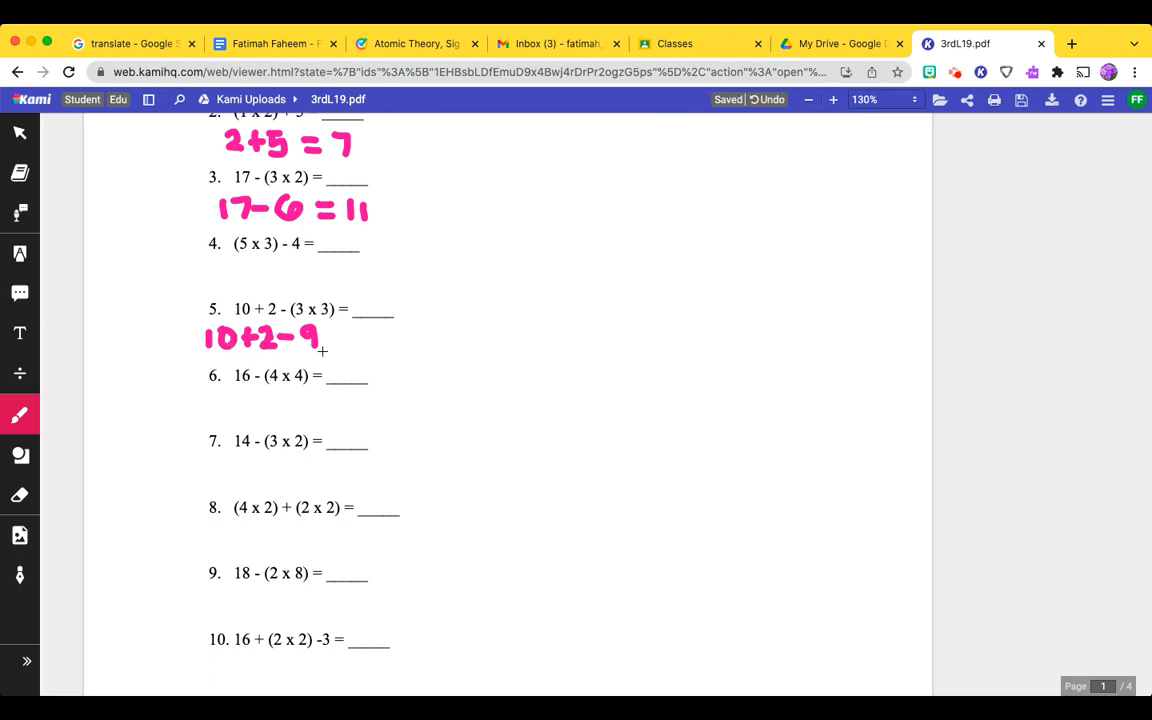
pyautogui.moveTo(336, 380)
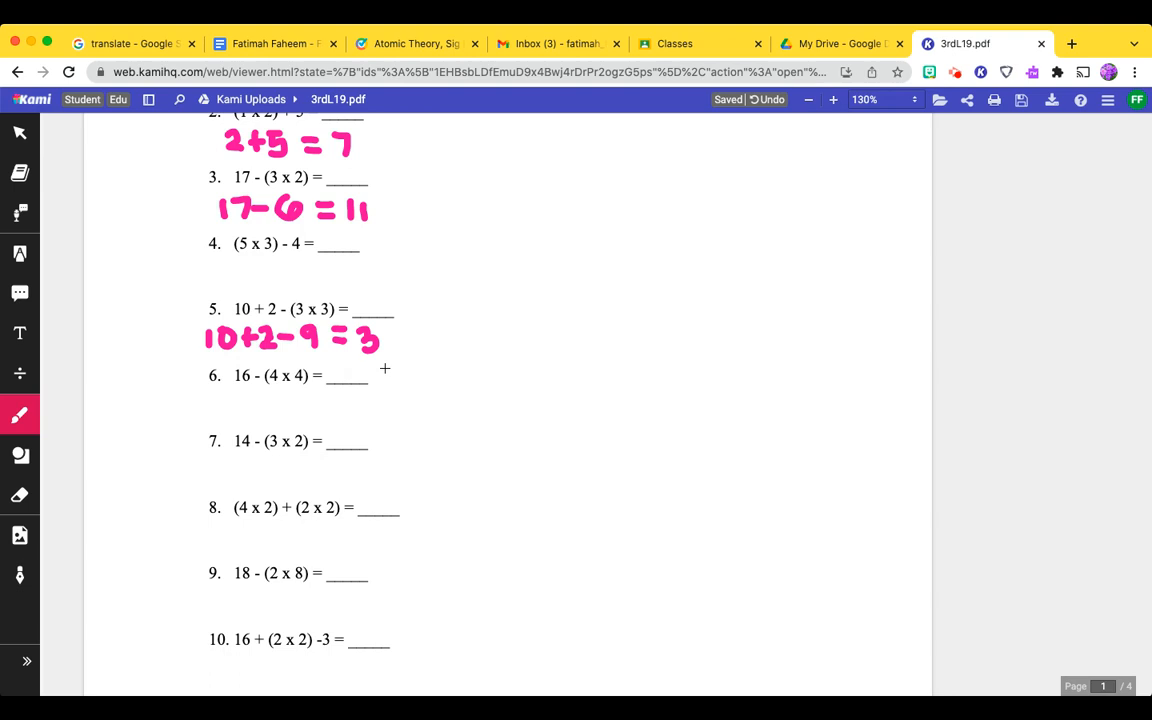
# Write the pink working (8)+(4)=12 beneath problem 8.
pyautogui.scroll(-3)
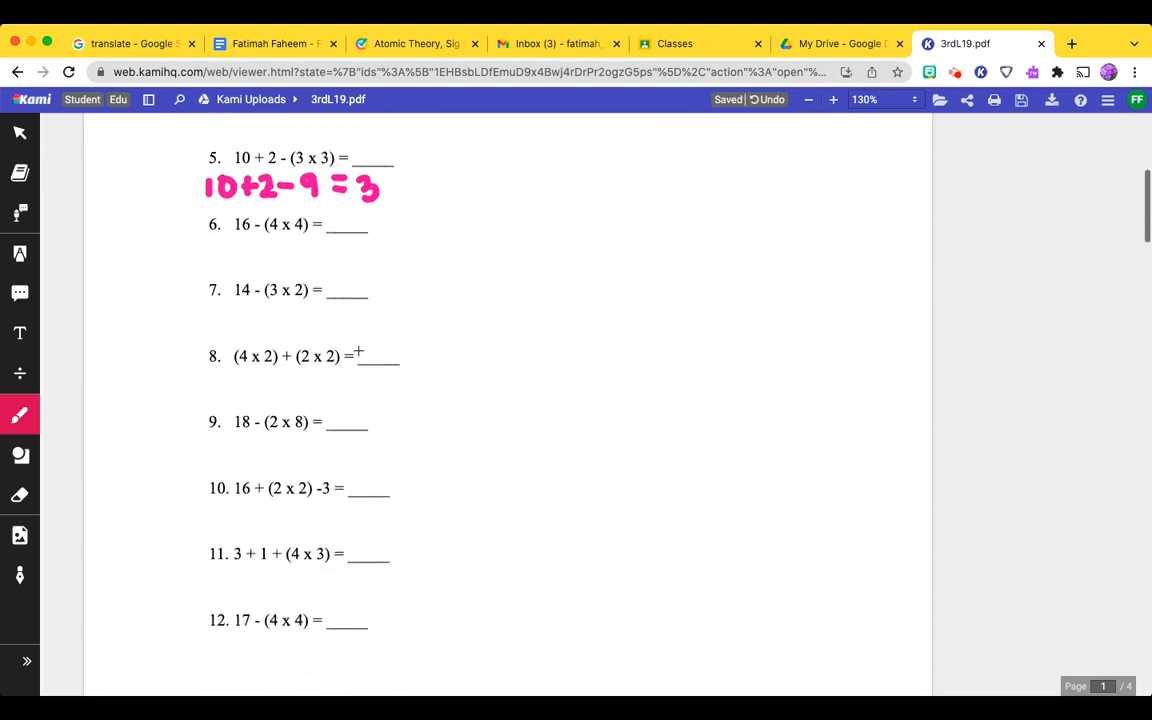
pyautogui.scroll(-3)
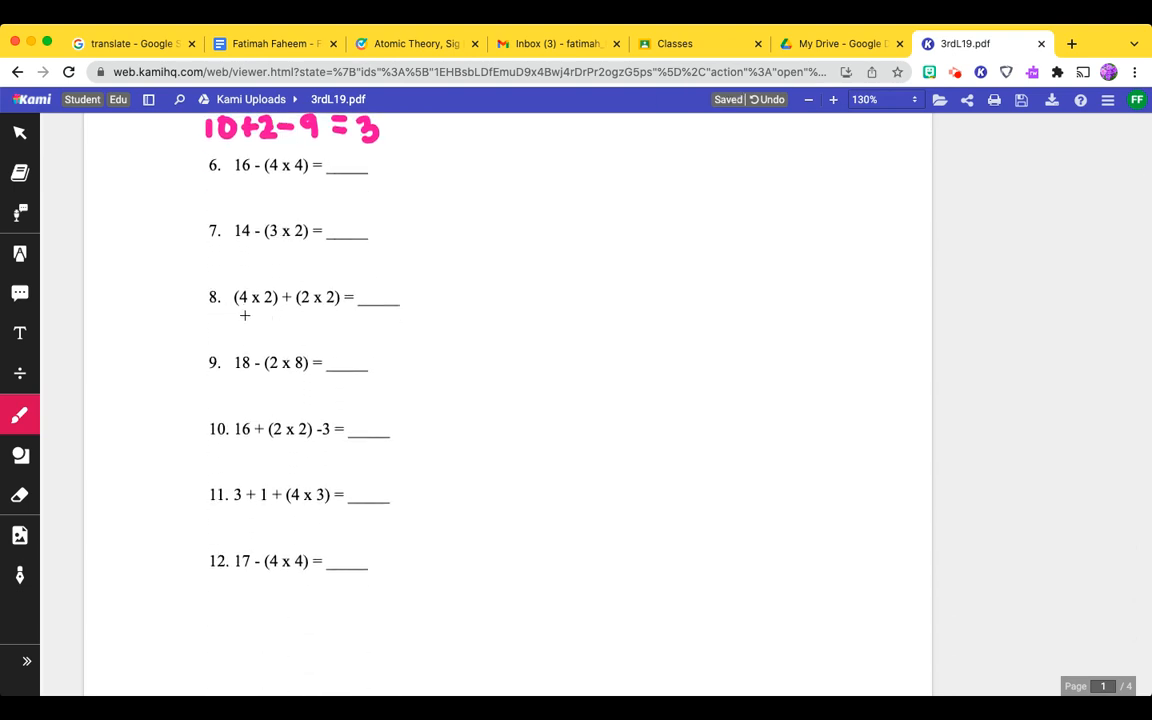
pyautogui.click(248, 316)
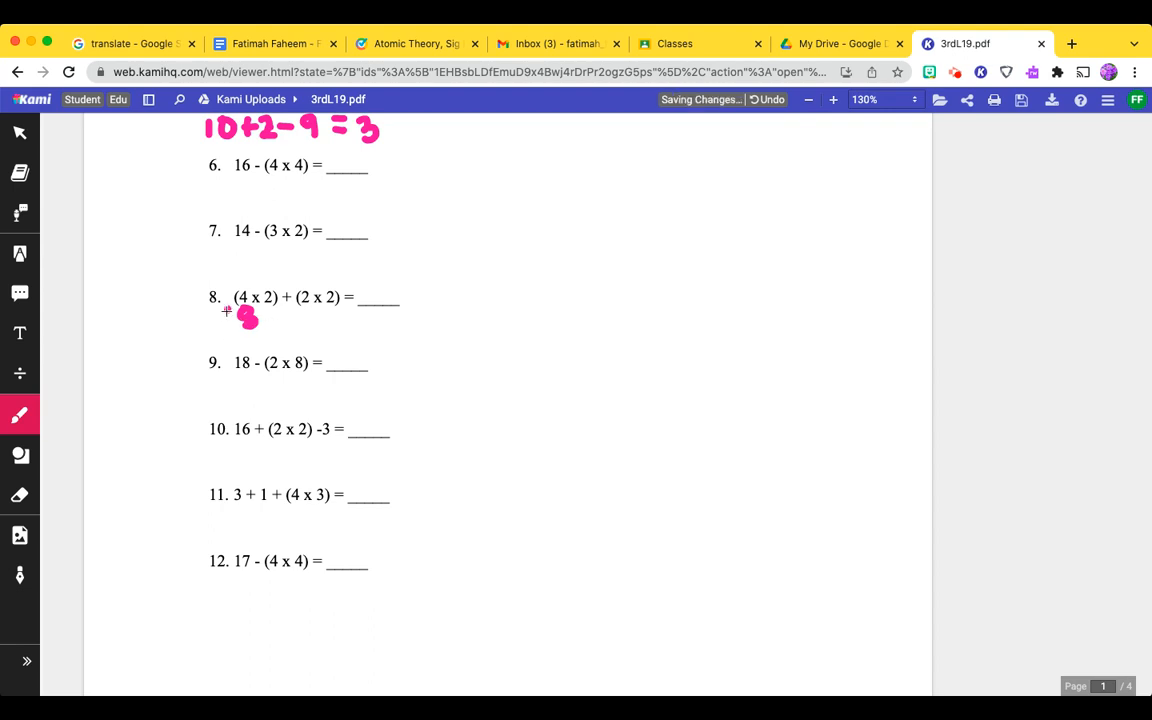
pyautogui.moveTo(222, 316); pyautogui.dragTo(272, 328)
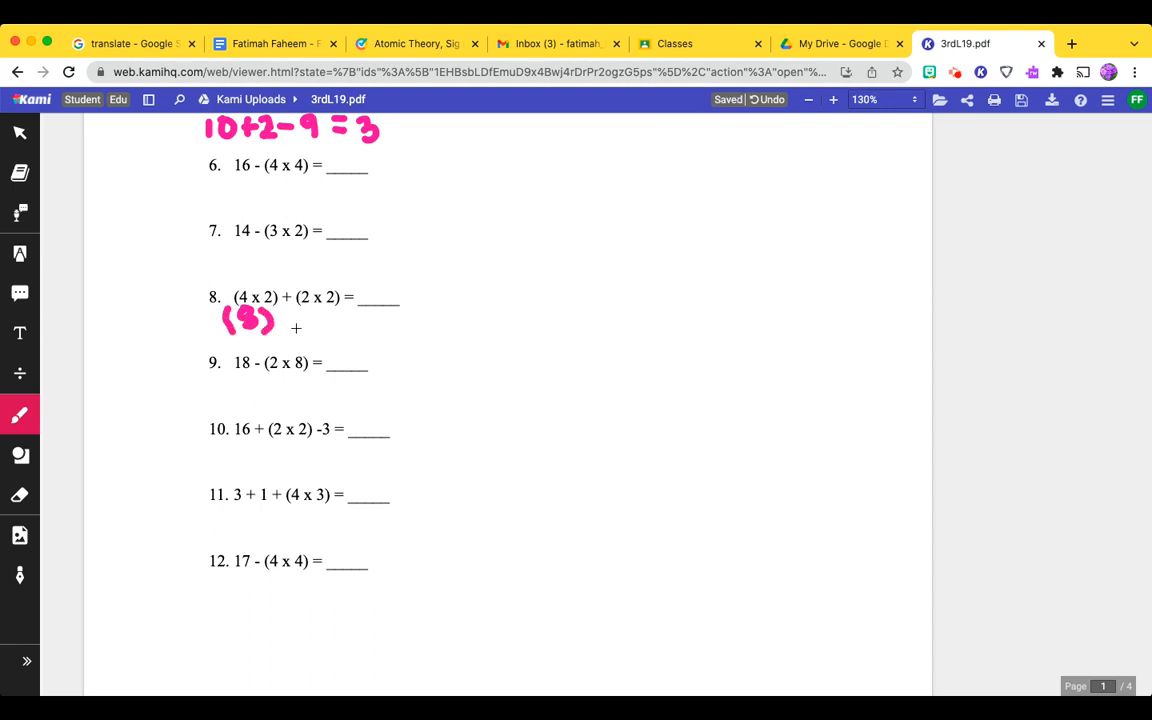
pyautogui.moveTo(280, 316); pyautogui.dragTo(296, 316)
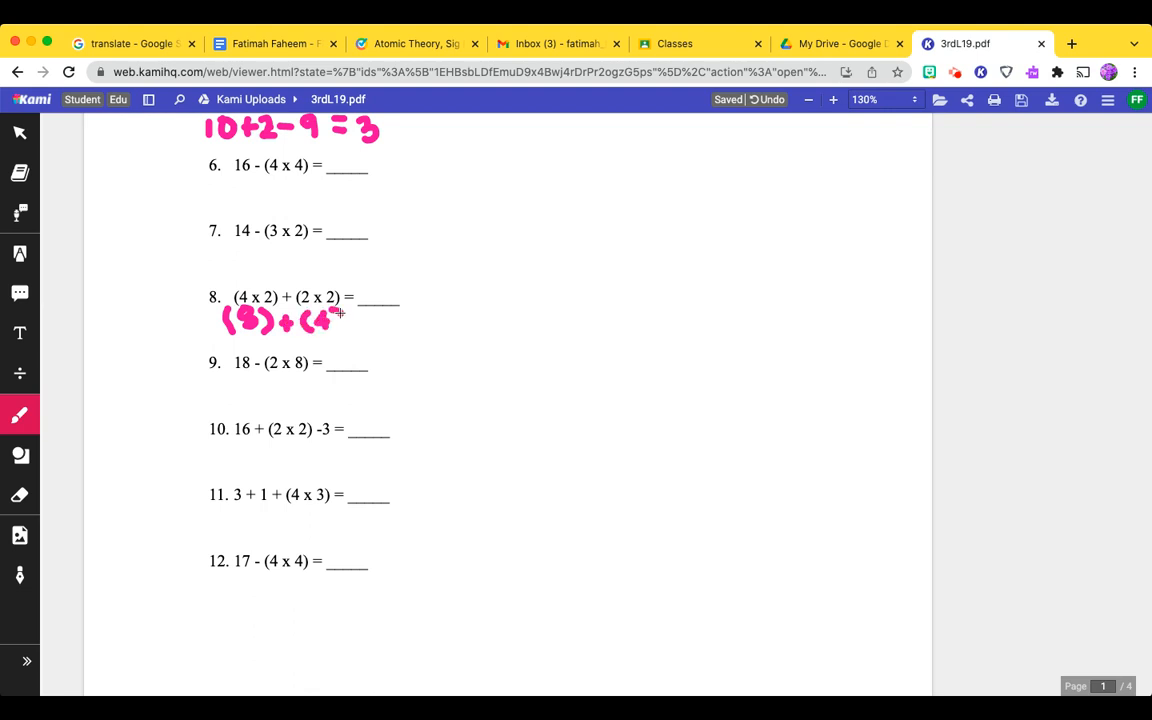
pyautogui.moveTo(330, 320); pyautogui.dragTo(384, 322)
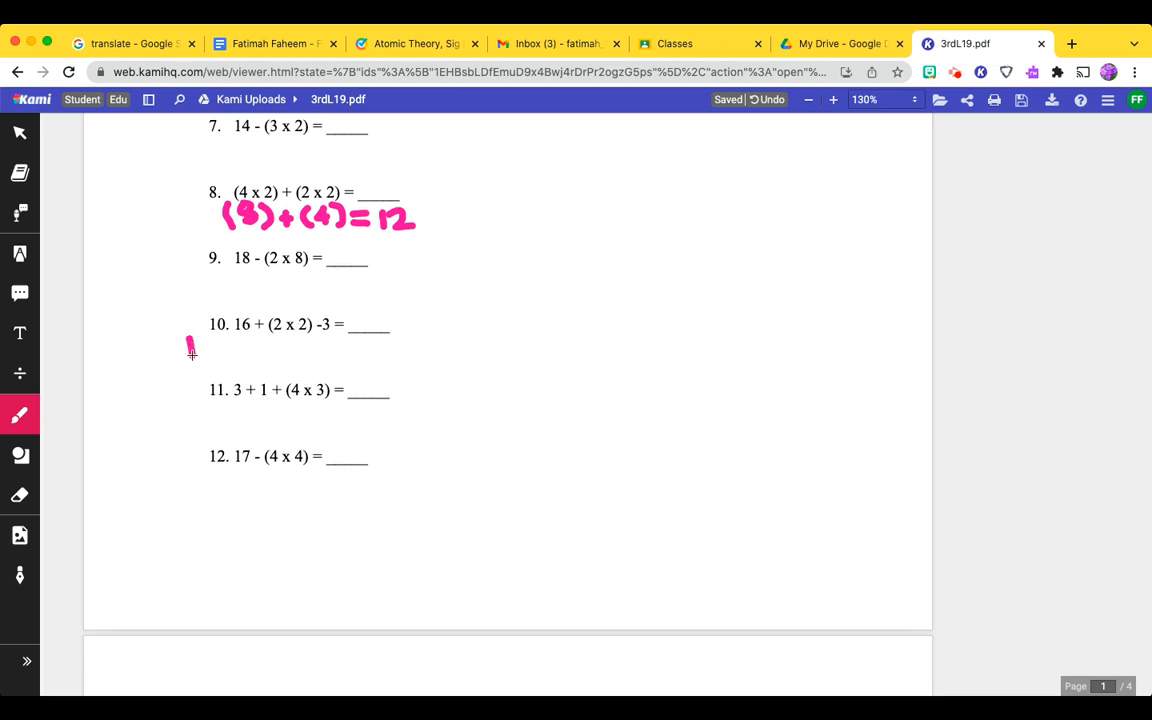
# Write 16+(4)-3=17 in pink under problem 10 and move down to the Multiplication and Division page.
pyautogui.moveTo(184, 360); pyautogui.dragTo(256, 350)
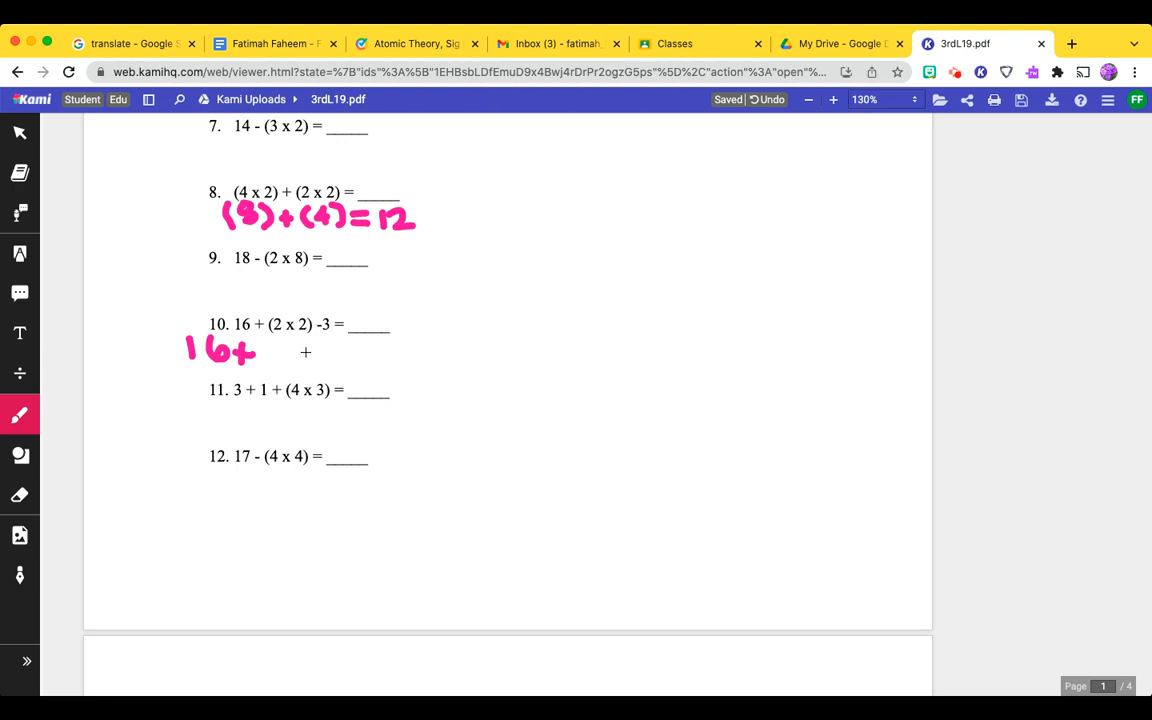
pyautogui.moveTo(264, 360); pyautogui.dragTo(300, 344)
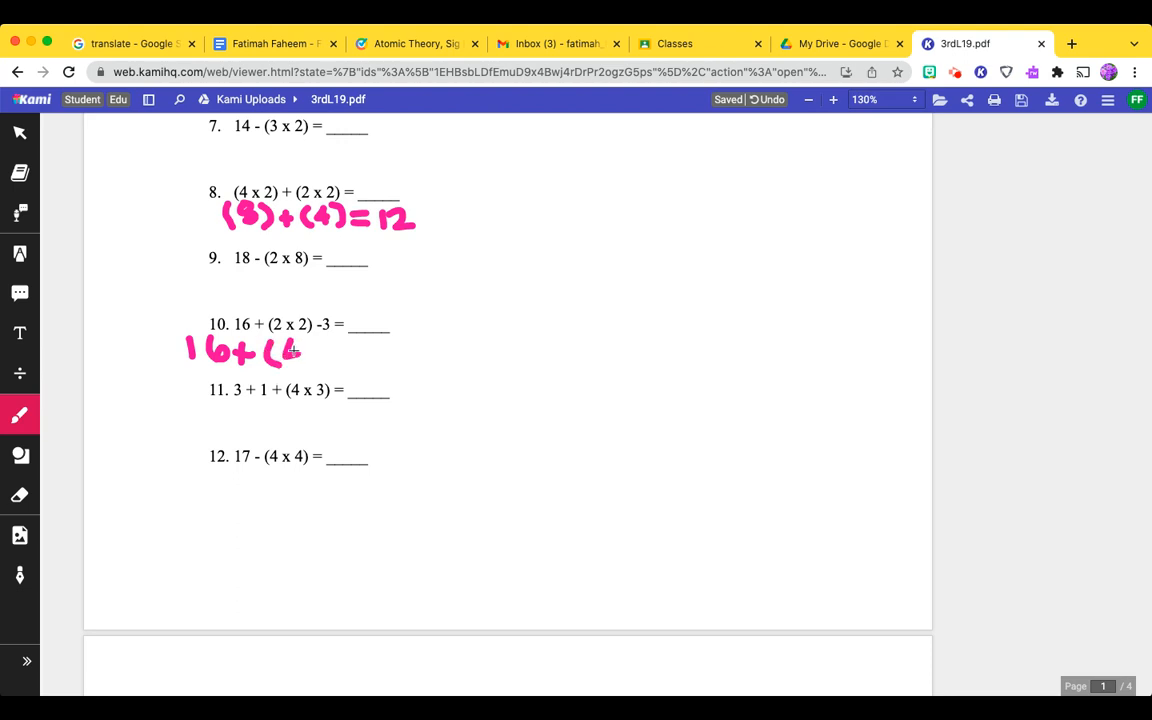
pyautogui.moveTo(300, 360); pyautogui.dragTo(370, 350)
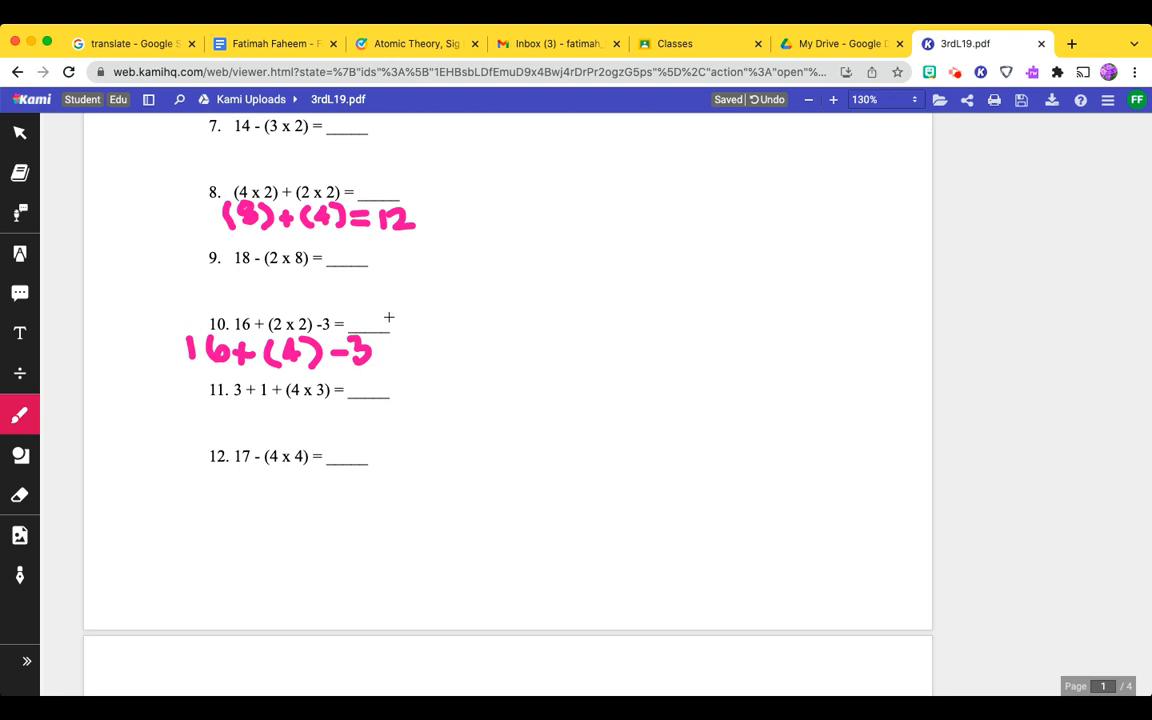
pyautogui.moveTo(390, 352); pyautogui.dragTo(408, 352)
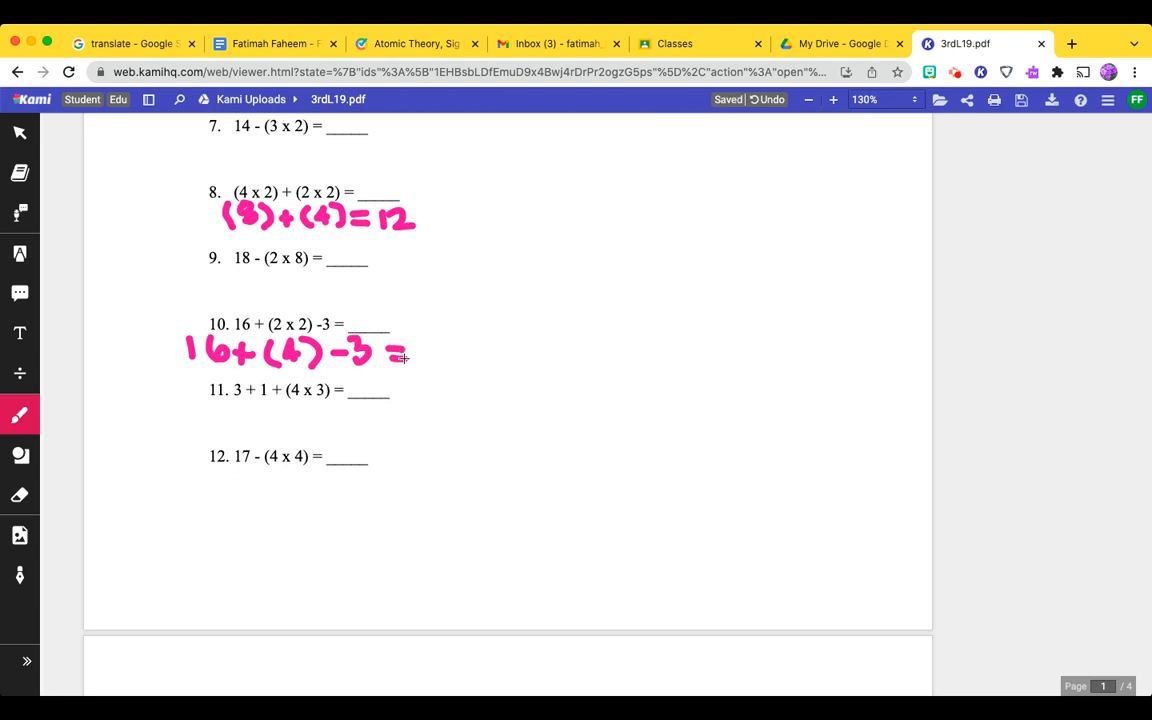
pyautogui.moveTo(420, 360); pyautogui.dragTo(450, 350)
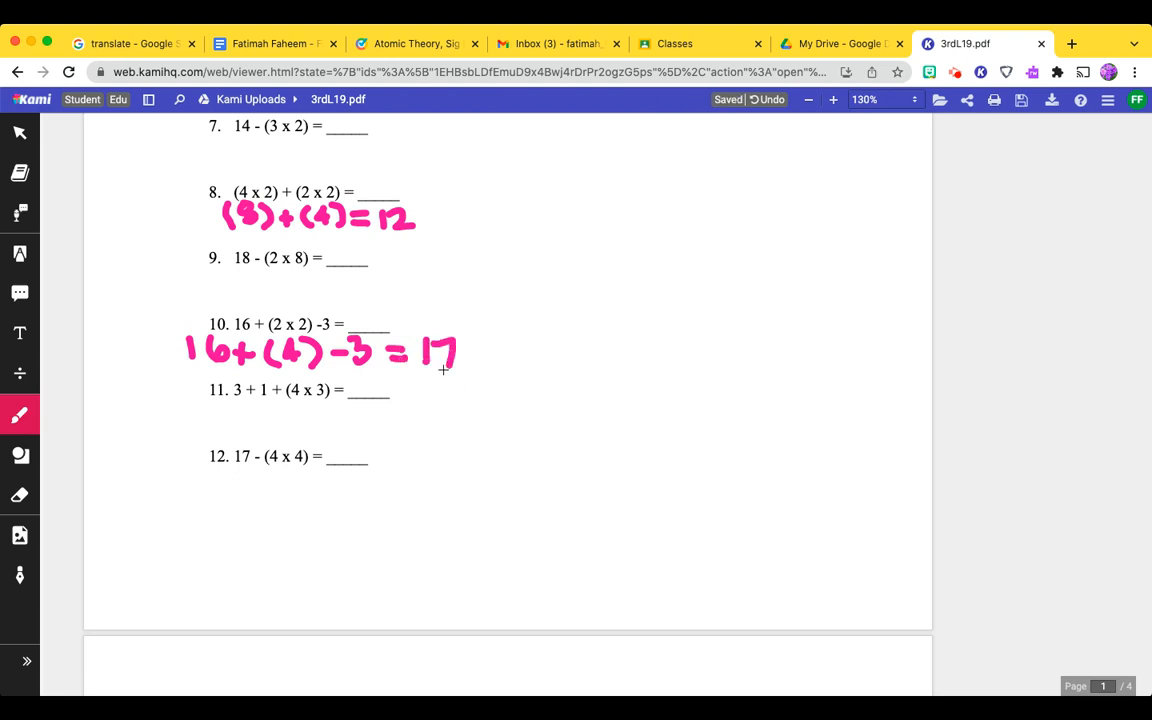
pyautogui.scroll(-3)
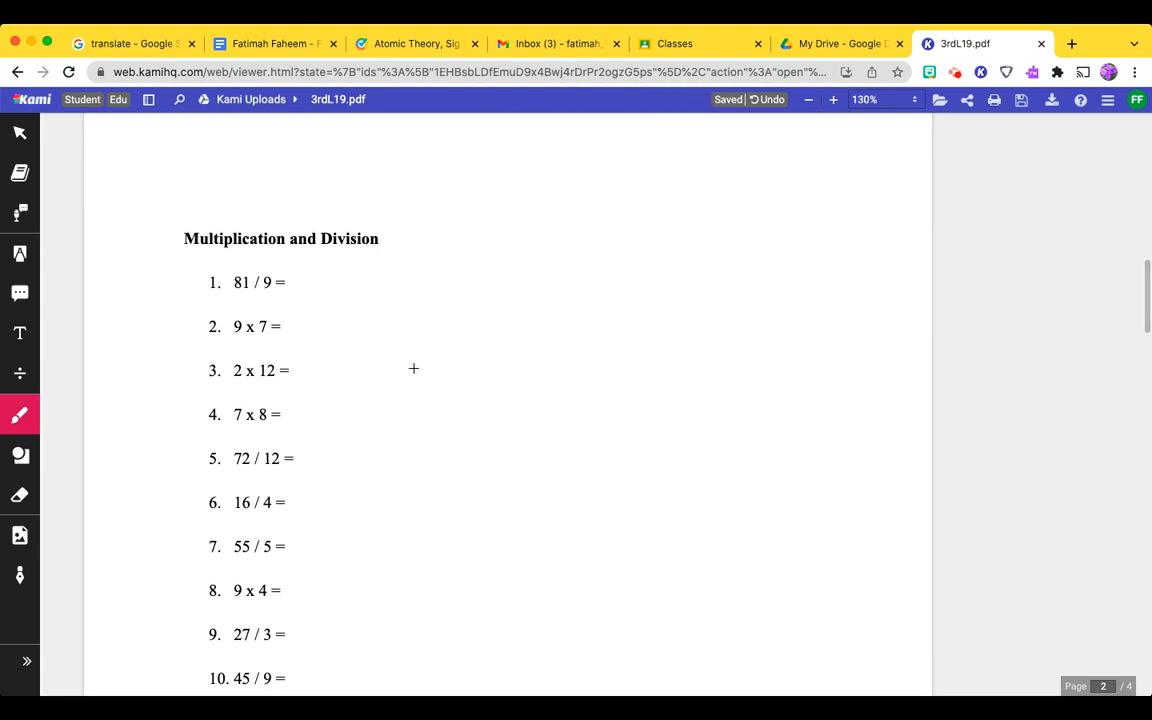
pyautogui.moveTo(304, 276)
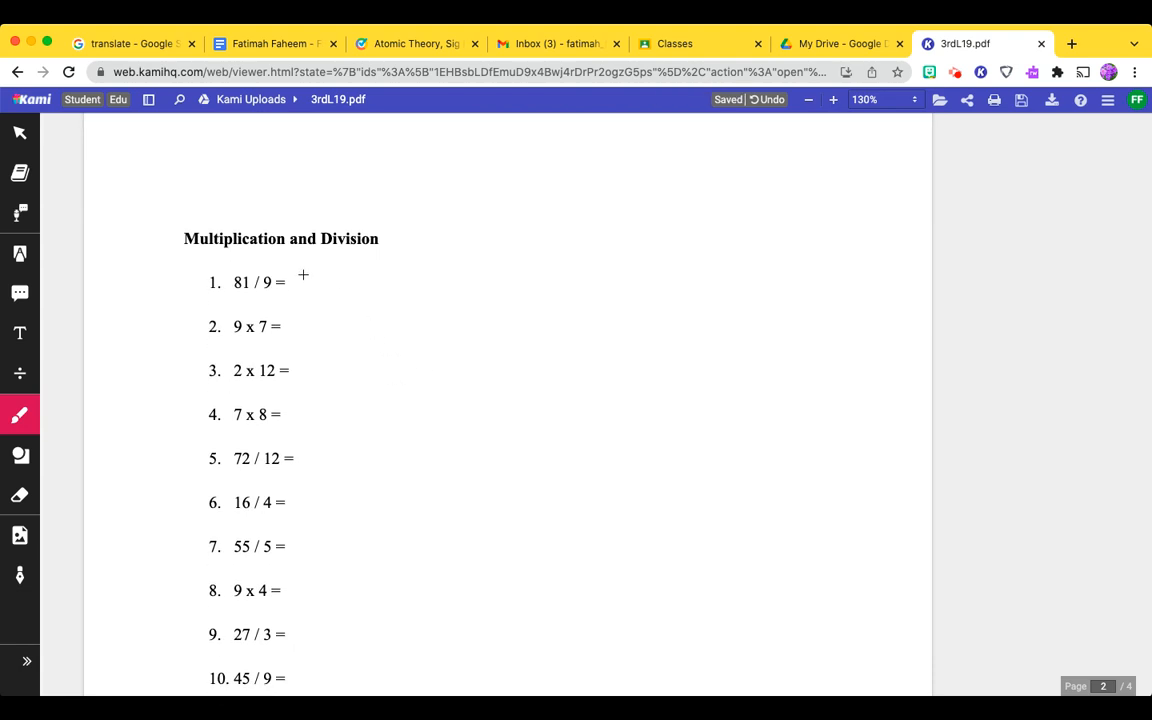
pyautogui.moveTo(316, 280)
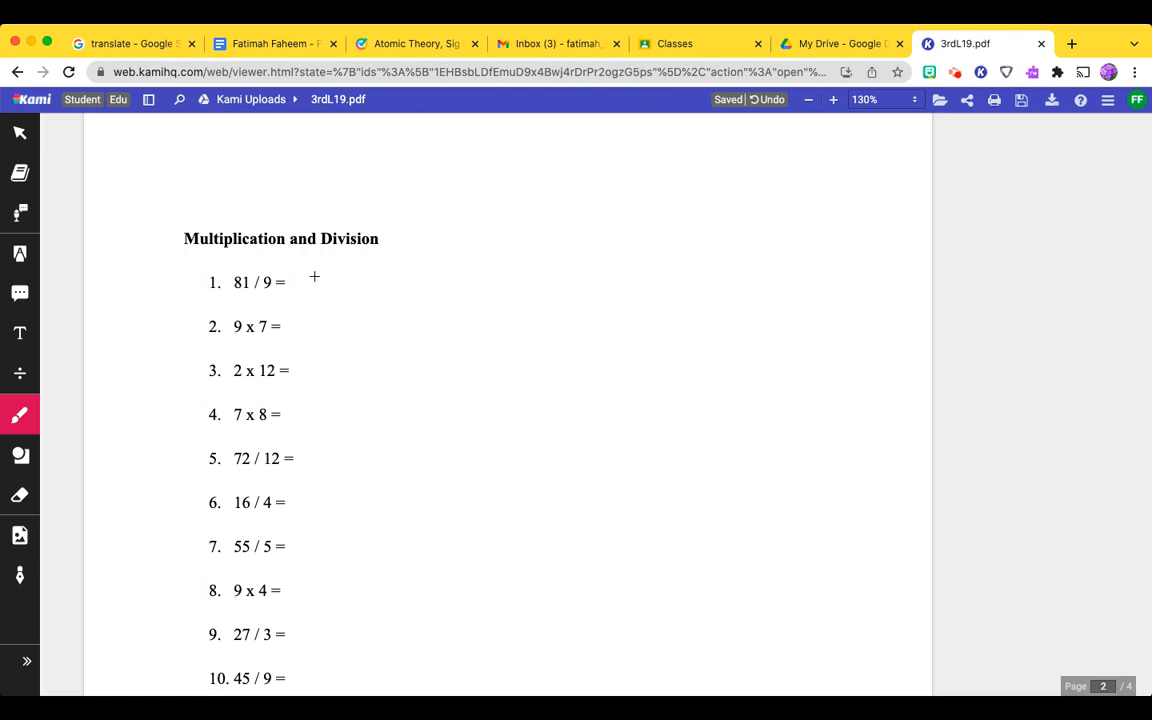
pyautogui.moveTo(304, 292)
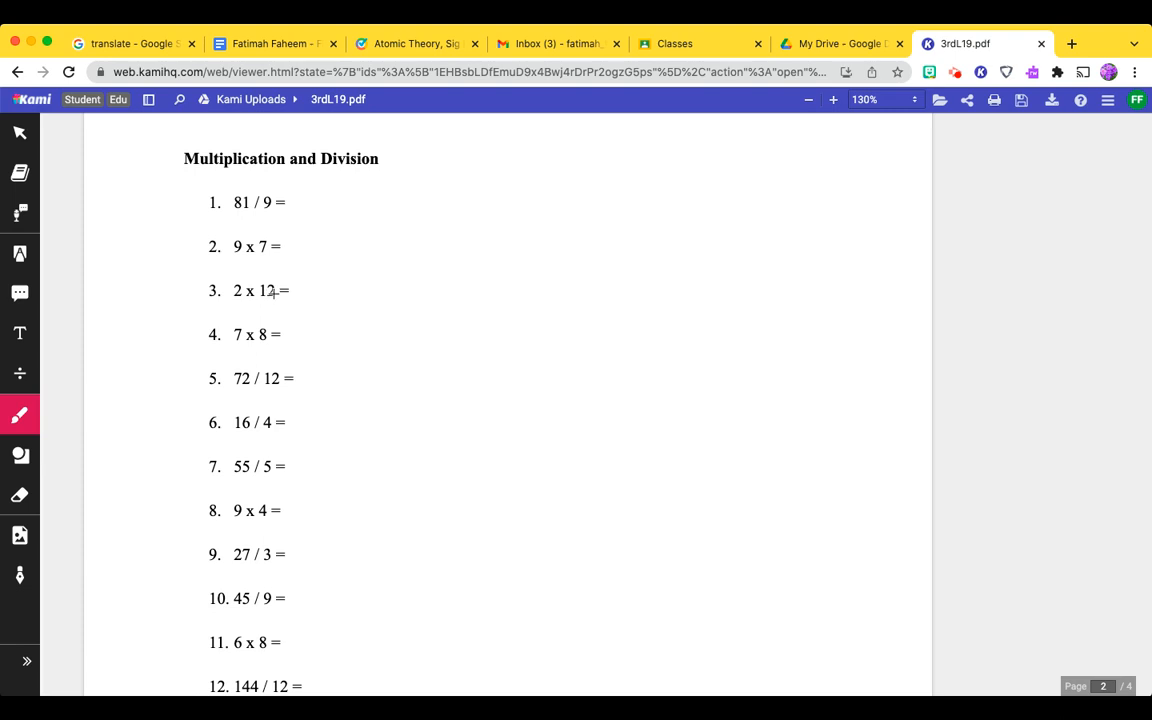
pyautogui.moveTo(276, 288)
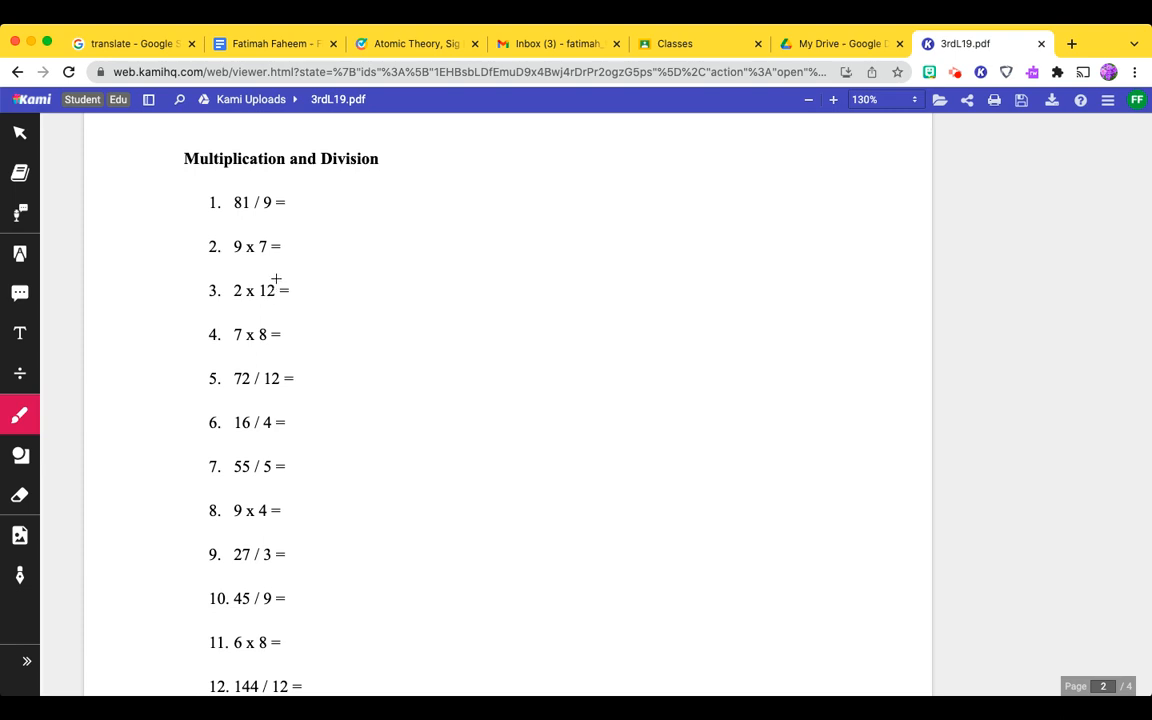
pyautogui.moveTo(278, 292)
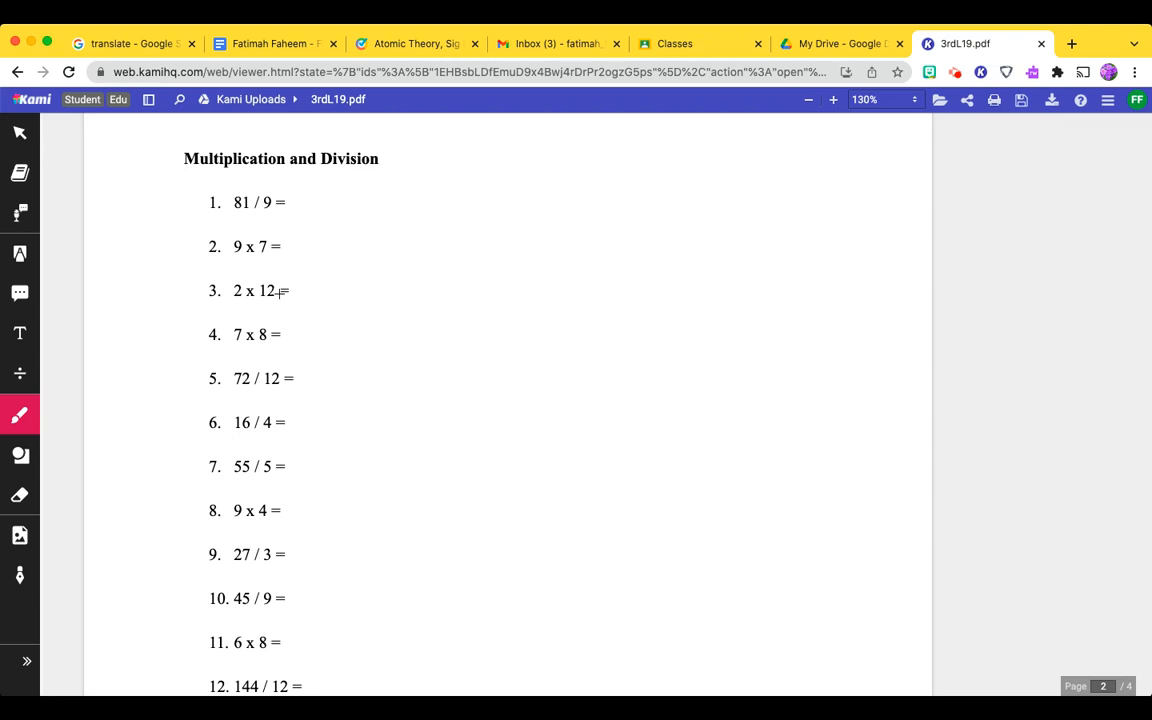
pyautogui.moveTo(288, 300)
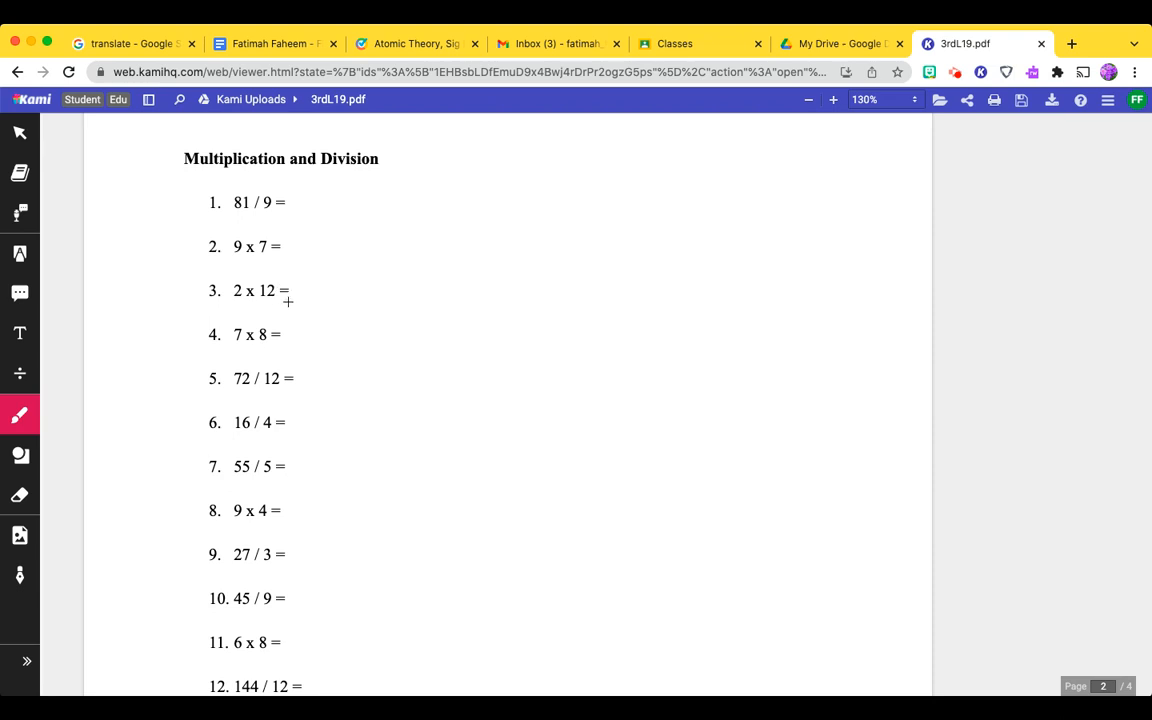
pyautogui.moveTo(288, 324)
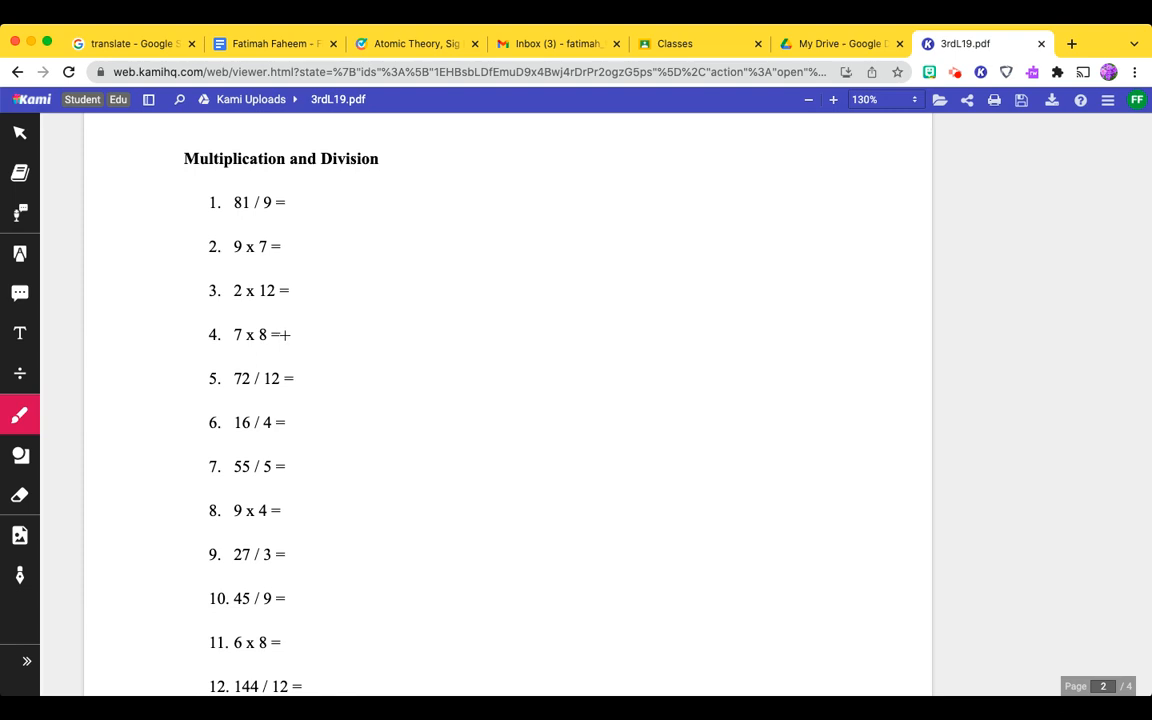
pyautogui.moveTo(286, 340)
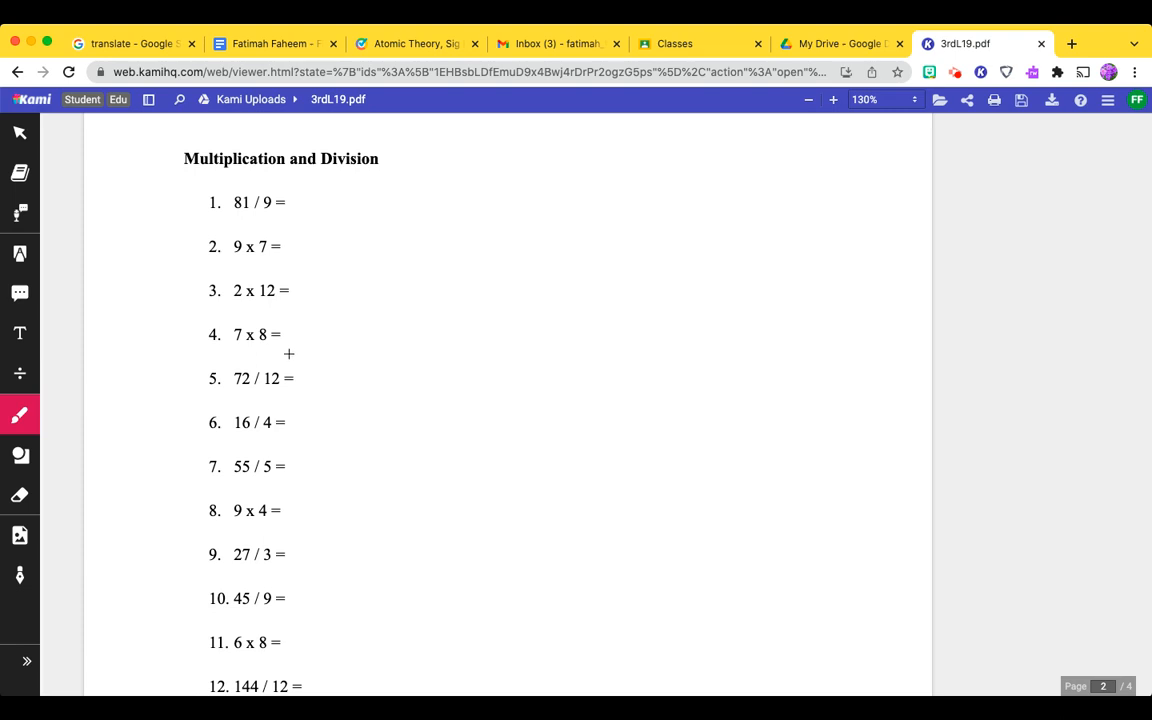
pyautogui.moveTo(328, 206)
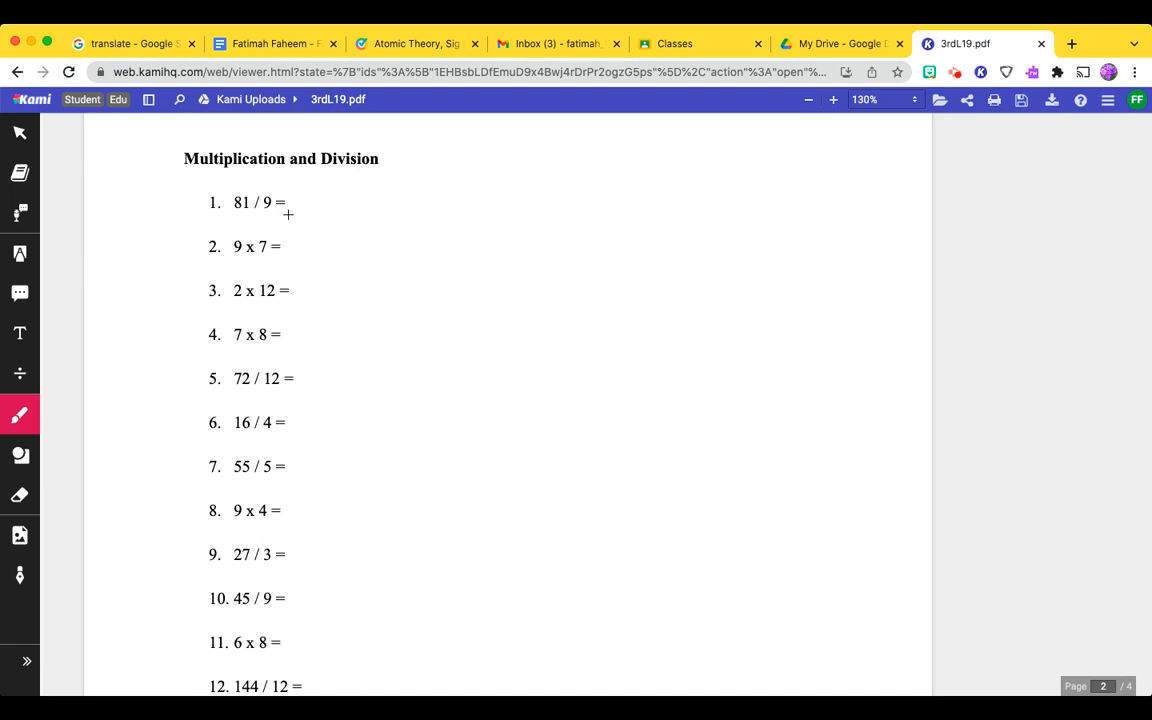
pyautogui.moveTo(306, 198)
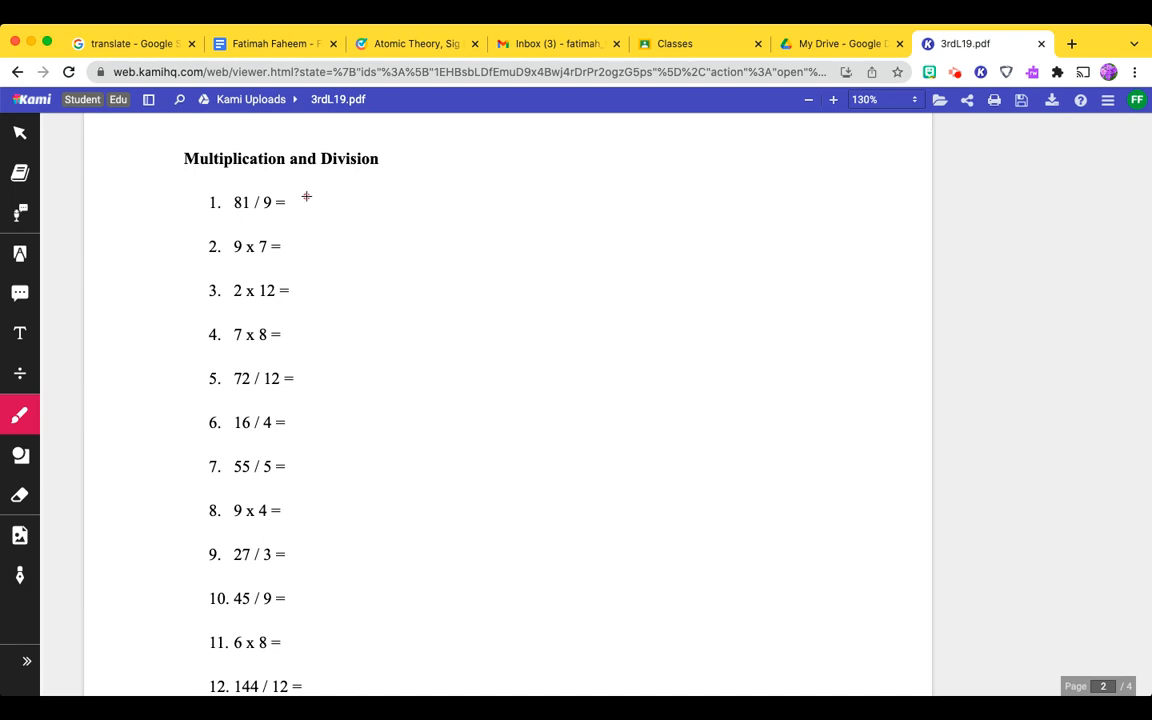
# Write pink answers 9, 63, 24, 56, 6, 4, 11, 36, 9, 5 beside Multiplication and Division problems 1–10.
pyautogui.moveTo(298, 216); pyautogui.dragTo(310, 200)
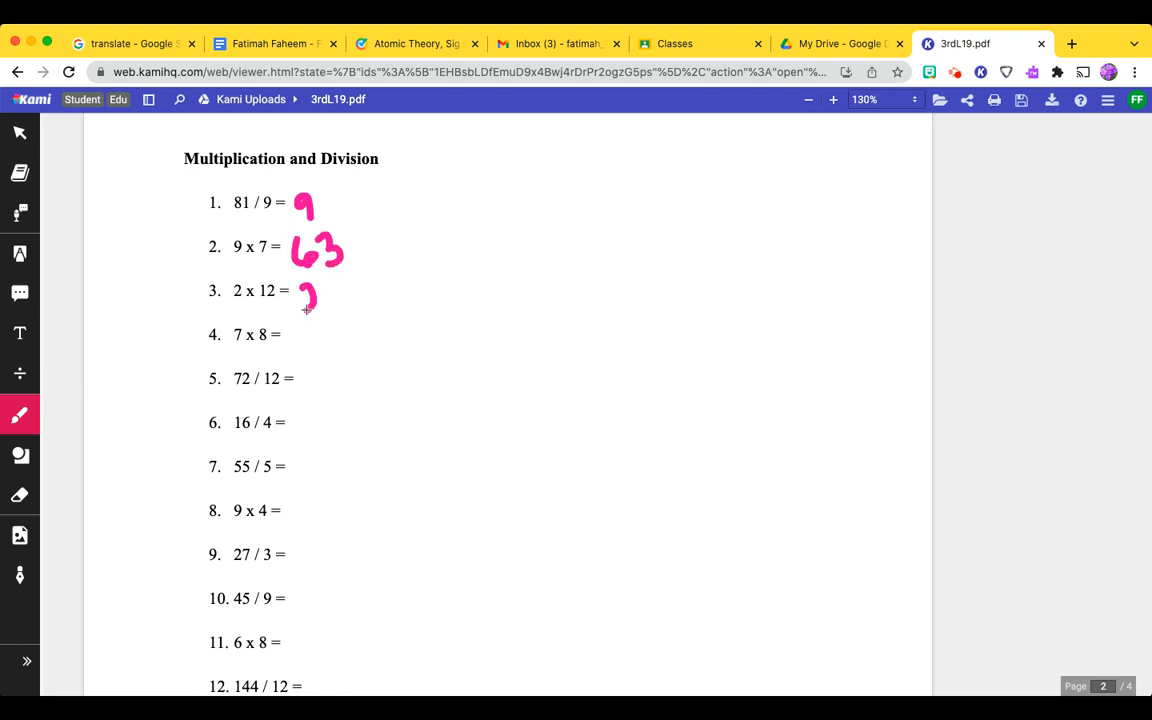
pyautogui.moveTo(310, 300); pyautogui.dragTo(356, 310)
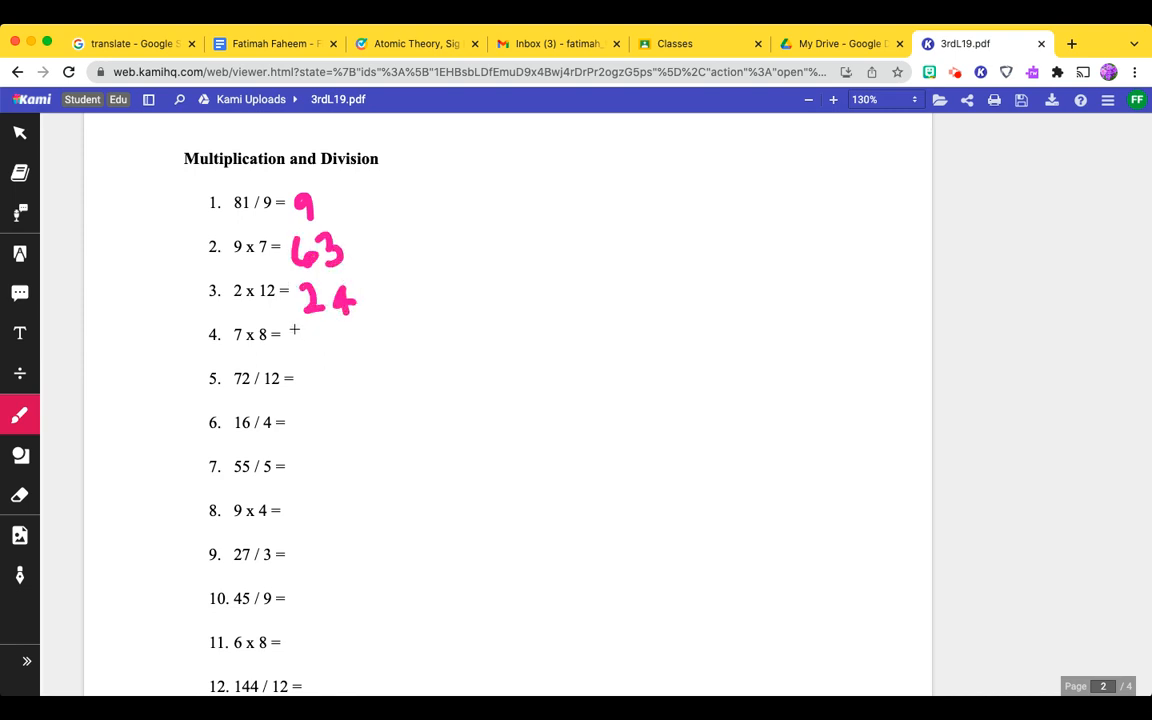
pyautogui.moveTo(290, 344); pyautogui.dragTo(344, 350)
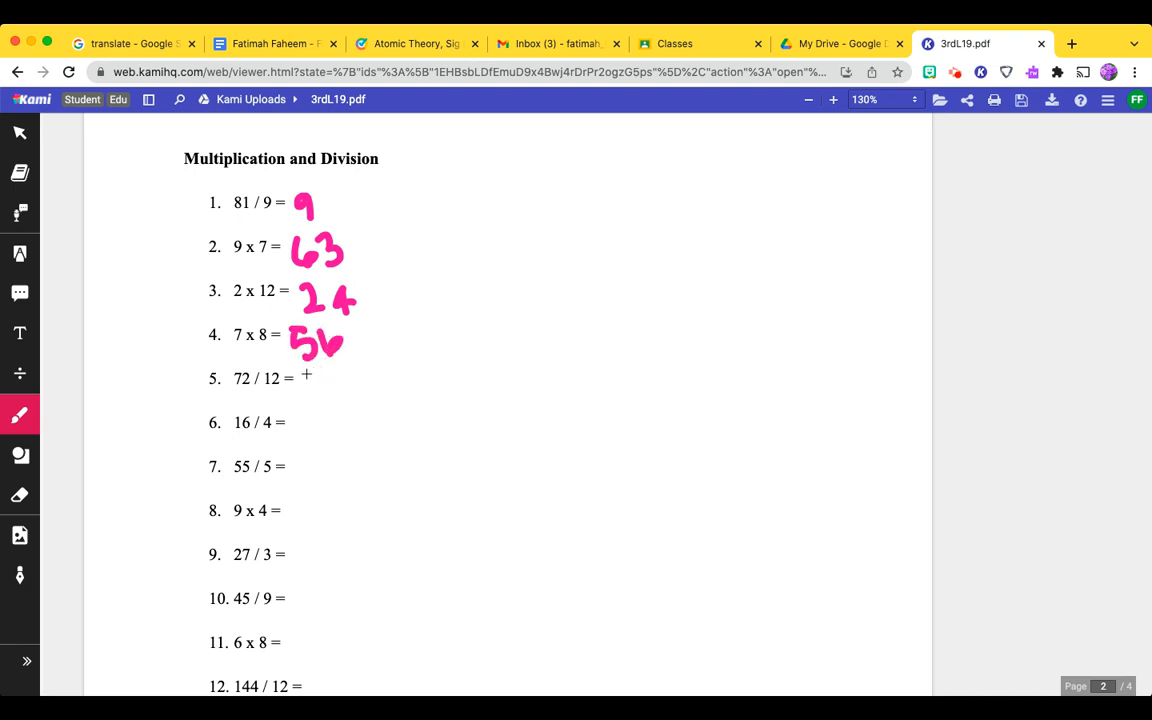
pyautogui.moveTo(304, 384); pyautogui.dragTo(320, 376)
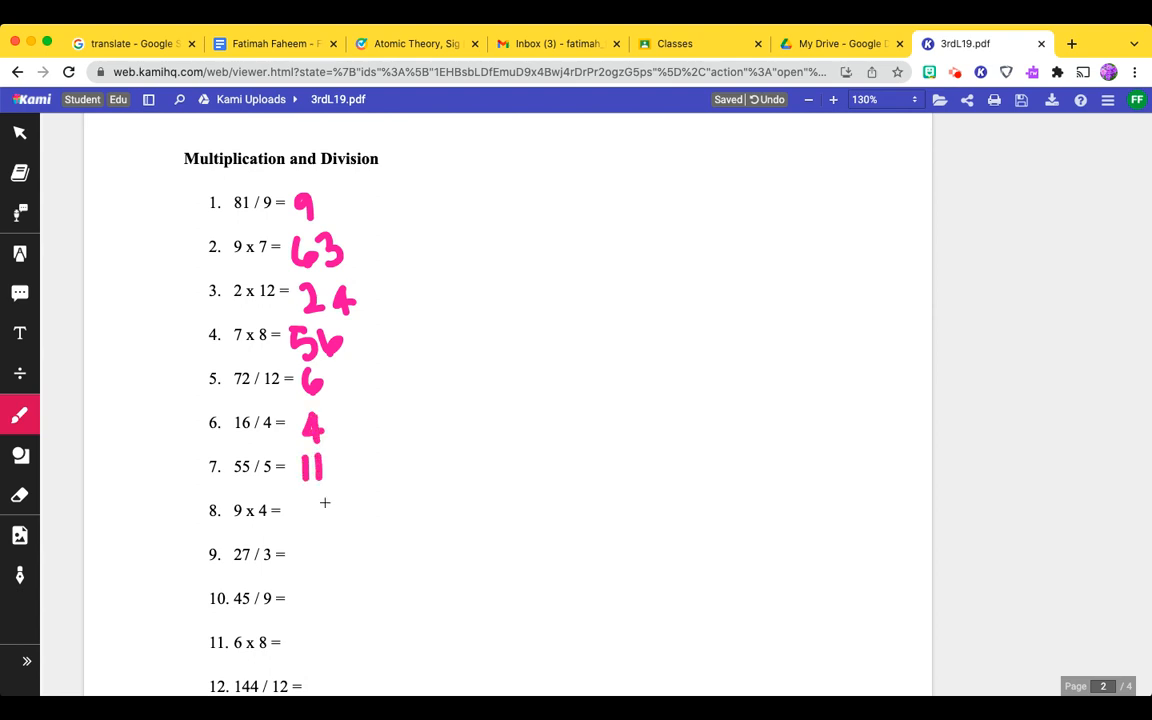
pyautogui.moveTo(300, 510); pyautogui.dragTo(344, 520)
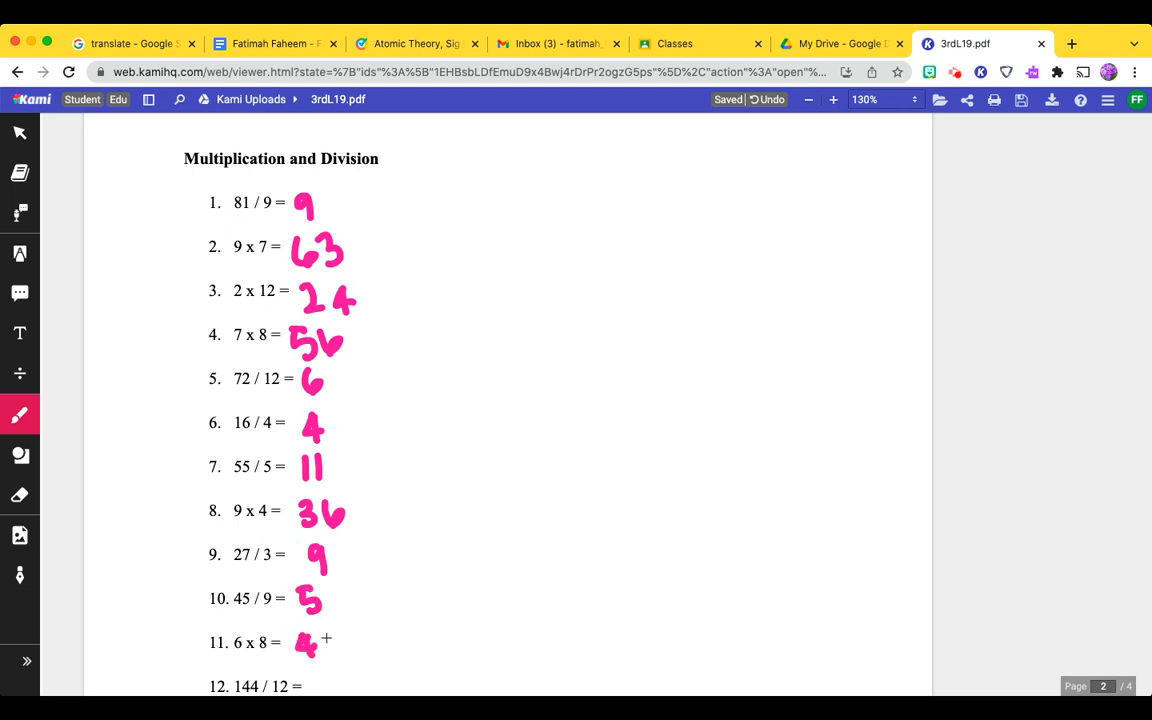
pyautogui.scroll(-3)
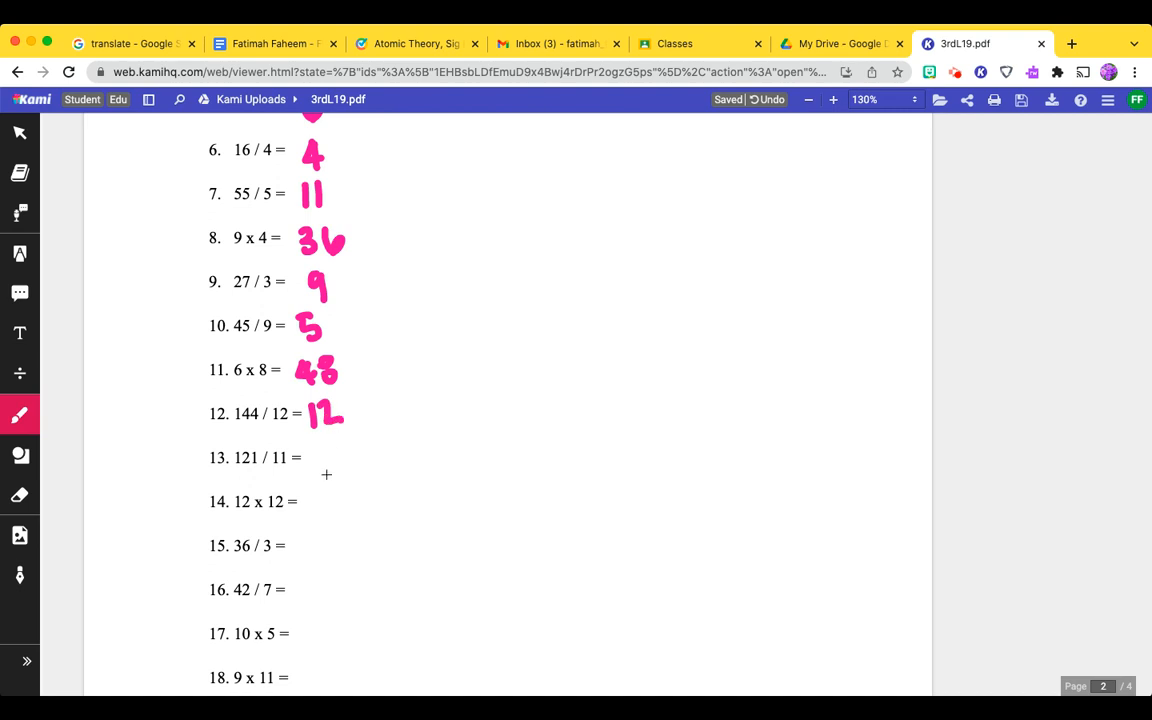
# Write pink answers 11, 144, 12, 6, 50 and 99 beside problems 13–18.
pyautogui.moveTo(318, 470); pyautogui.dragTo(340, 450)
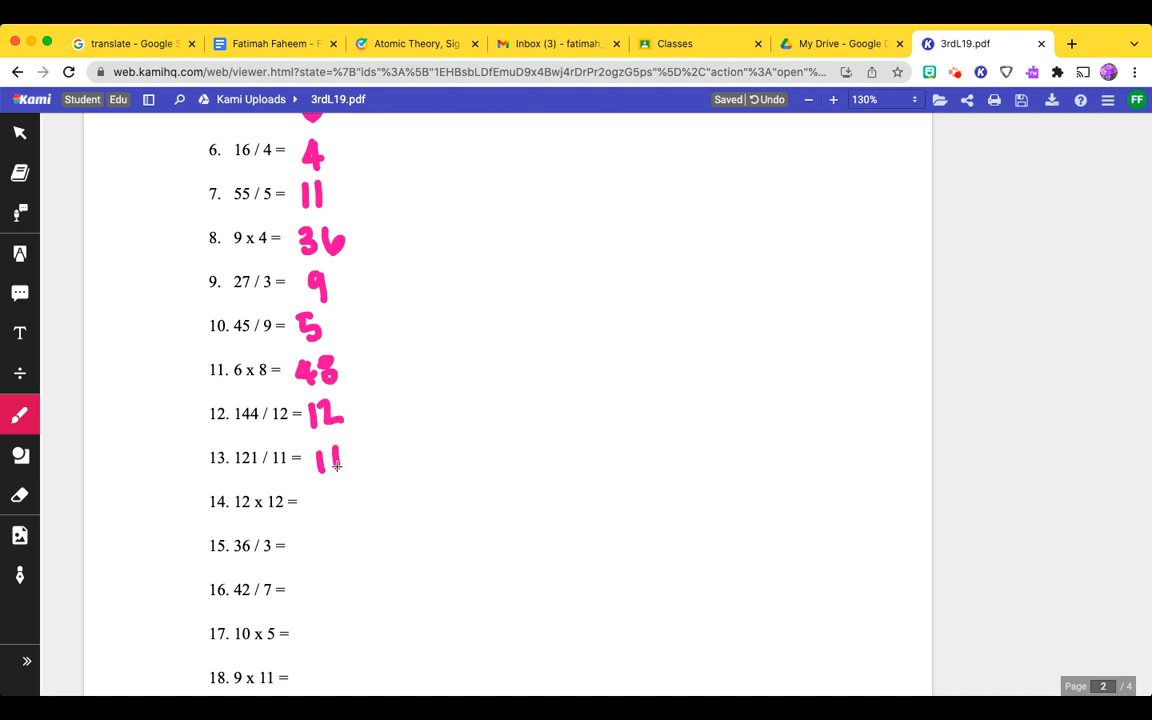
pyautogui.moveTo(316, 510); pyautogui.dragTo(340, 500)
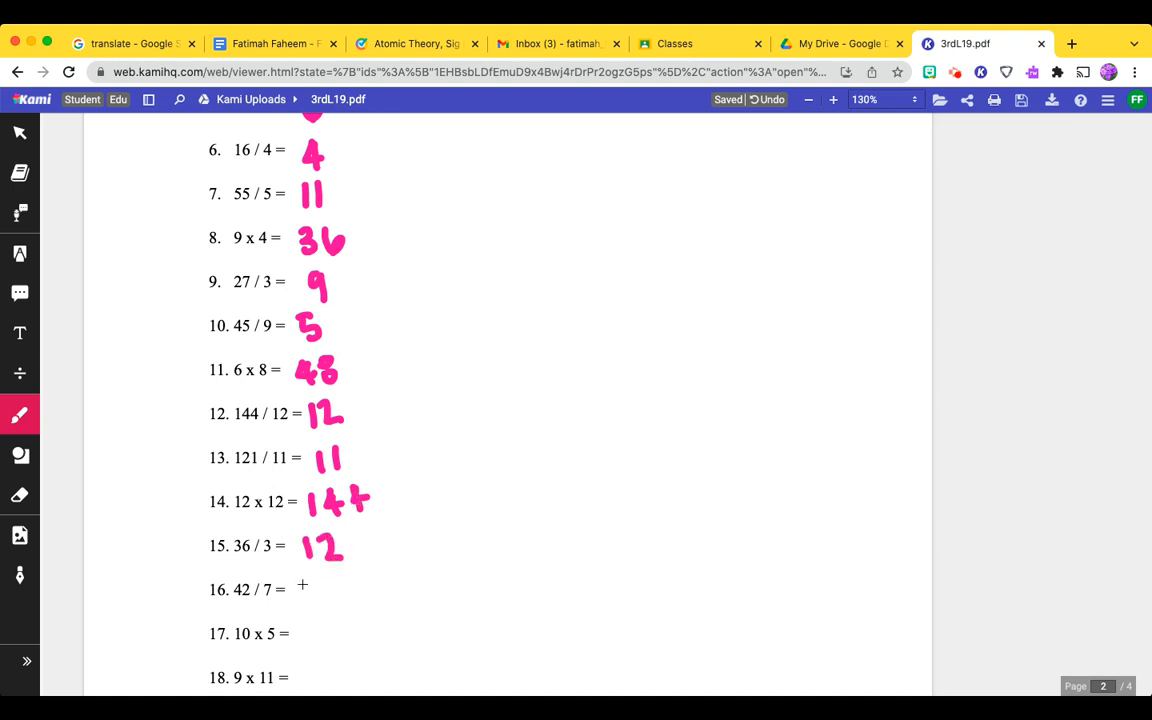
pyautogui.moveTo(304, 600); pyautogui.dragTo(320, 584)
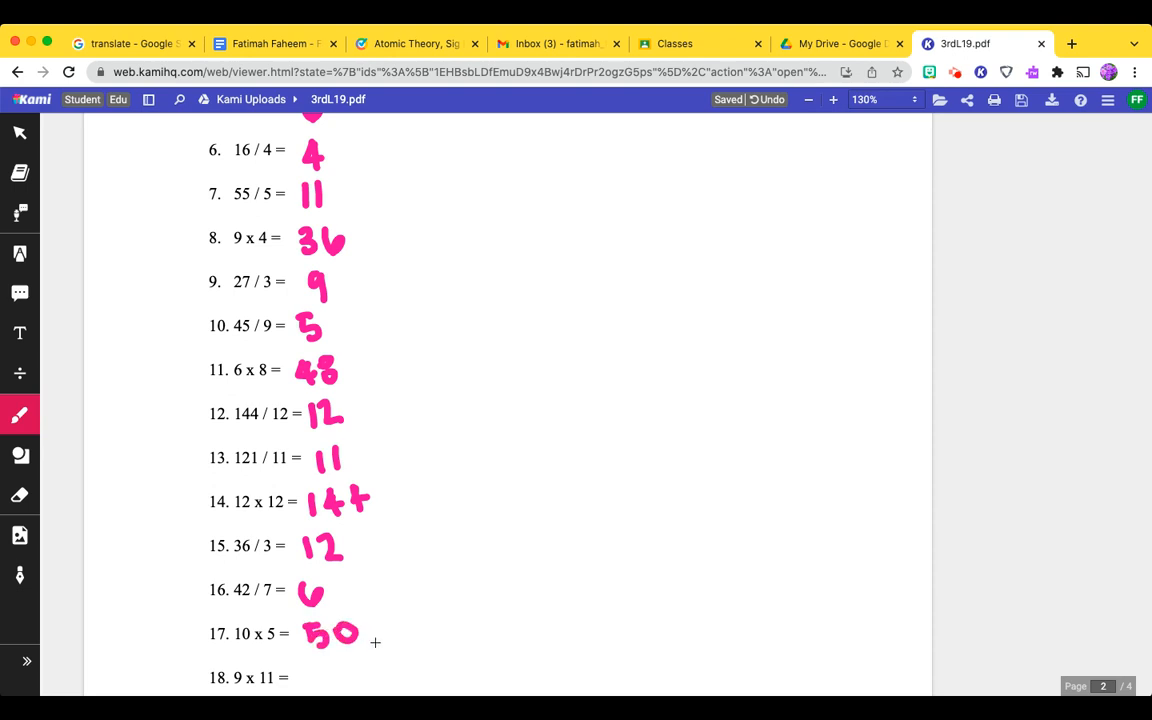
pyautogui.scroll(-3)
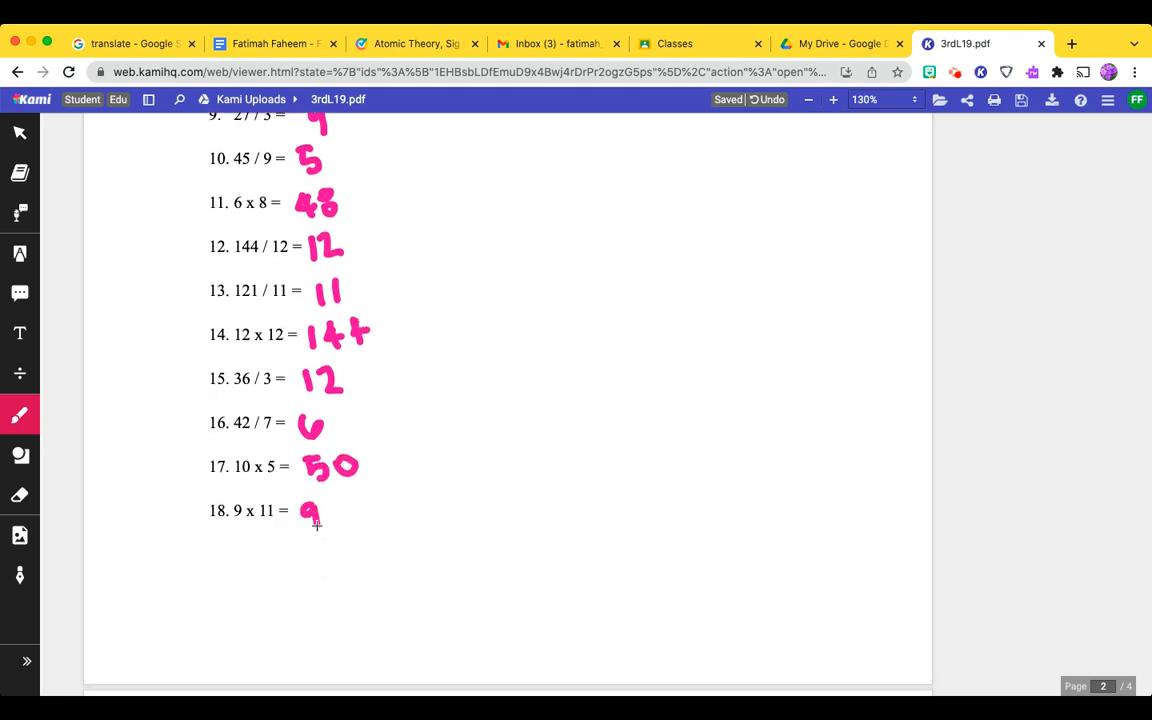
pyautogui.moveTo(310, 510); pyautogui.dragTo(340, 524)
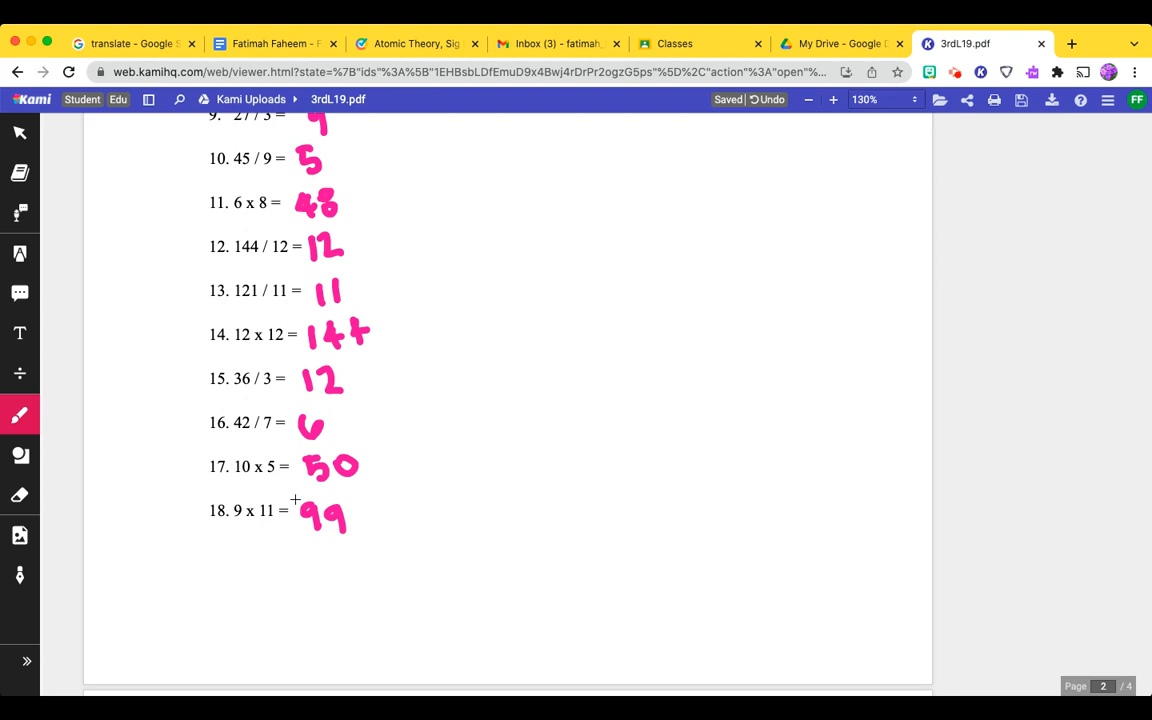
# Scroll down to bring the Measuring (with Halves) page into view.
pyautogui.scroll(3)
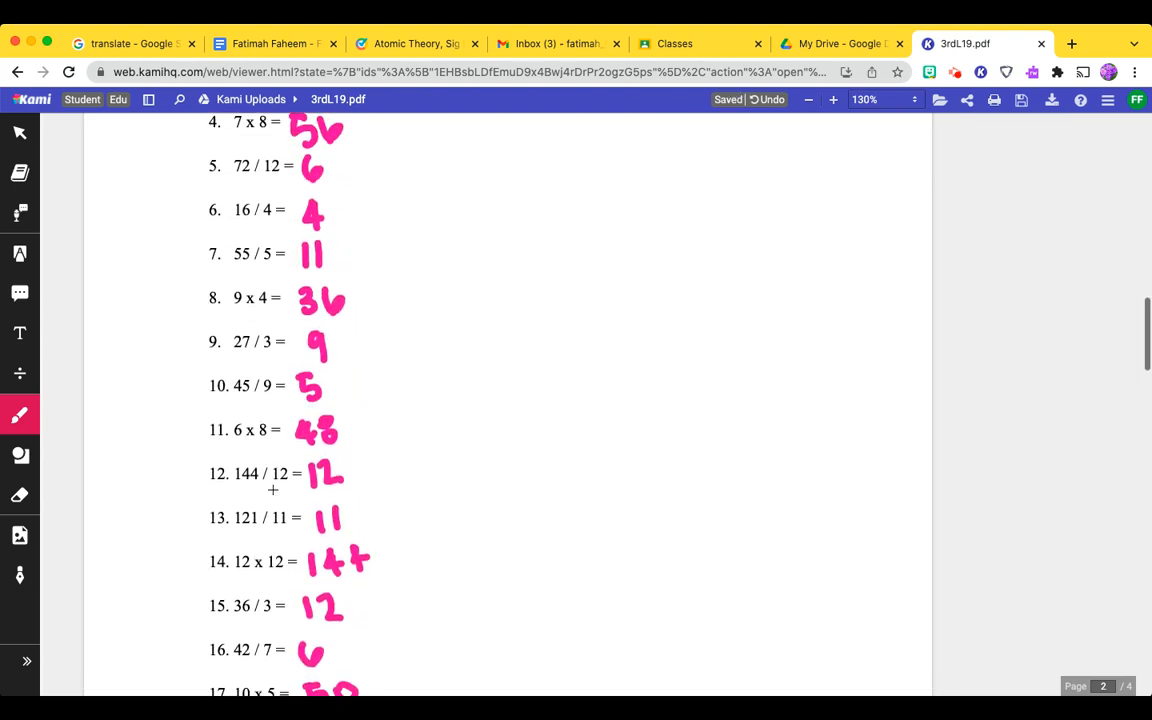
pyautogui.scroll(3)
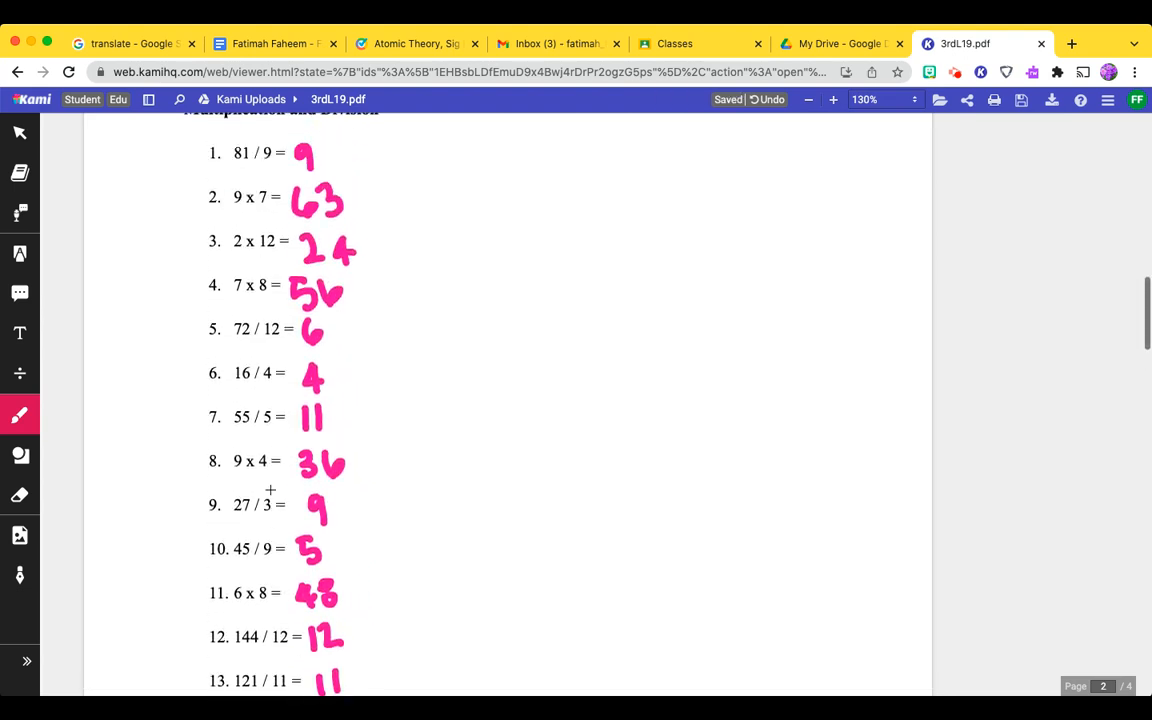
pyautogui.scroll(-3)
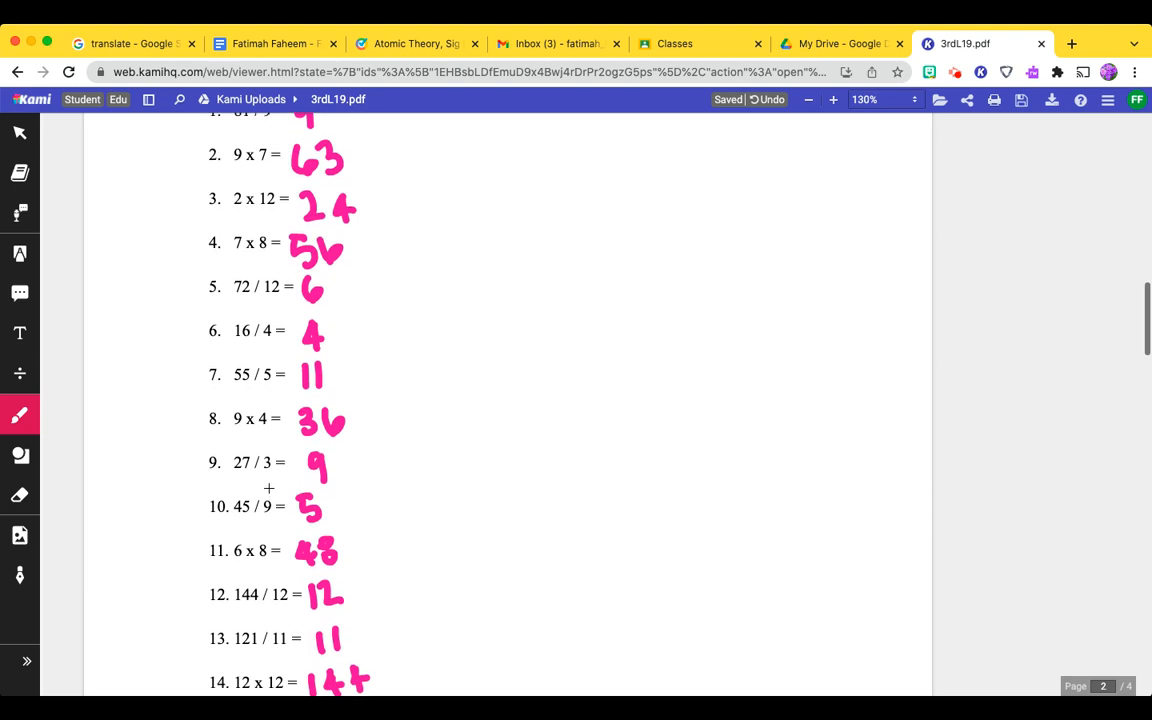
pyautogui.scroll(-3)
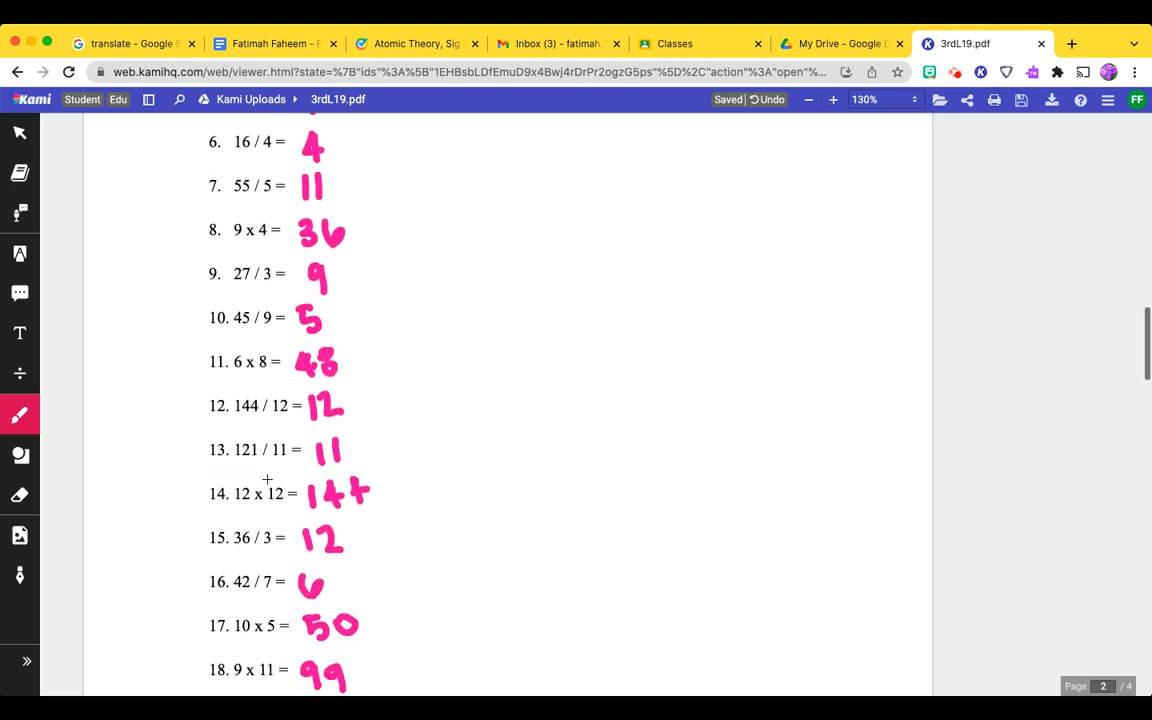
pyautogui.scroll(-3)
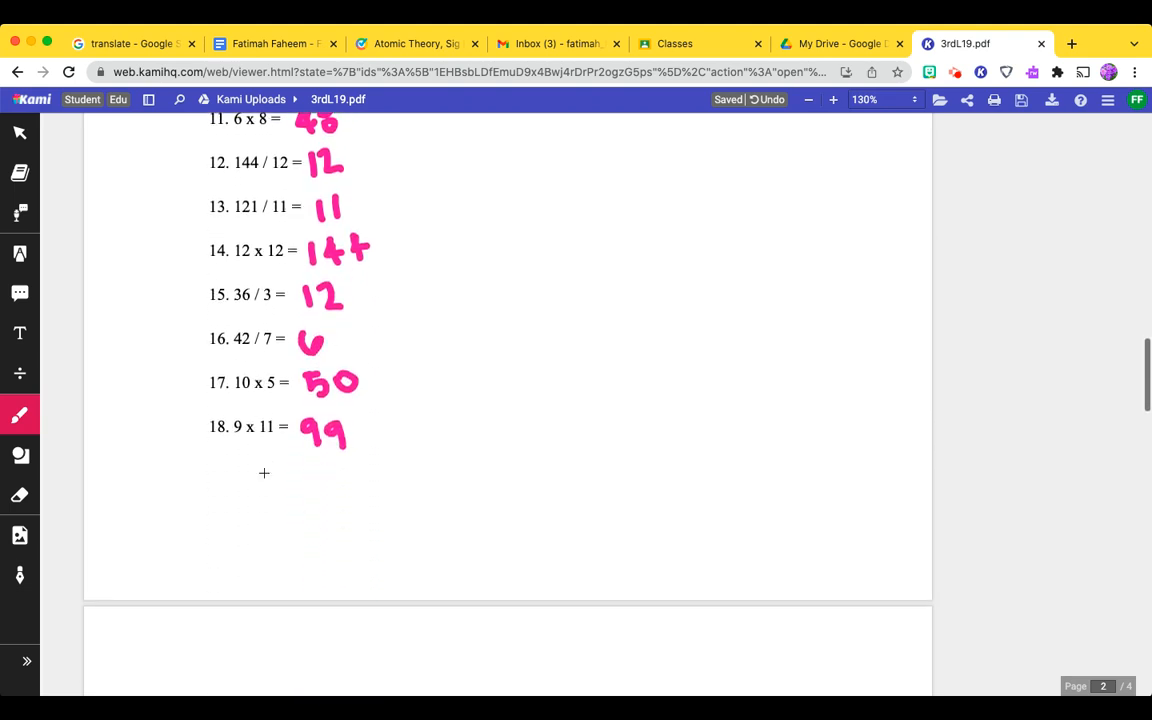
pyautogui.scroll(-3)
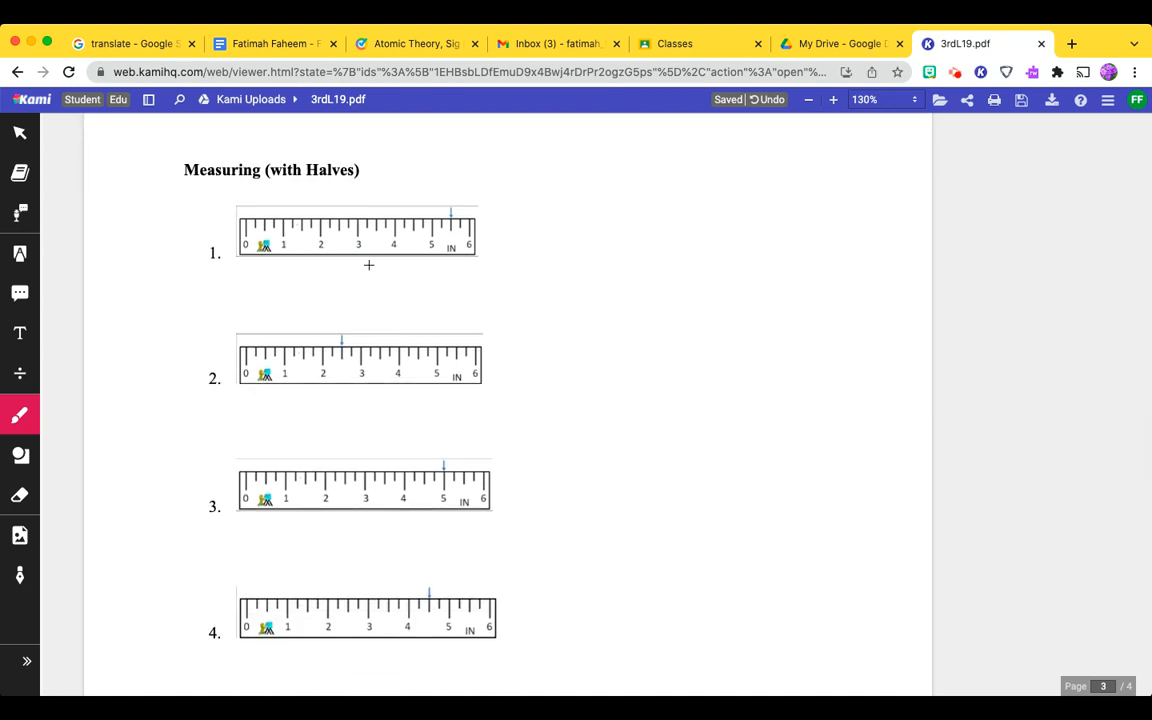
pyautogui.moveTo(340, 176)
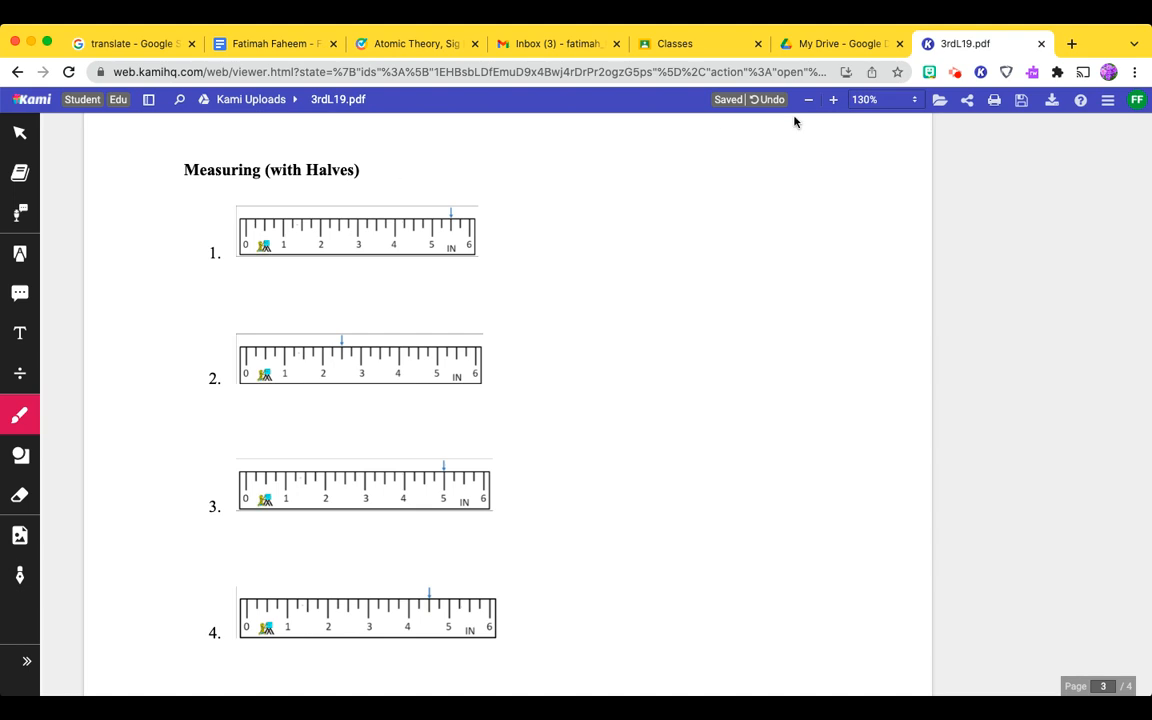
# Zoom in from 130% to 190% so the ruler tick marks are readable.
pyautogui.click(832, 100)
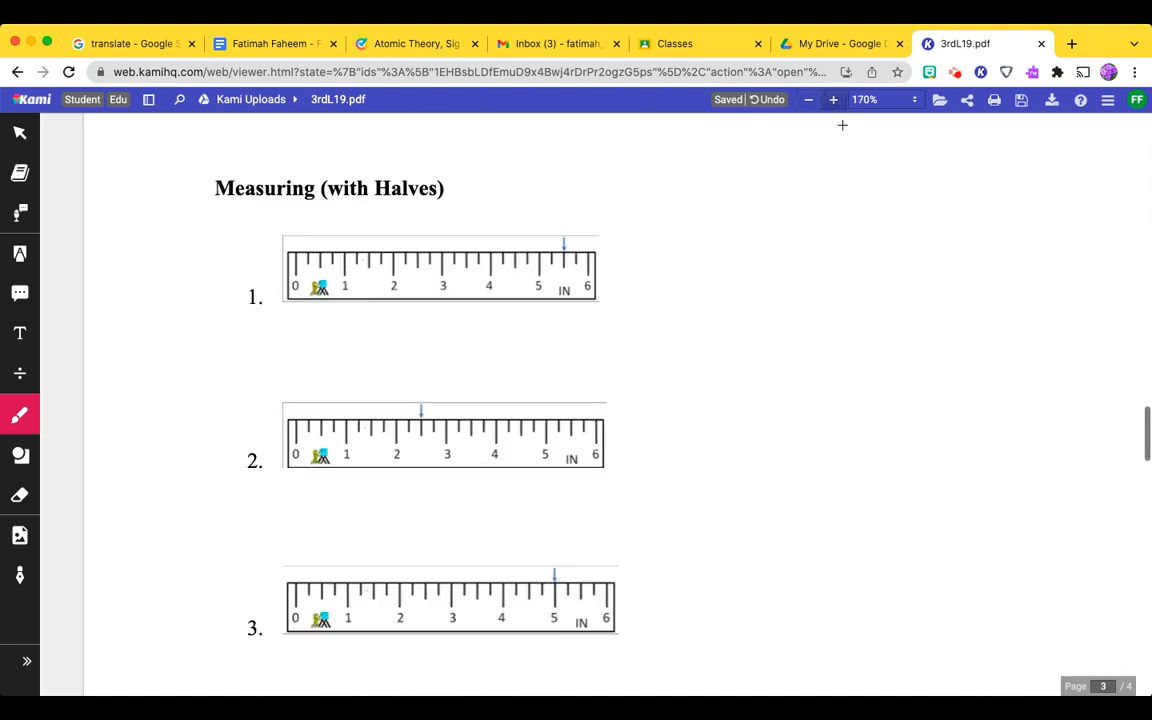
pyautogui.click(832, 100)
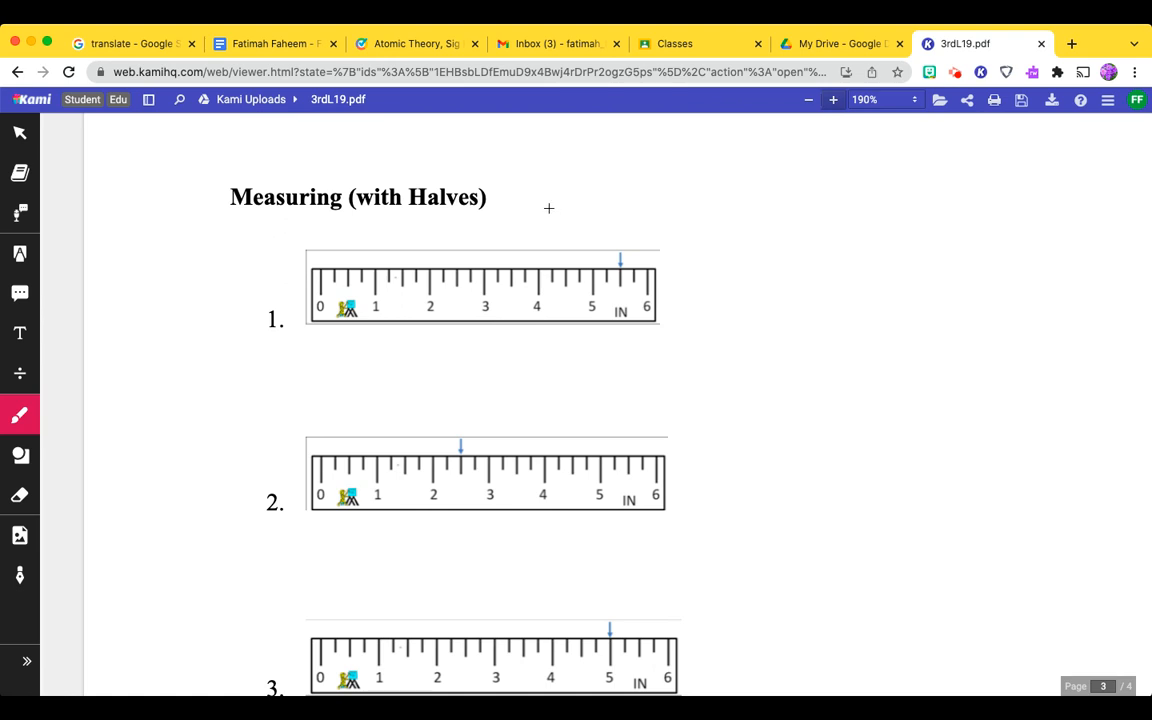
pyautogui.moveTo(540, 204)
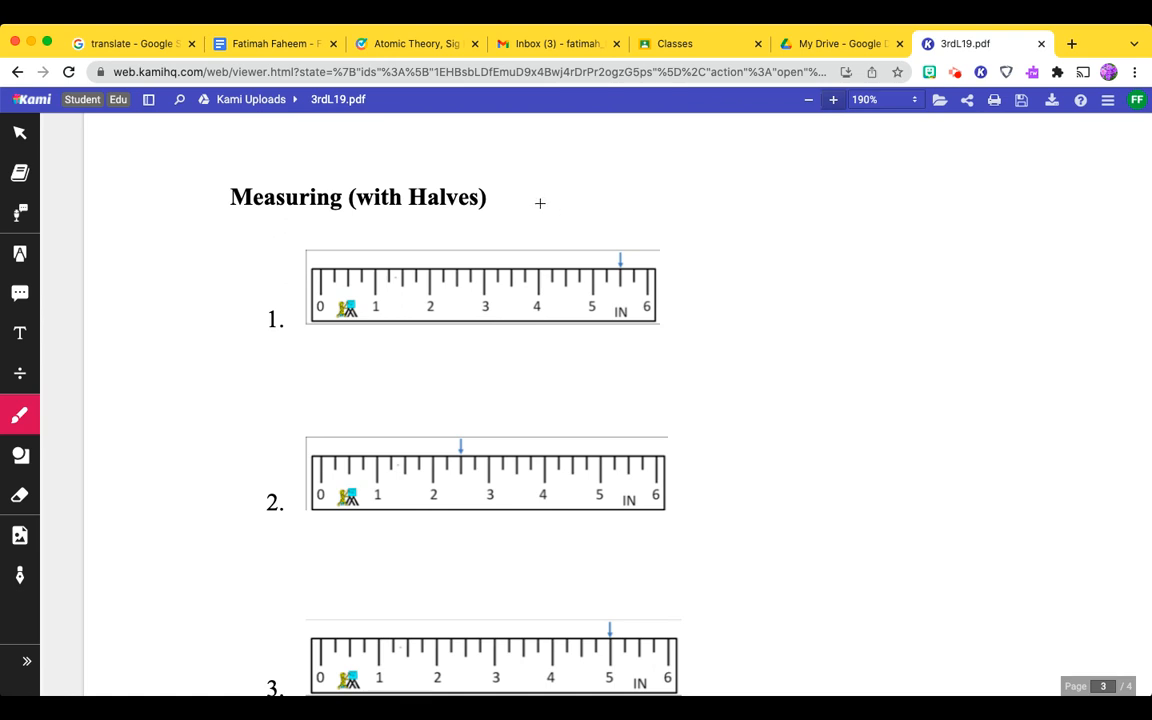
pyautogui.moveTo(616, 276)
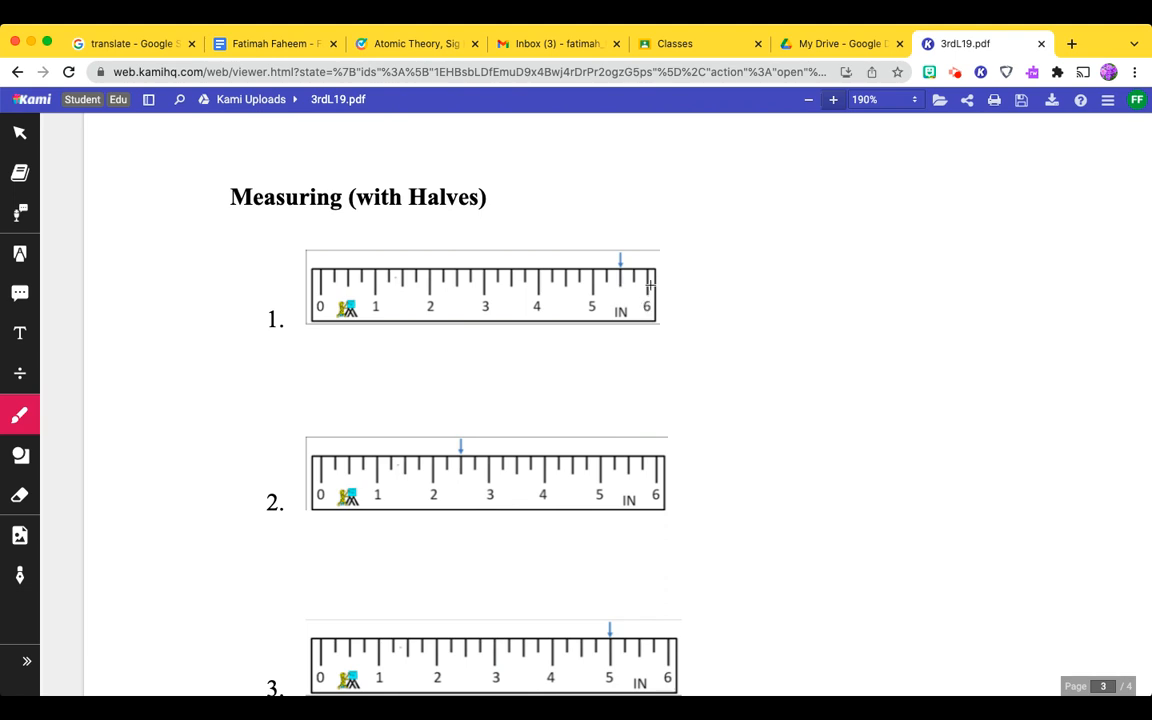
pyautogui.moveTo(576, 280)
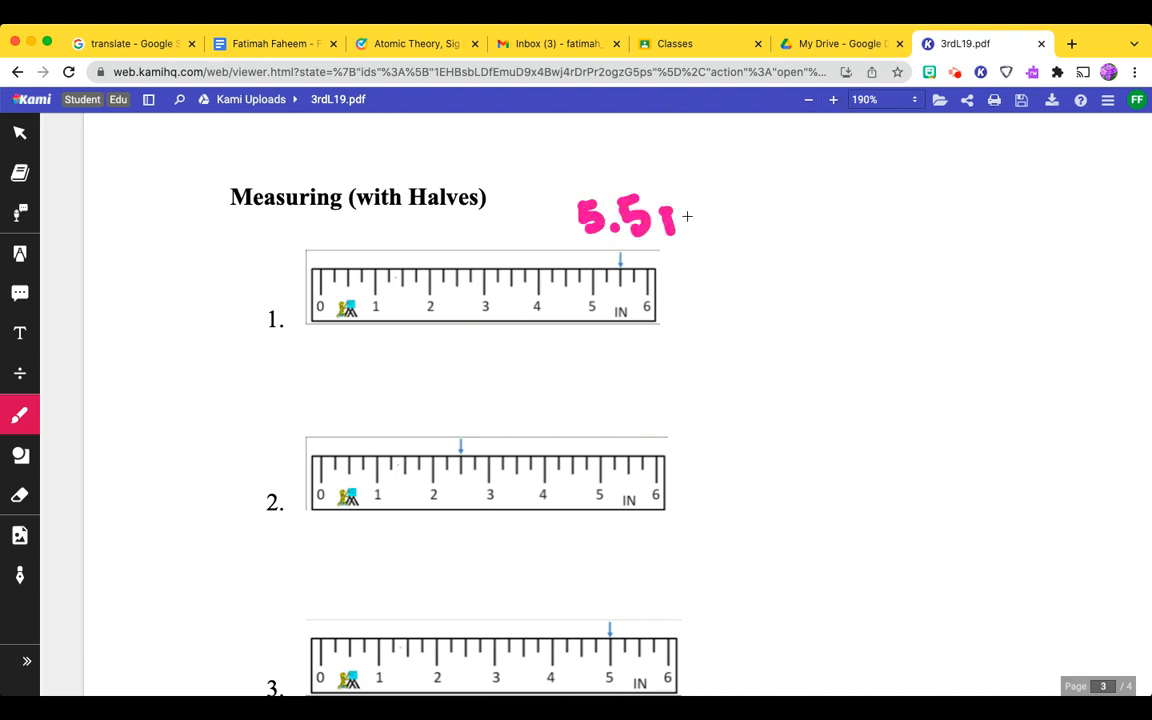
# Label rulers 1–3 in pink with 5.5 in, 2.5 in and 5.0 in, marking each arrow's position.
pyautogui.write('in')
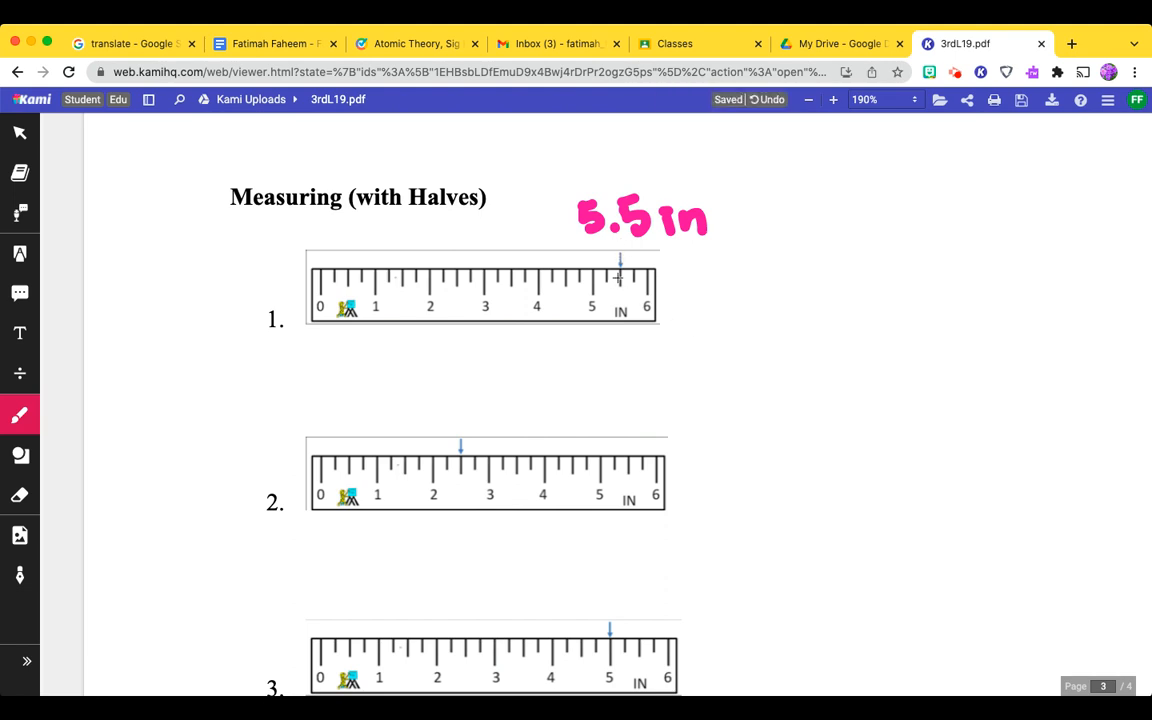
pyautogui.moveTo(620, 270); pyautogui.dragTo(620, 300)
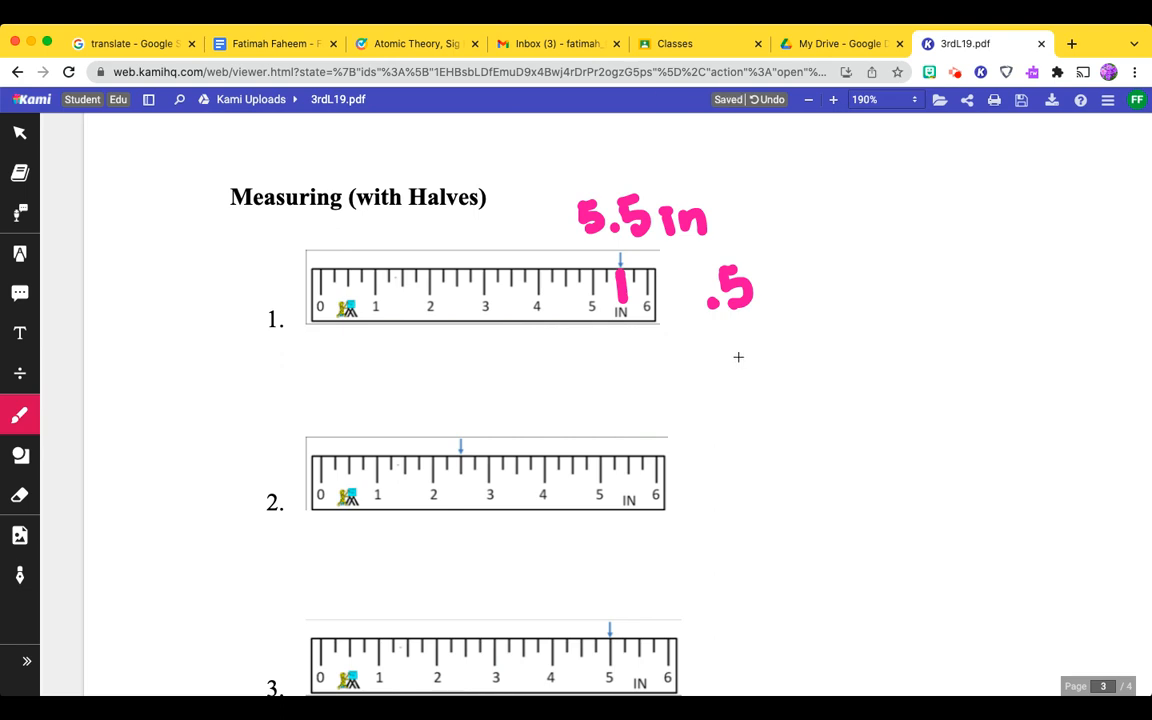
pyautogui.moveTo(764, 308)
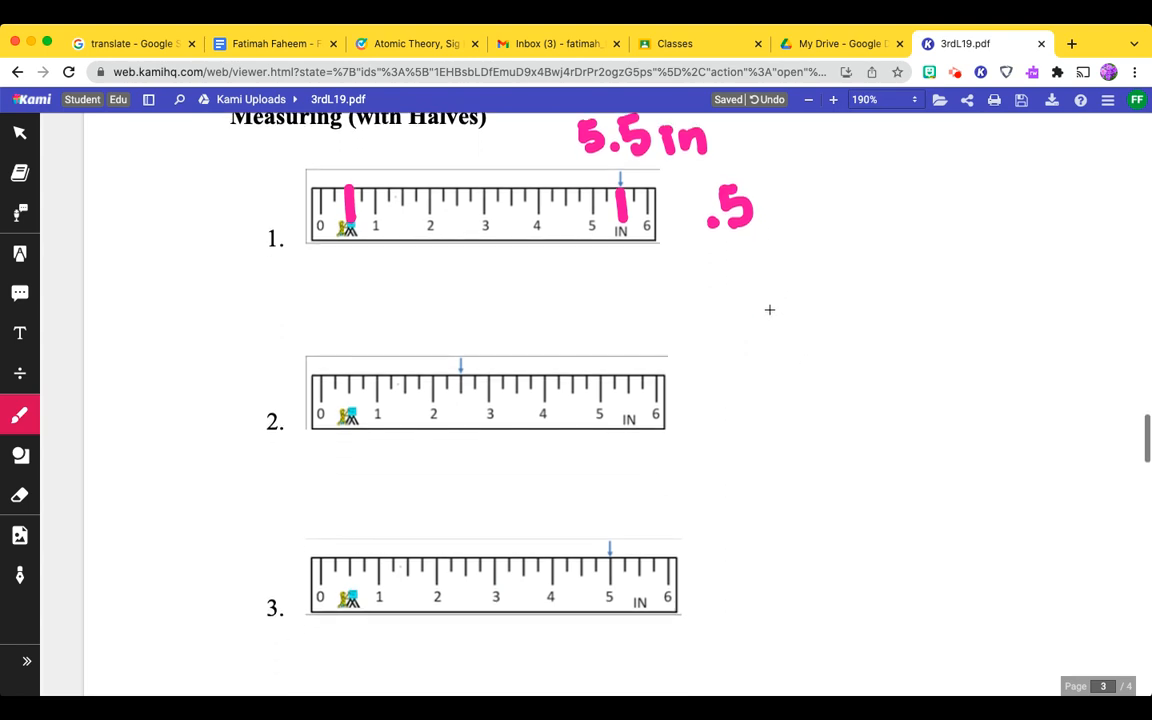
pyautogui.moveTo(736, 330)
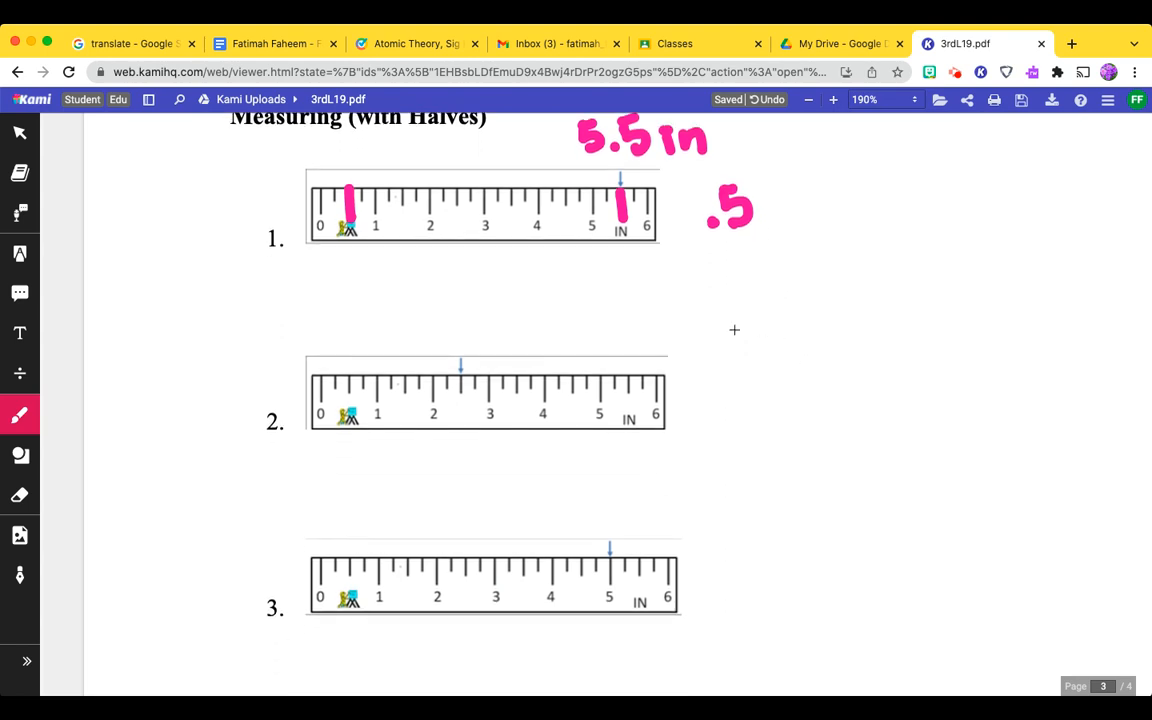
pyautogui.moveTo(472, 400)
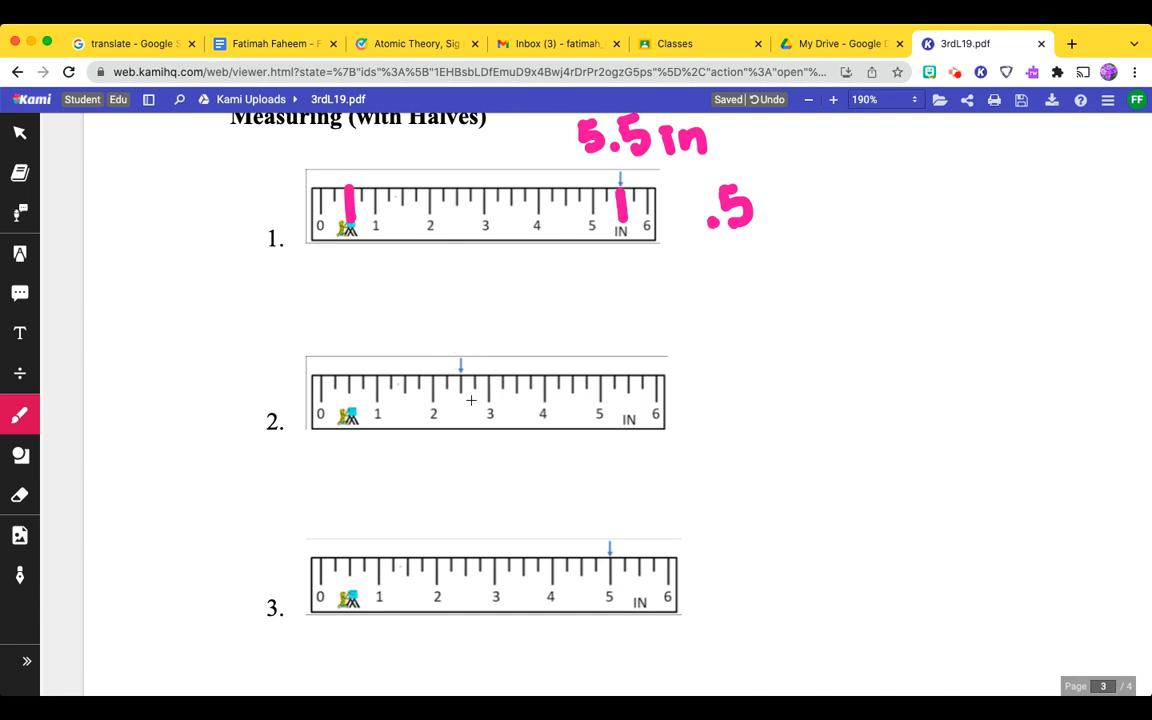
pyautogui.moveTo(460, 380); pyautogui.dragTo(460, 400)
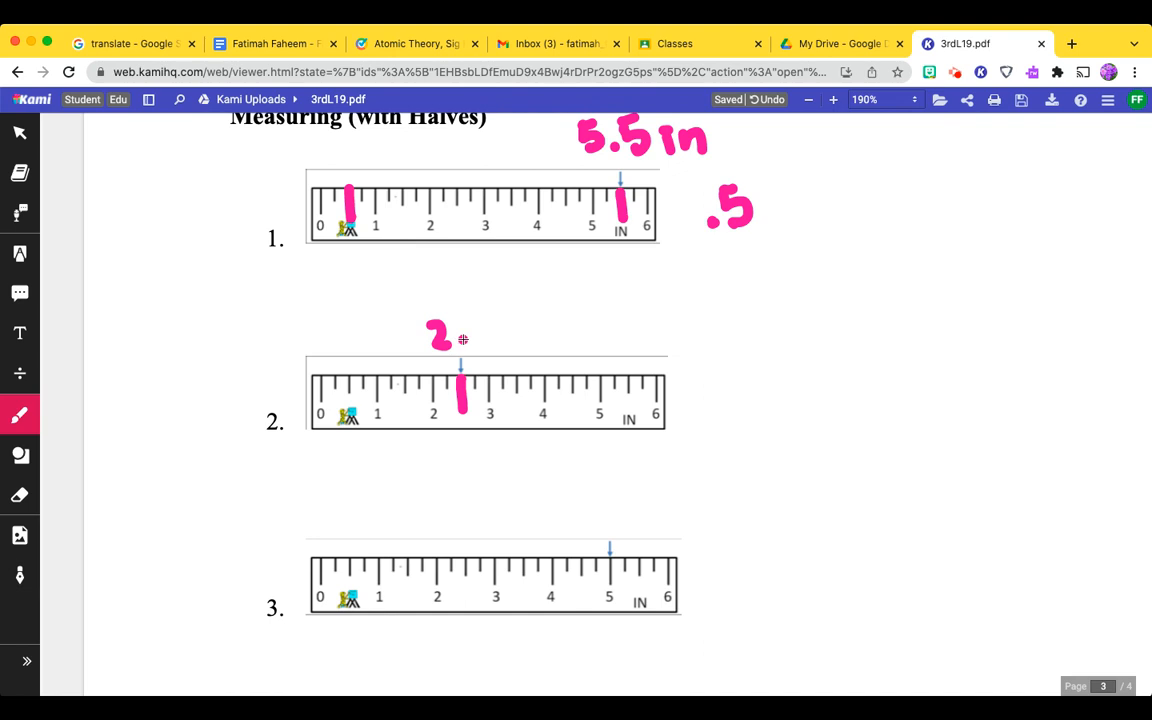
pyautogui.write('.5 in')
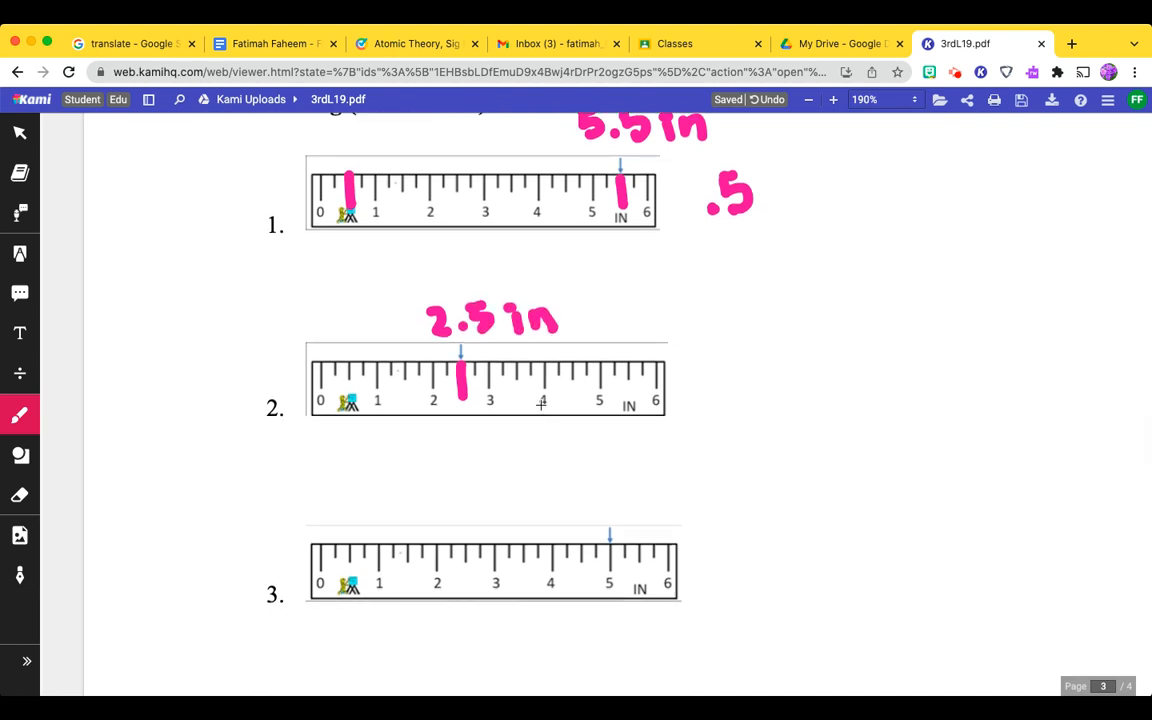
pyautogui.scroll(-3)
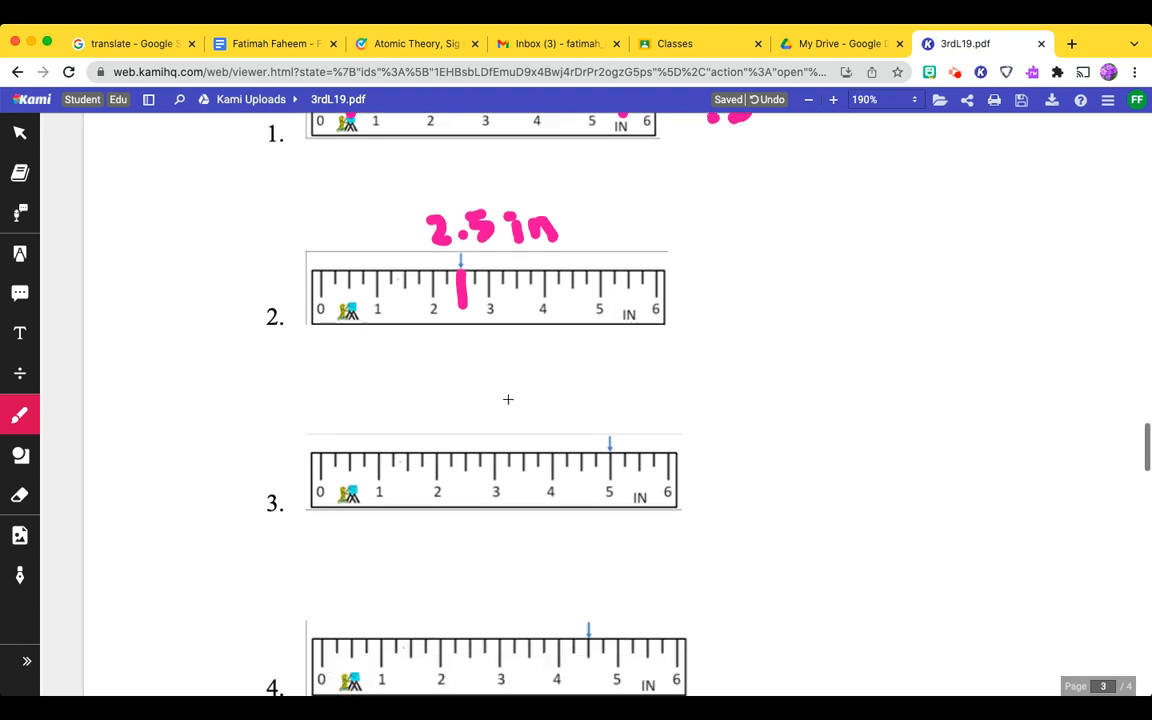
pyautogui.click(598, 408)
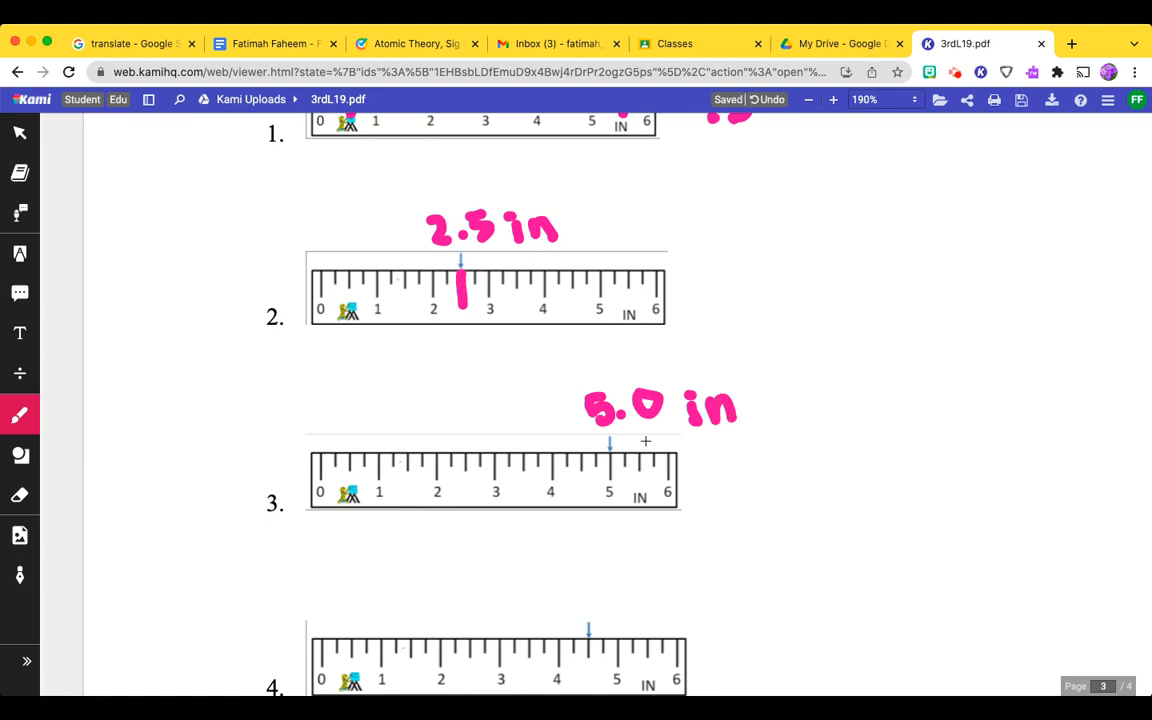
pyautogui.moveTo(652, 436)
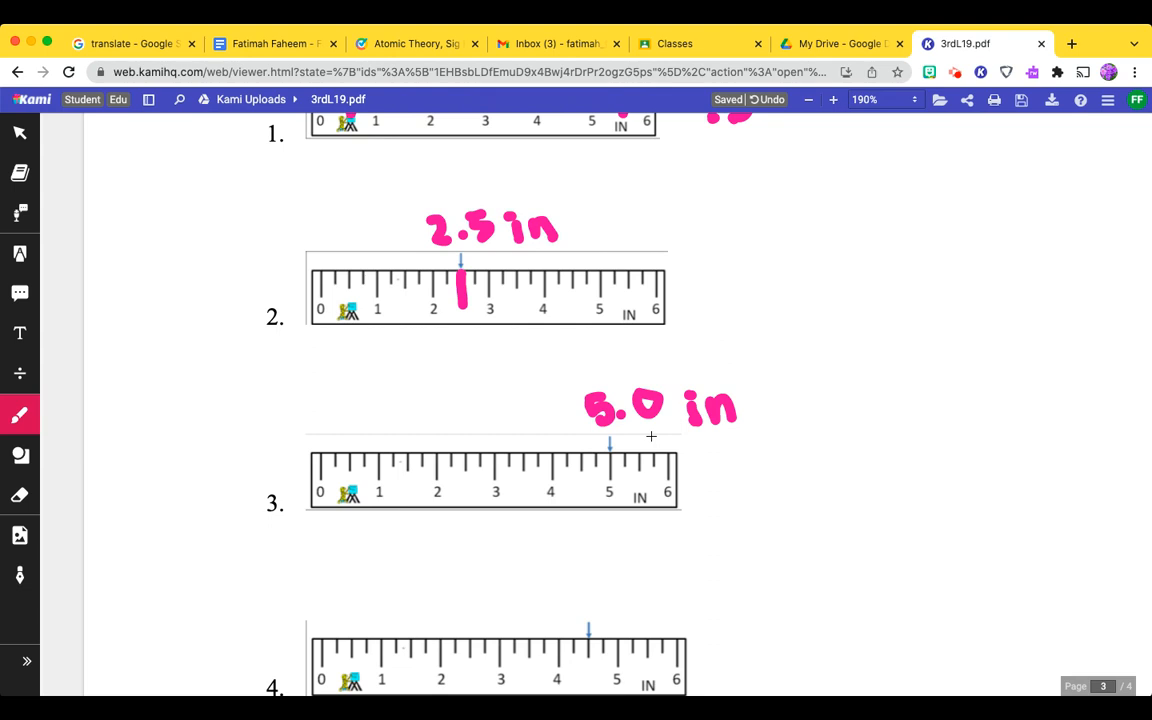
pyautogui.scroll(-3)
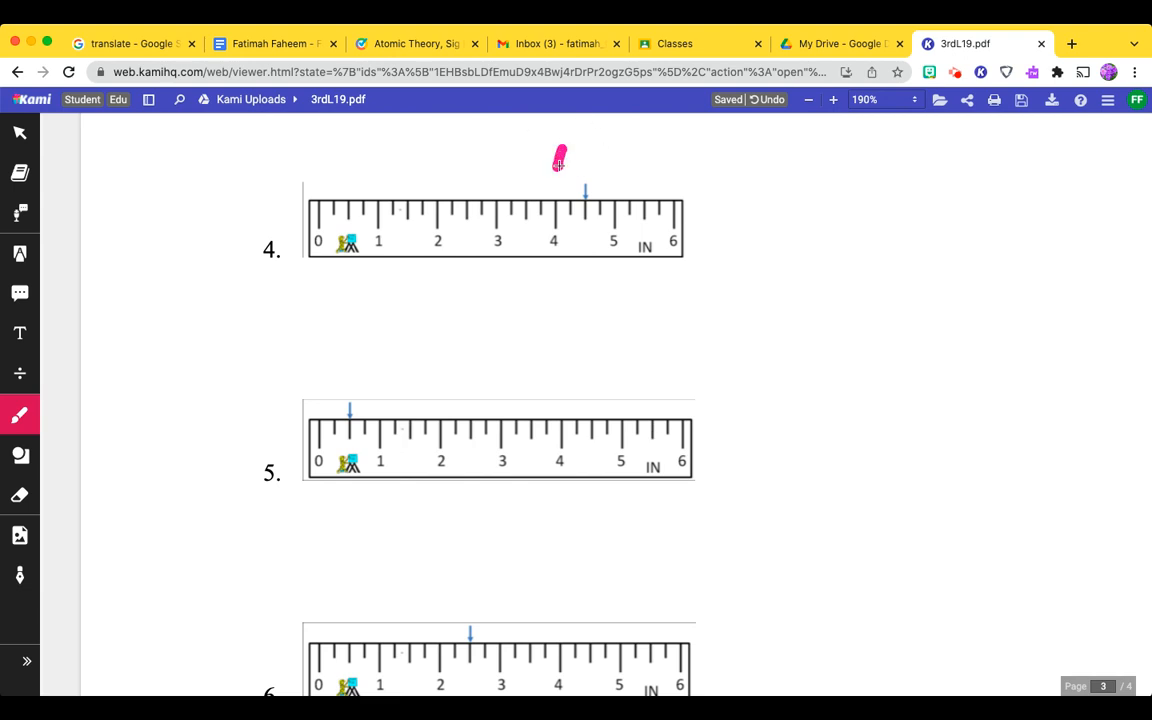
# Write ruler 6's measurement as 2.5 in with the pink pen and scroll to the Word Problems page.
pyautogui.moveTo(556, 170); pyautogui.dragTo(616, 160)
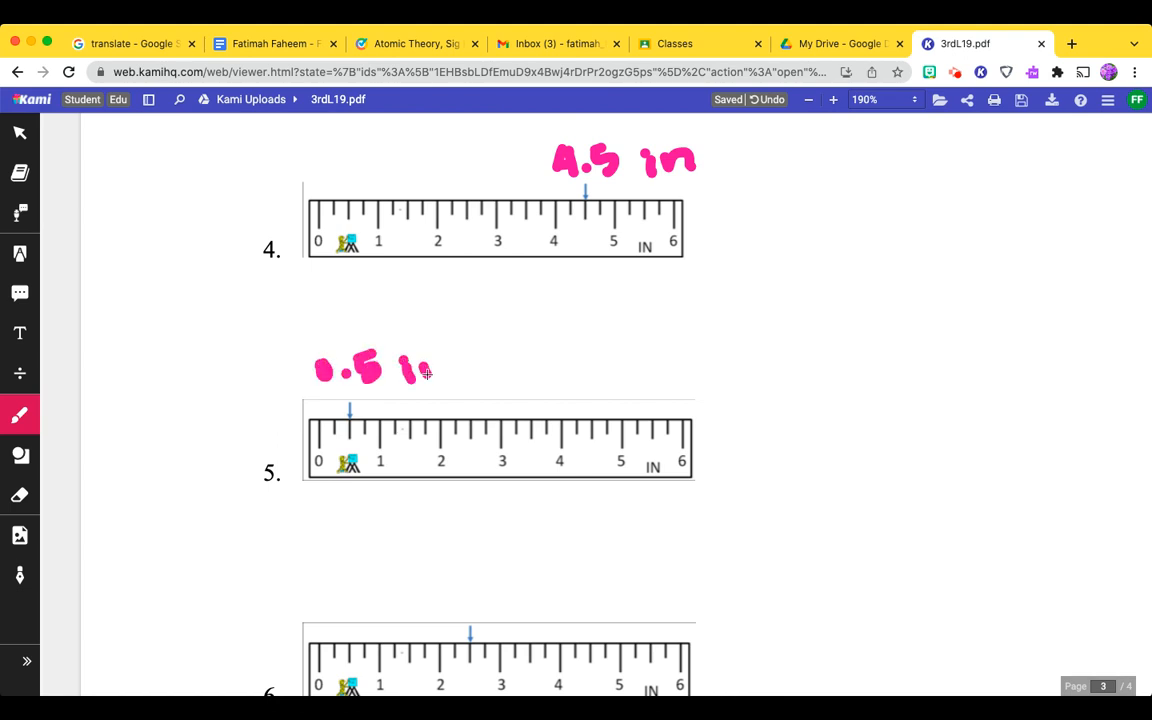
pyautogui.scroll(-3)
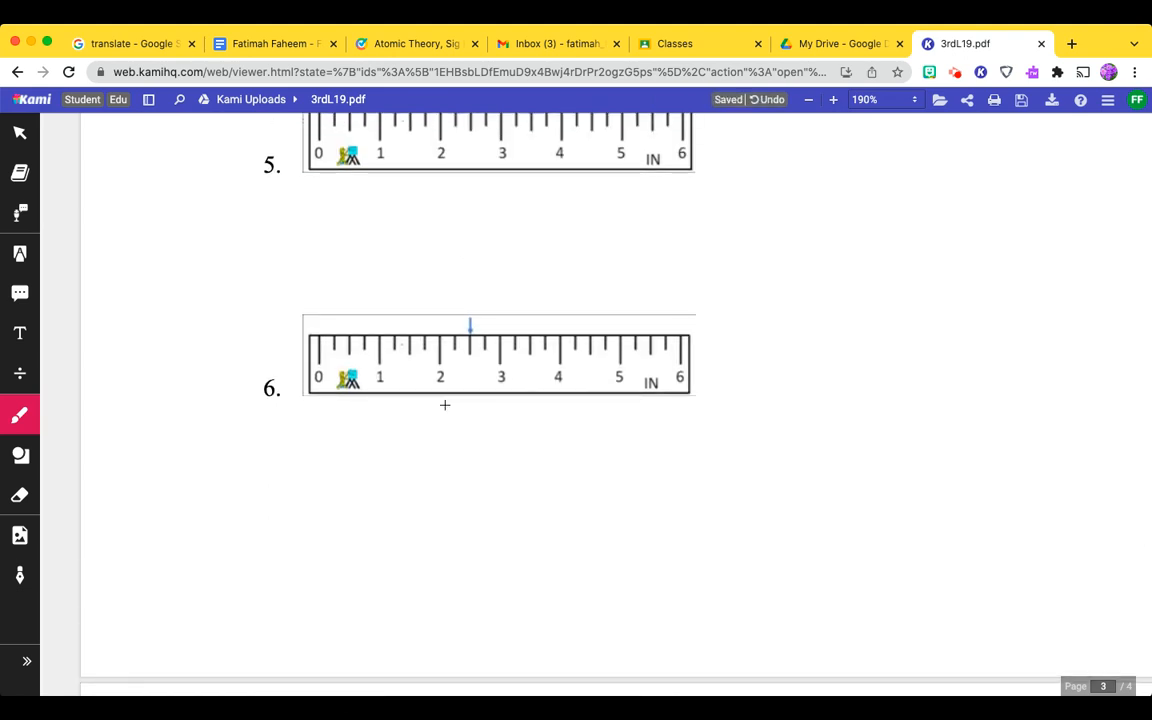
pyautogui.moveTo(464, 312)
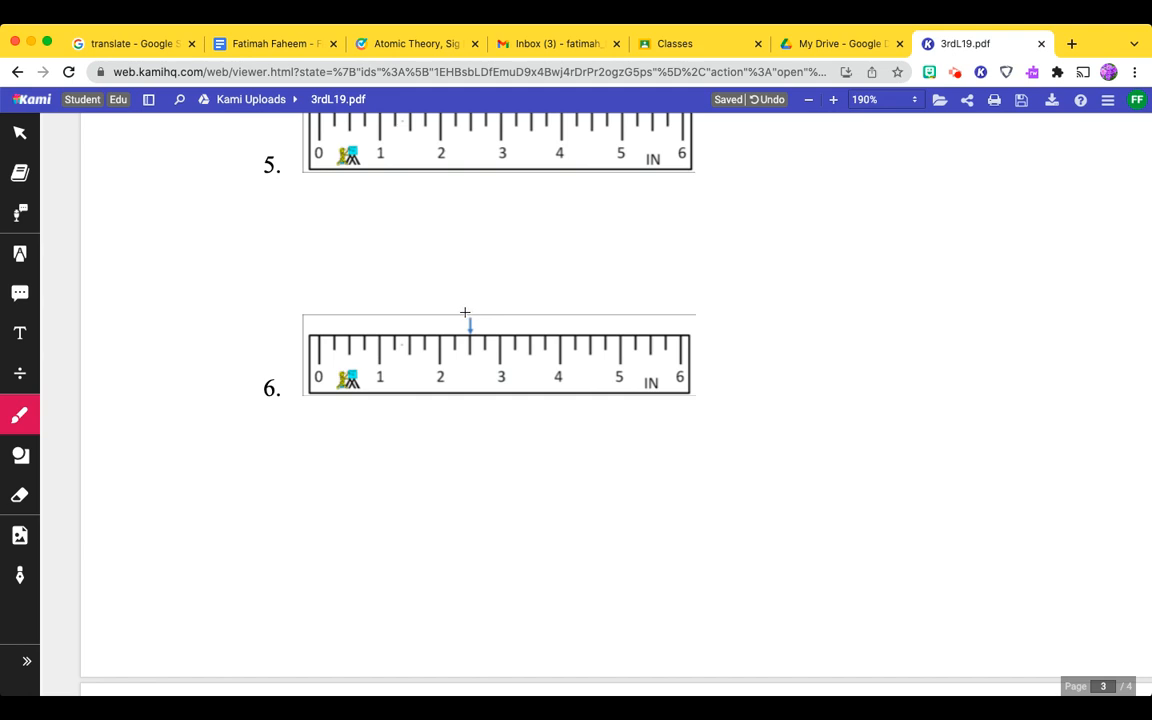
pyautogui.moveTo(456, 304)
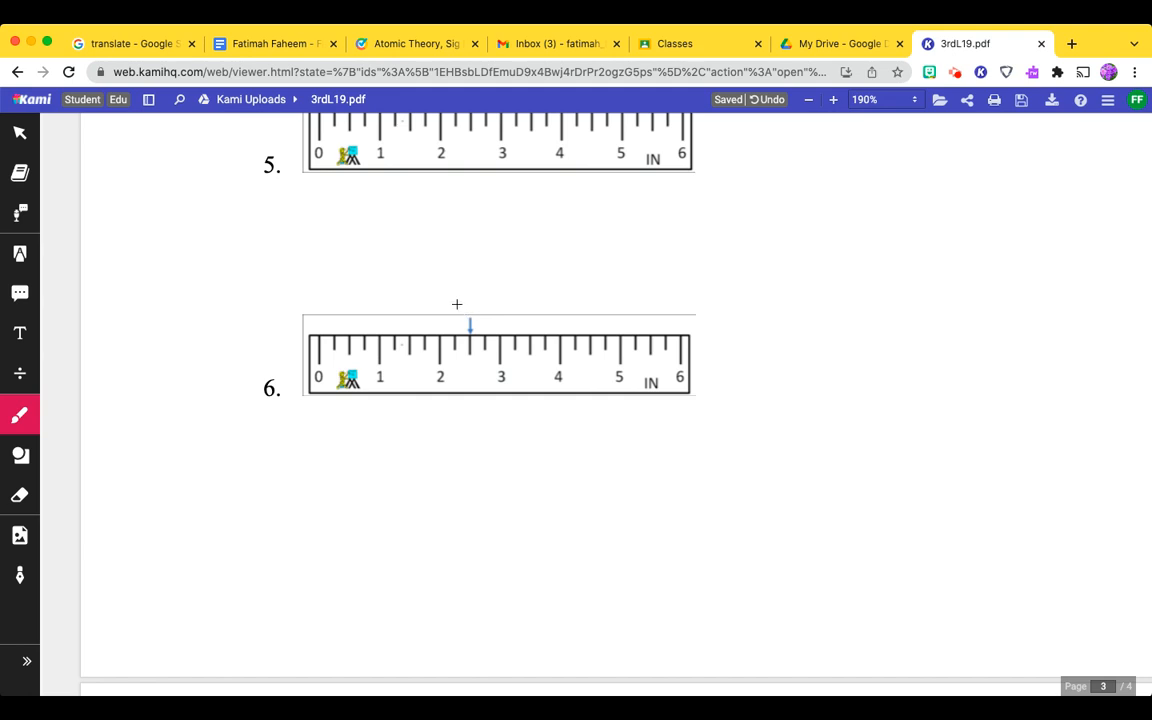
pyautogui.moveTo(440, 284)
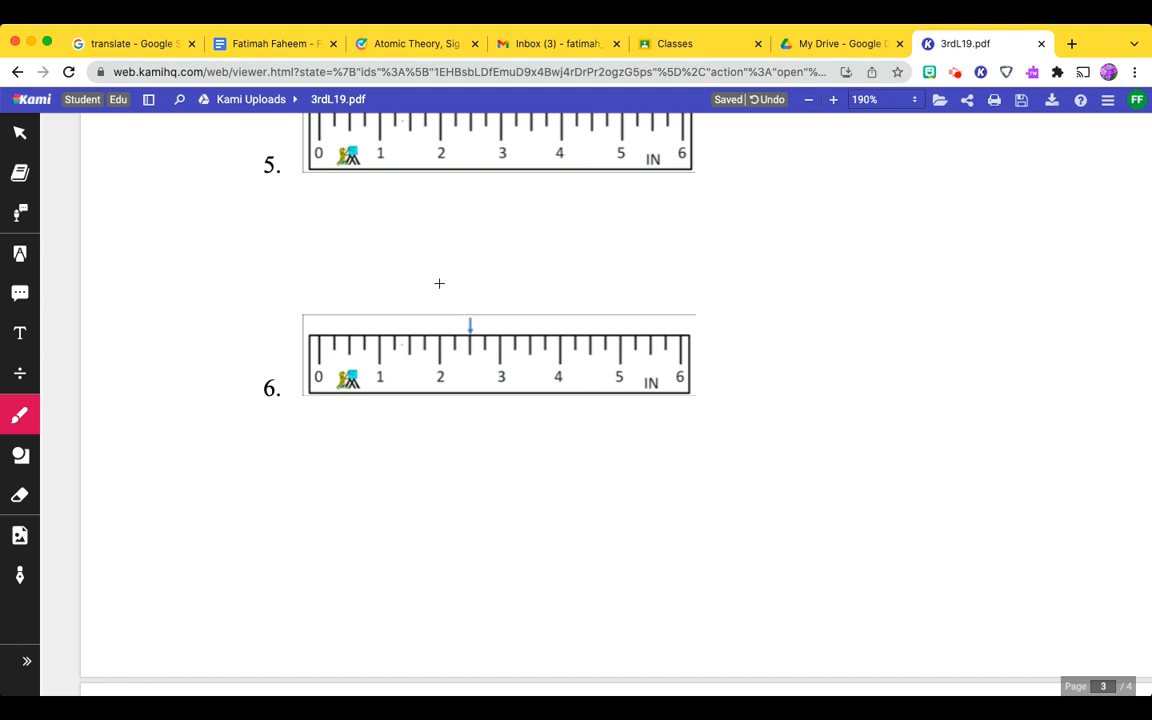
pyautogui.write('2.5')
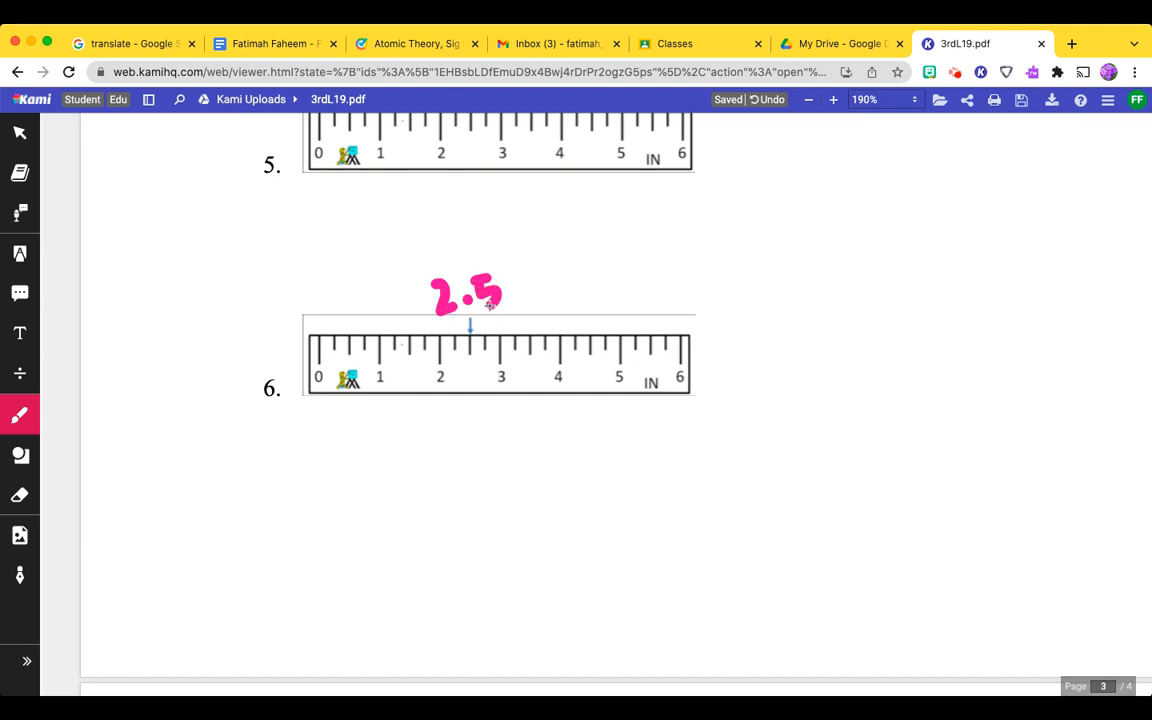
pyautogui.write('in')
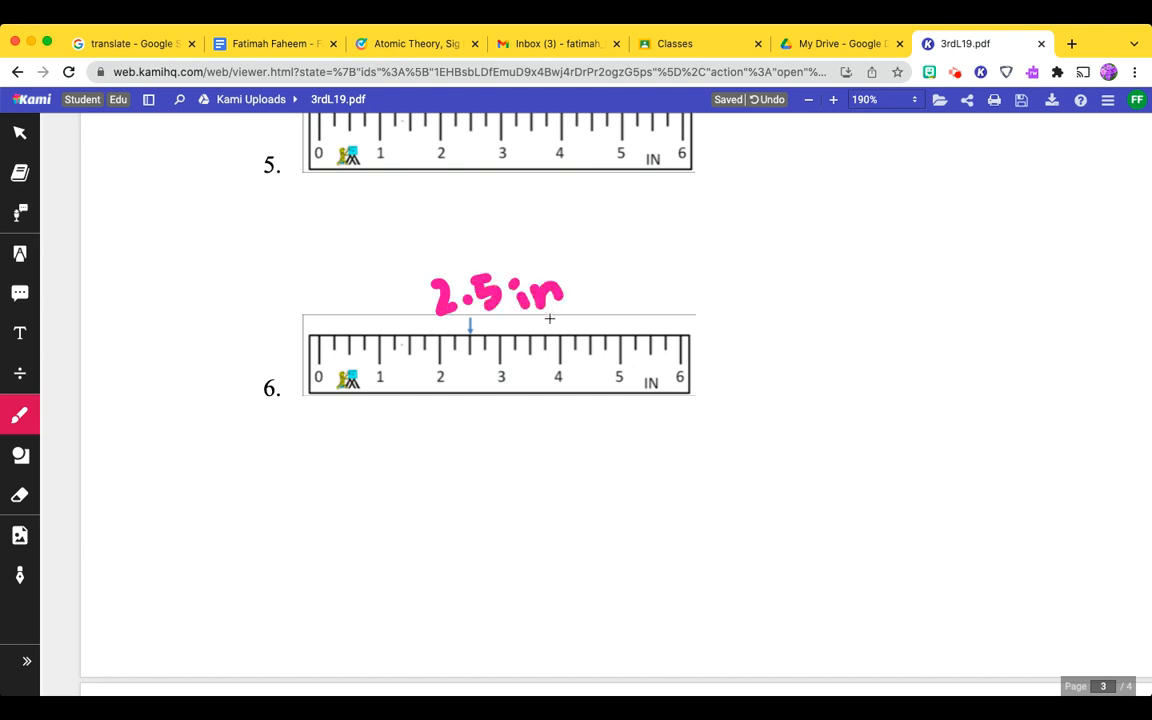
pyautogui.scroll(-3)
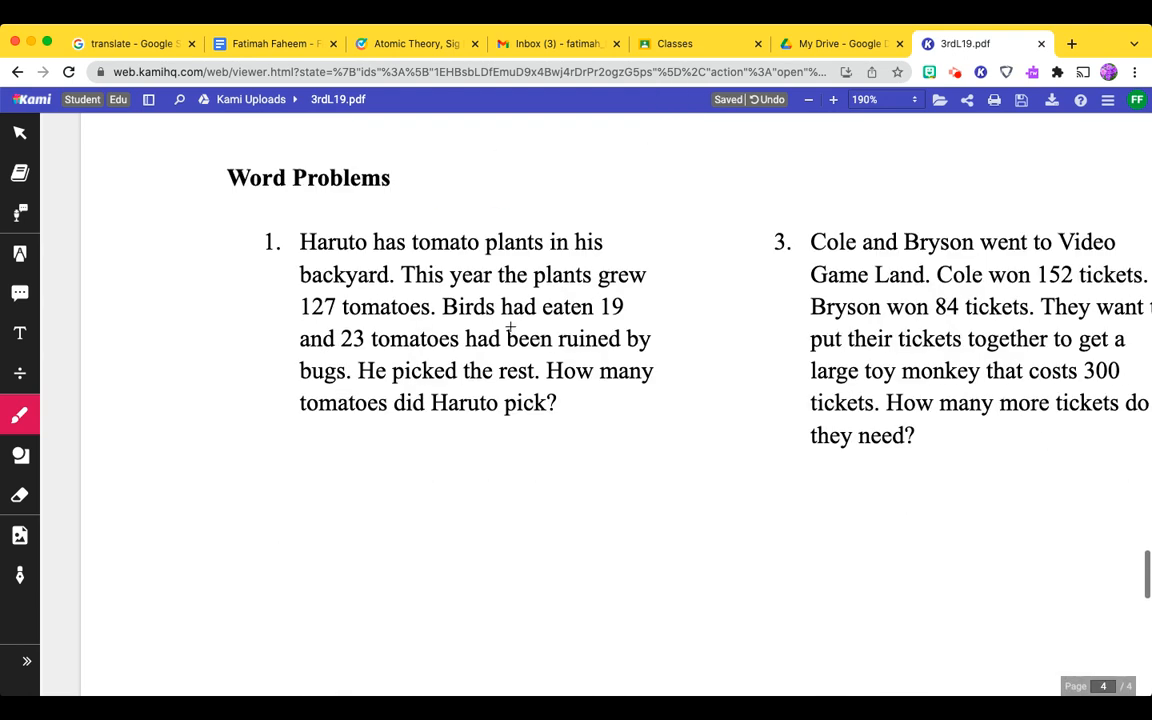
pyautogui.moveTo(696, 310)
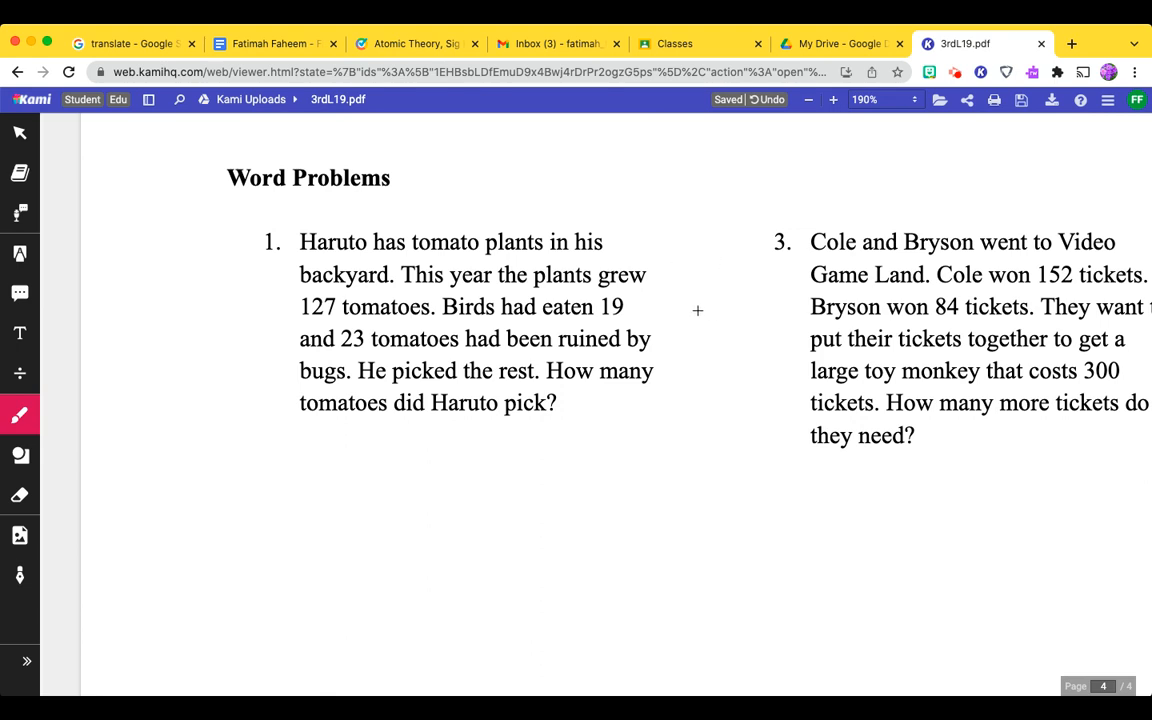
pyautogui.moveTo(616, 240)
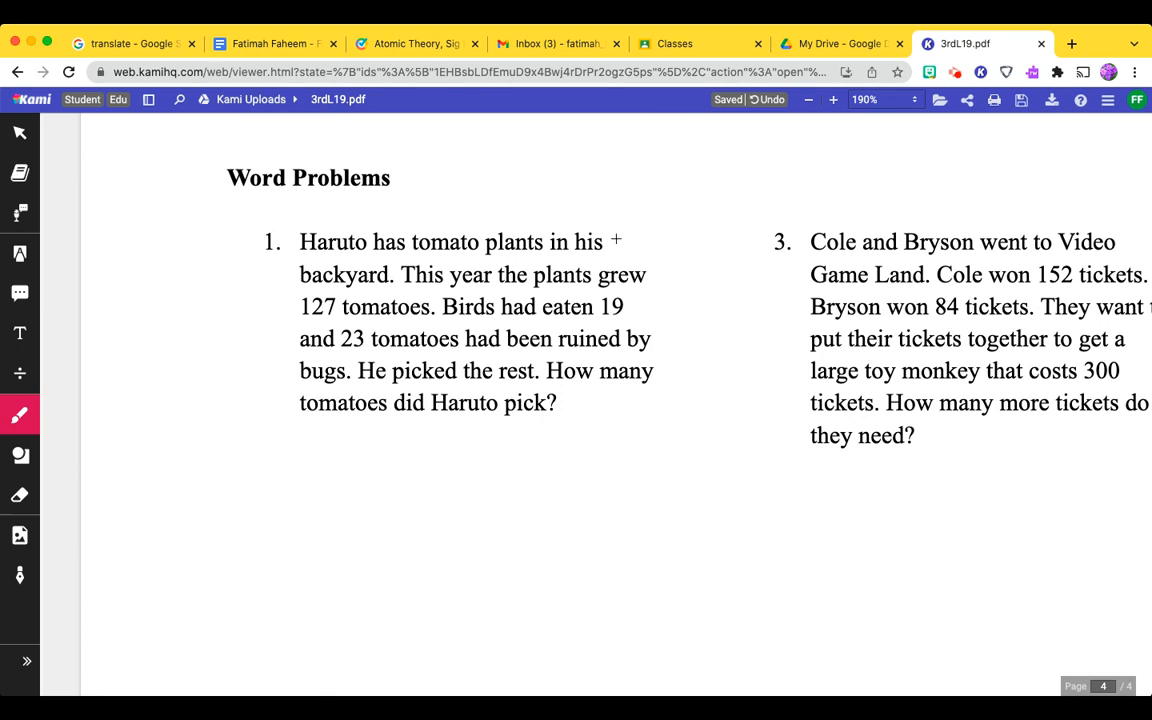
pyautogui.moveTo(560, 186)
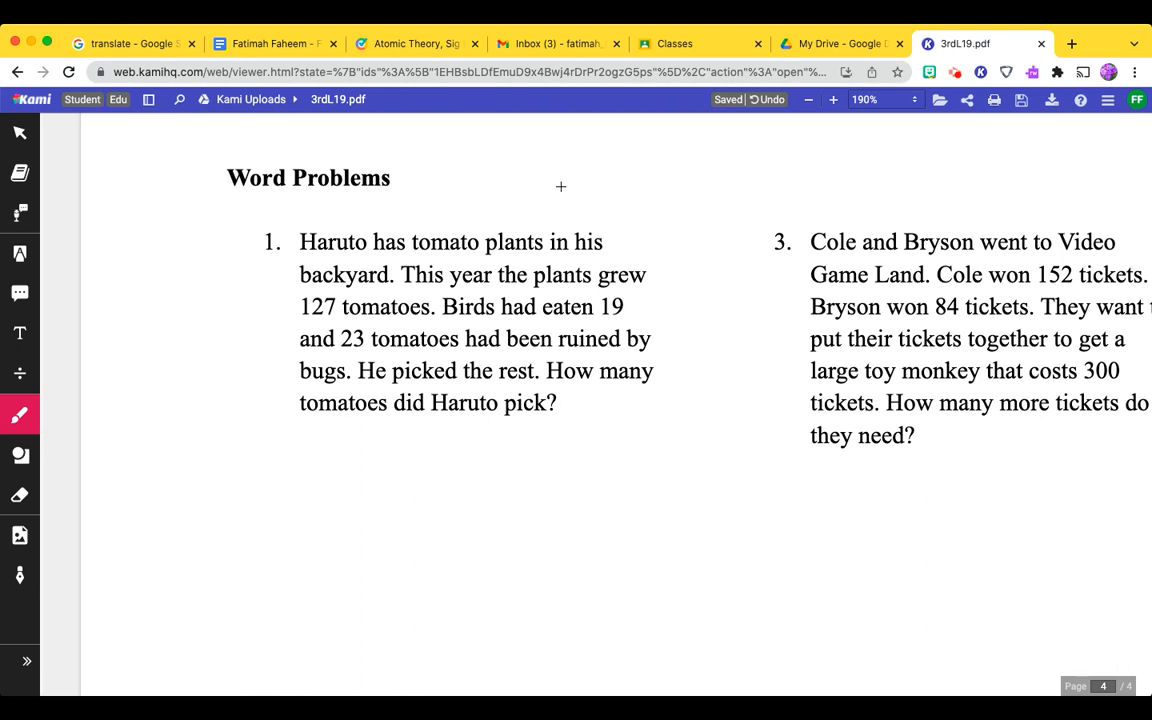
pyautogui.moveTo(648, 312)
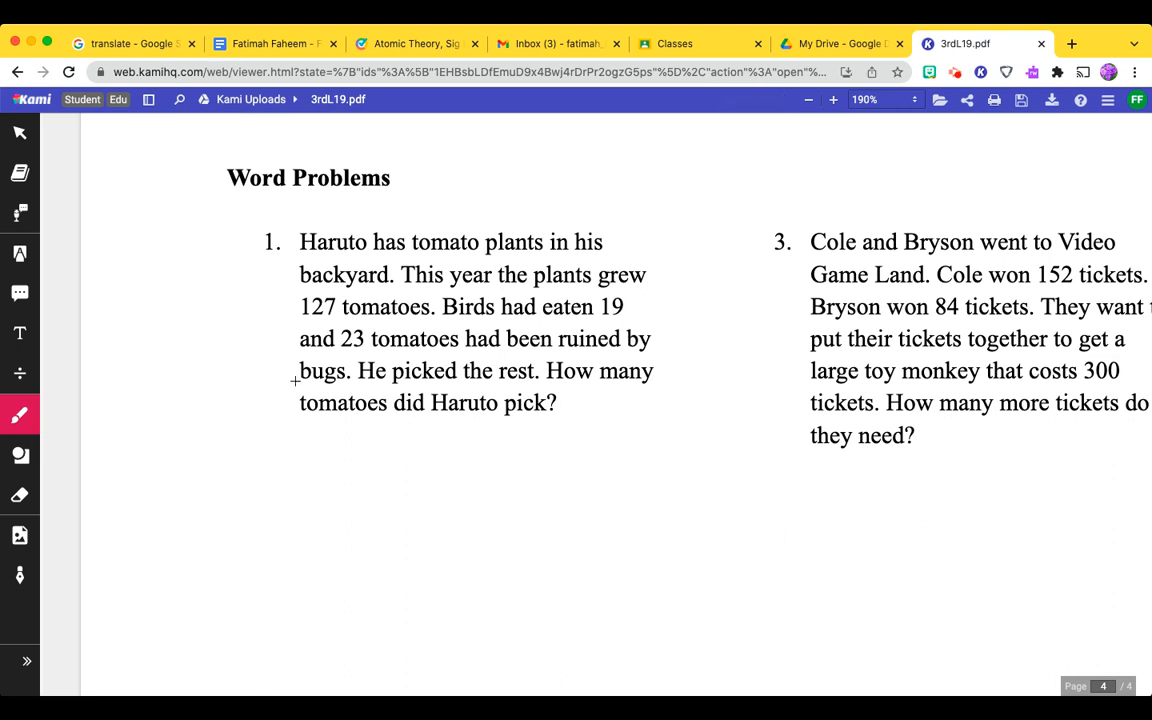
# Handwrite the equation 127-19-23= in pink beneath word problem 1.
pyautogui.moveTo(264, 460); pyautogui.dragTo(264, 496)
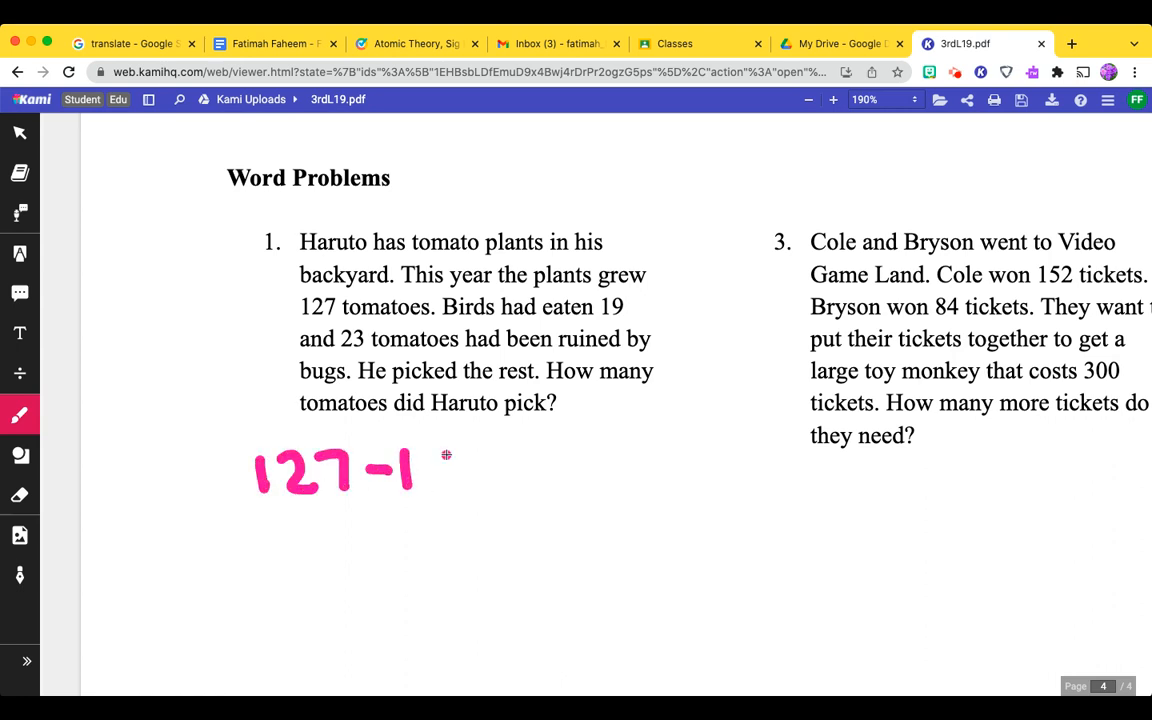
pyautogui.moveTo(444, 456); pyautogui.dragTo(450, 490)
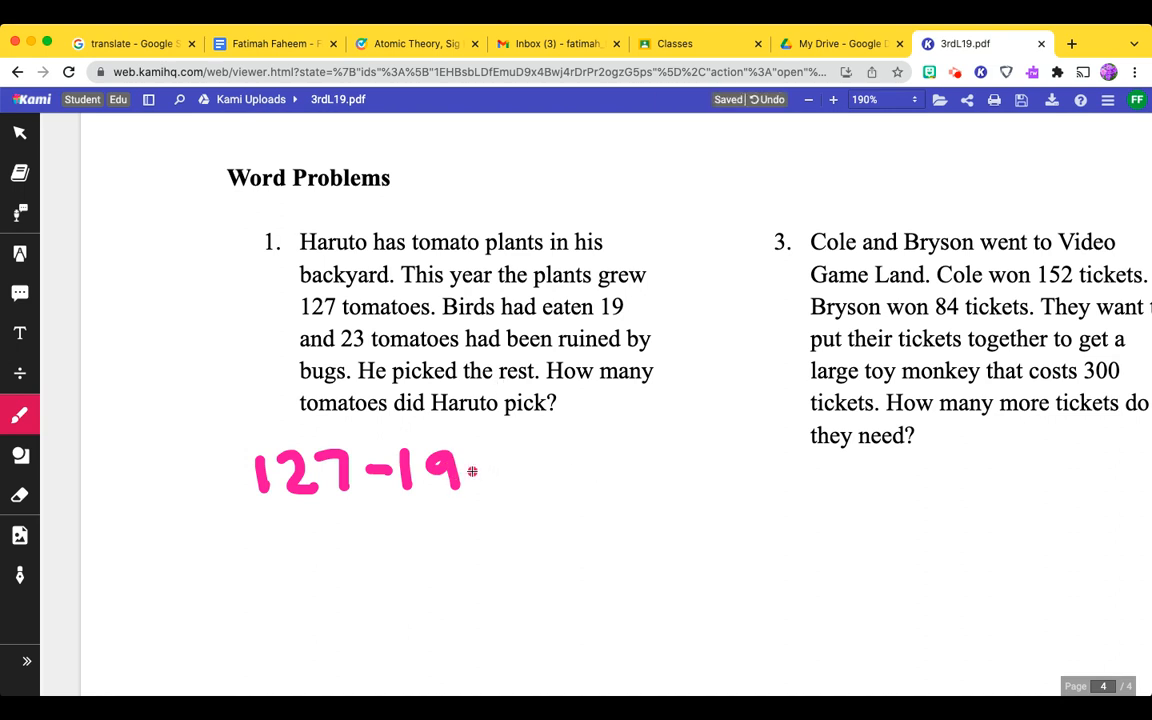
pyautogui.moveTo(480, 470); pyautogui.dragTo(570, 476)
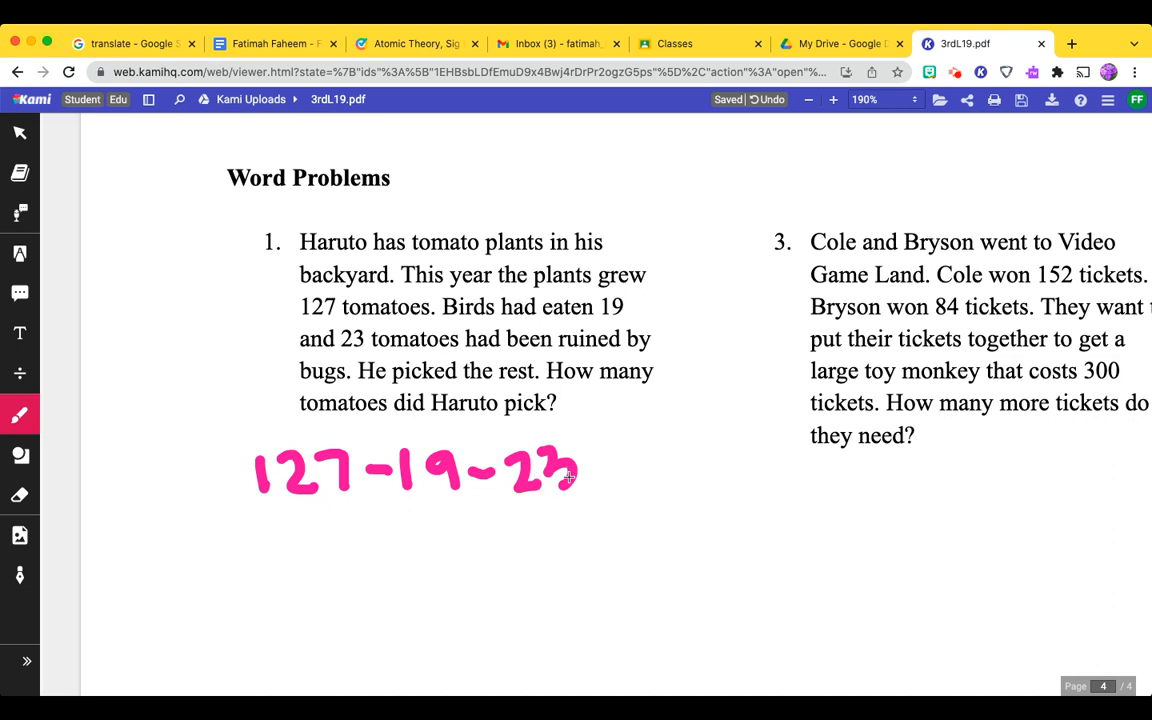
pyautogui.moveTo(590, 460); pyautogui.dragTo(624, 478)
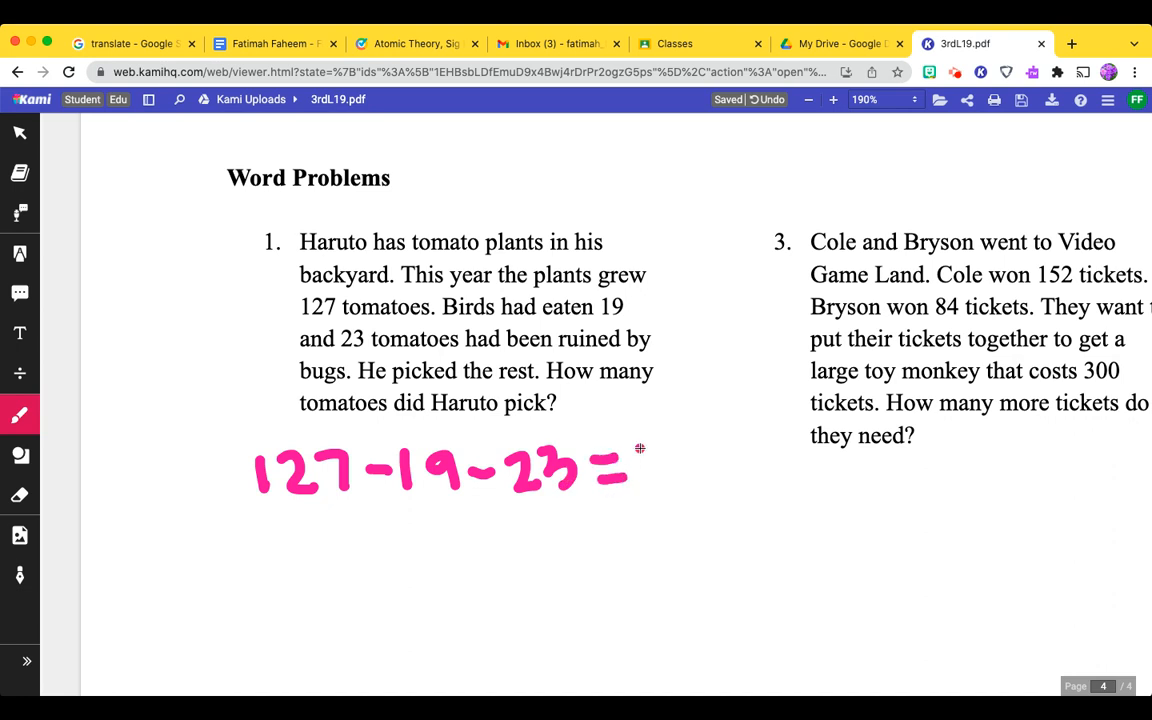
pyautogui.scroll(-3)
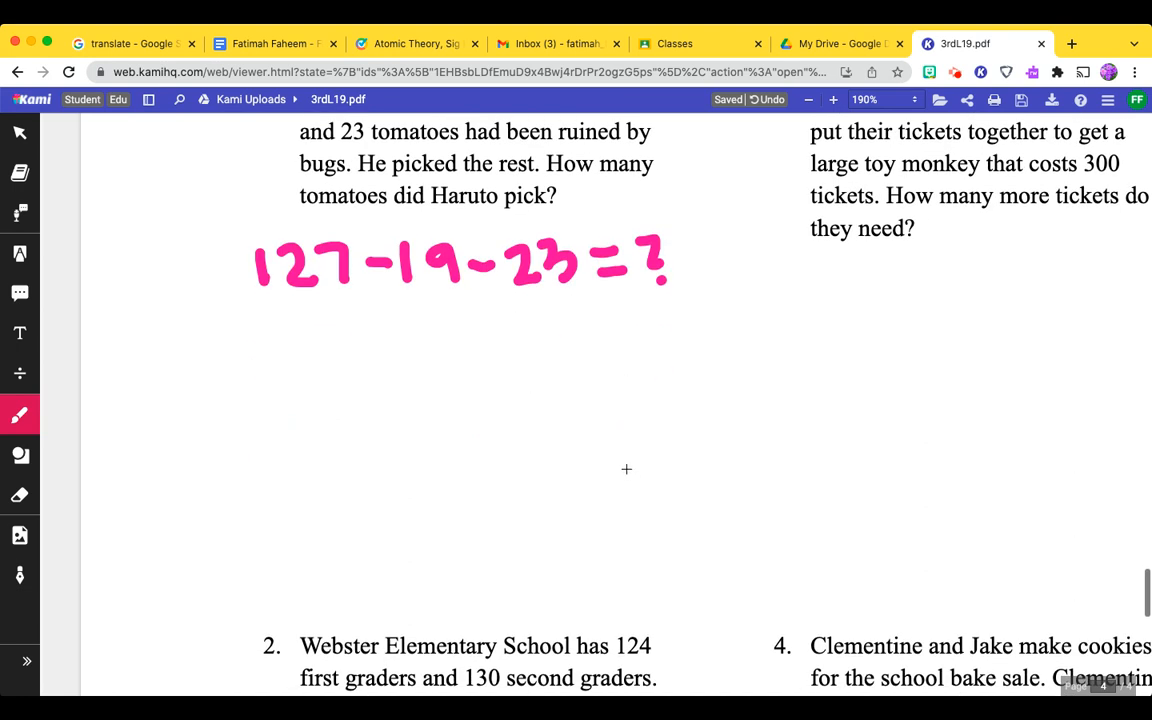
# Write the column subtraction 127−19 and its difference 108.
pyautogui.moveTo(296, 364); pyautogui.dragTo(300, 400)
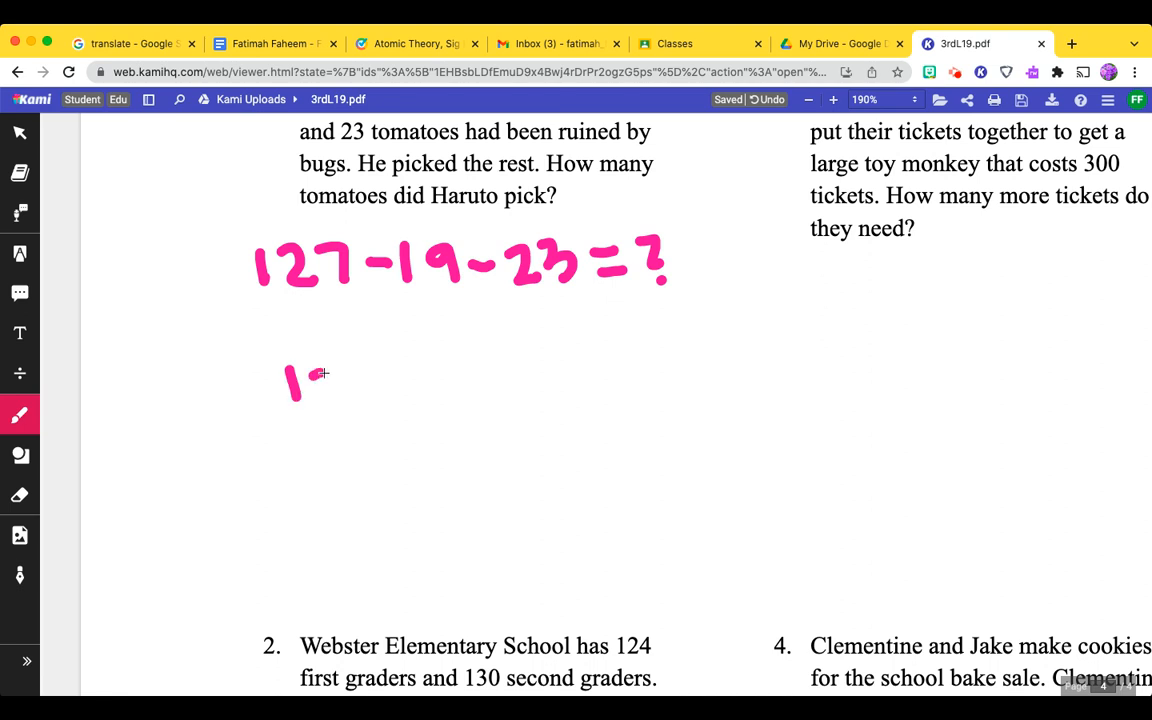
pyautogui.moveTo(320, 376); pyautogui.dragTo(376, 400)
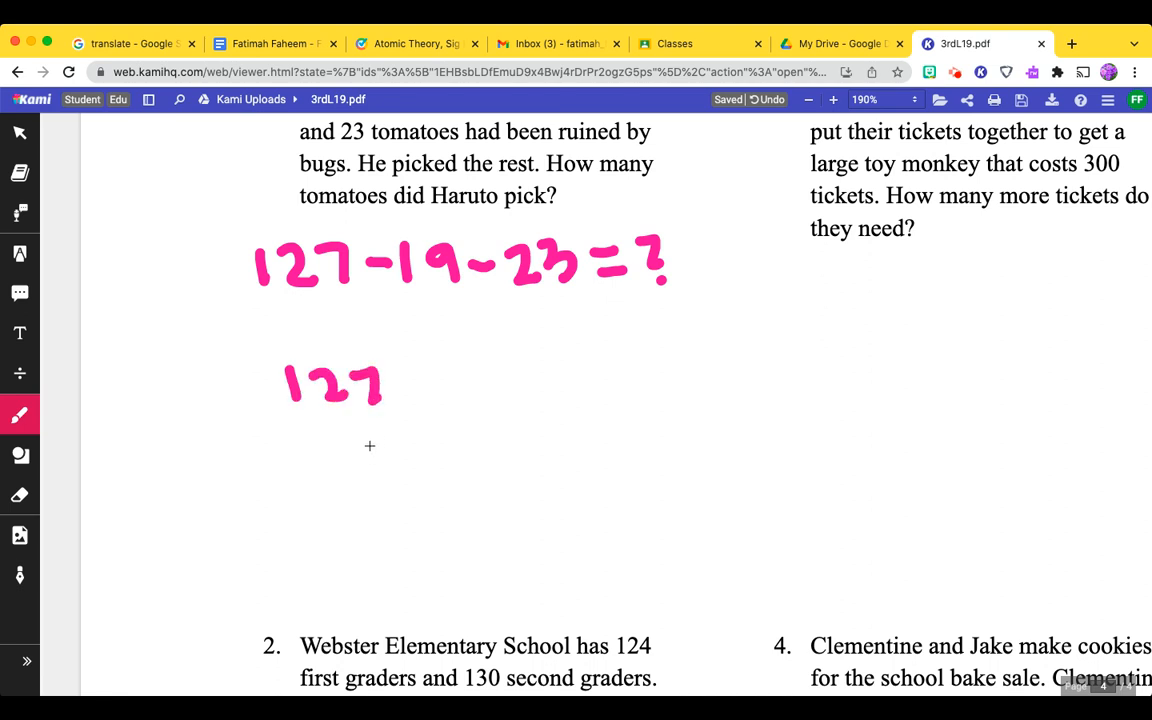
pyautogui.moveTo(240, 438); pyautogui.dragTo(270, 438)
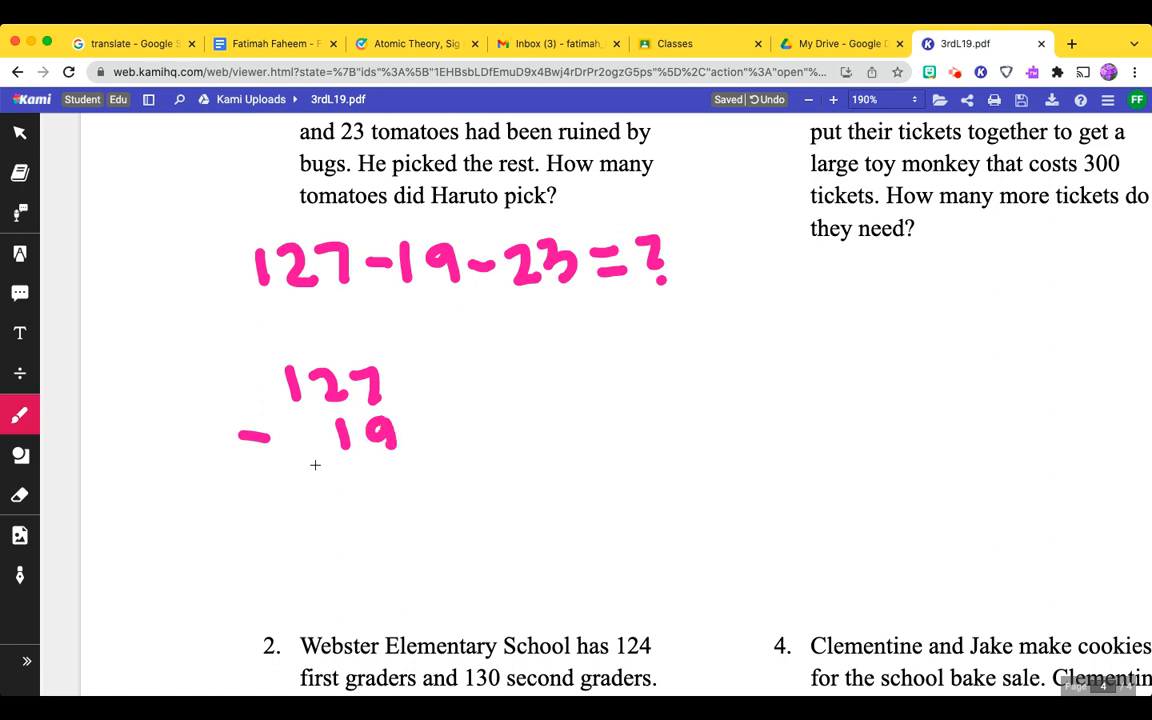
pyautogui.moveTo(264, 468); pyautogui.dragTo(404, 450)
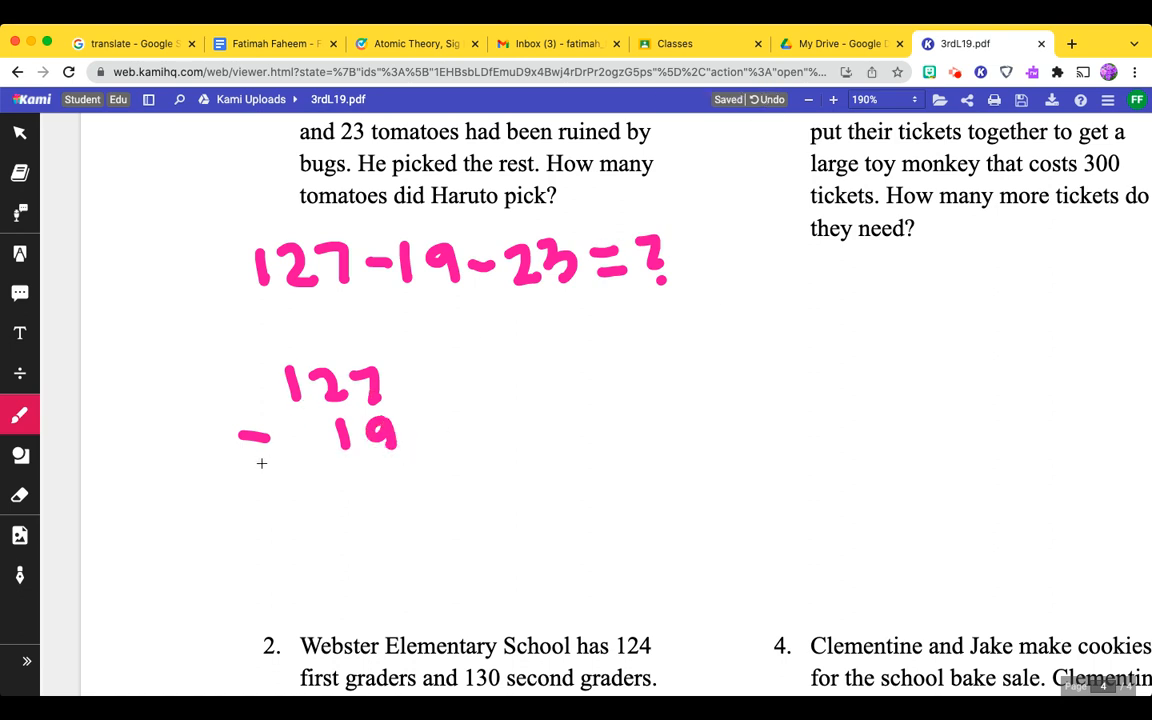
pyautogui.moveTo(262, 464); pyautogui.dragTo(408, 464)
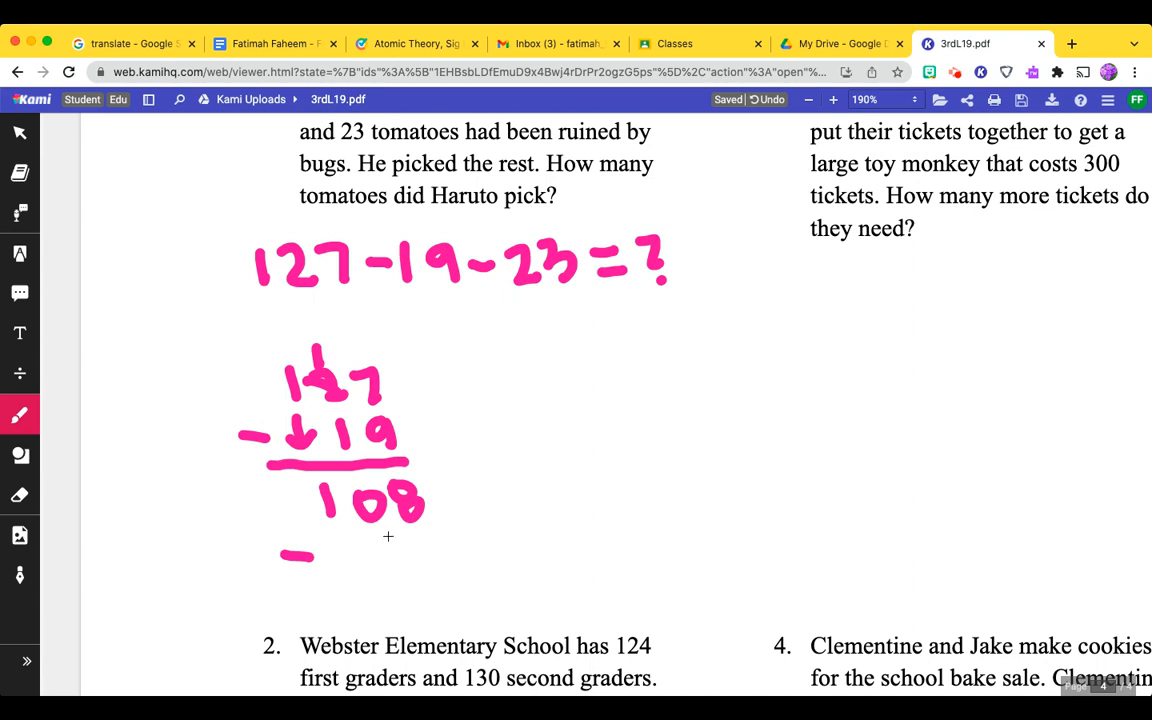
# Subtract 23 from 108 to get 85 and write the answer '=85 tomatoes' beside the work.
pyautogui.moveTo(360, 560); pyautogui.dragTo(436, 556)
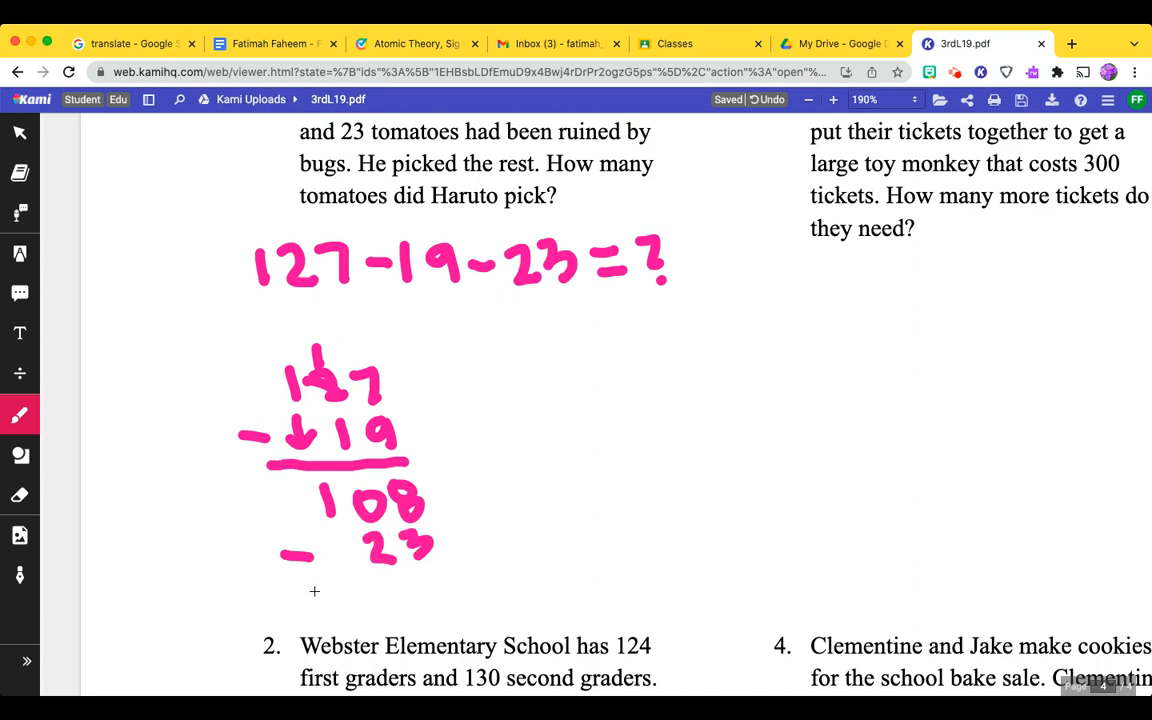
pyautogui.moveTo(308, 576); pyautogui.dragTo(444, 572)
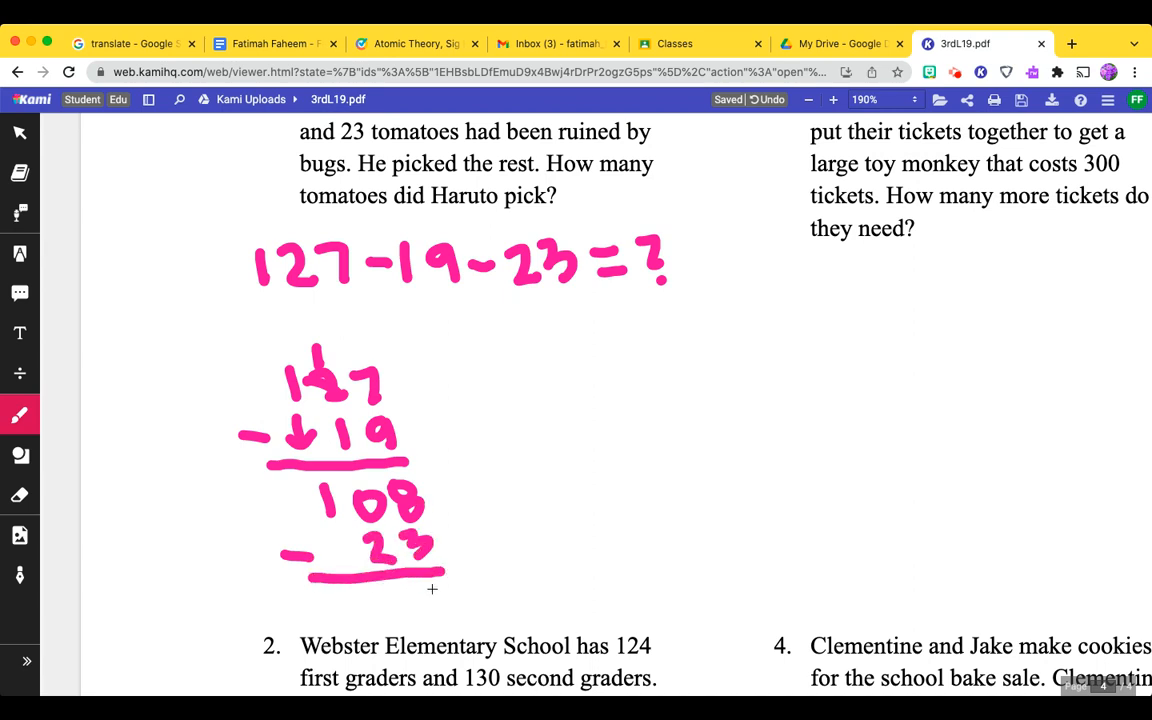
pyautogui.moveTo(420, 596); pyautogui.dragTo(444, 620)
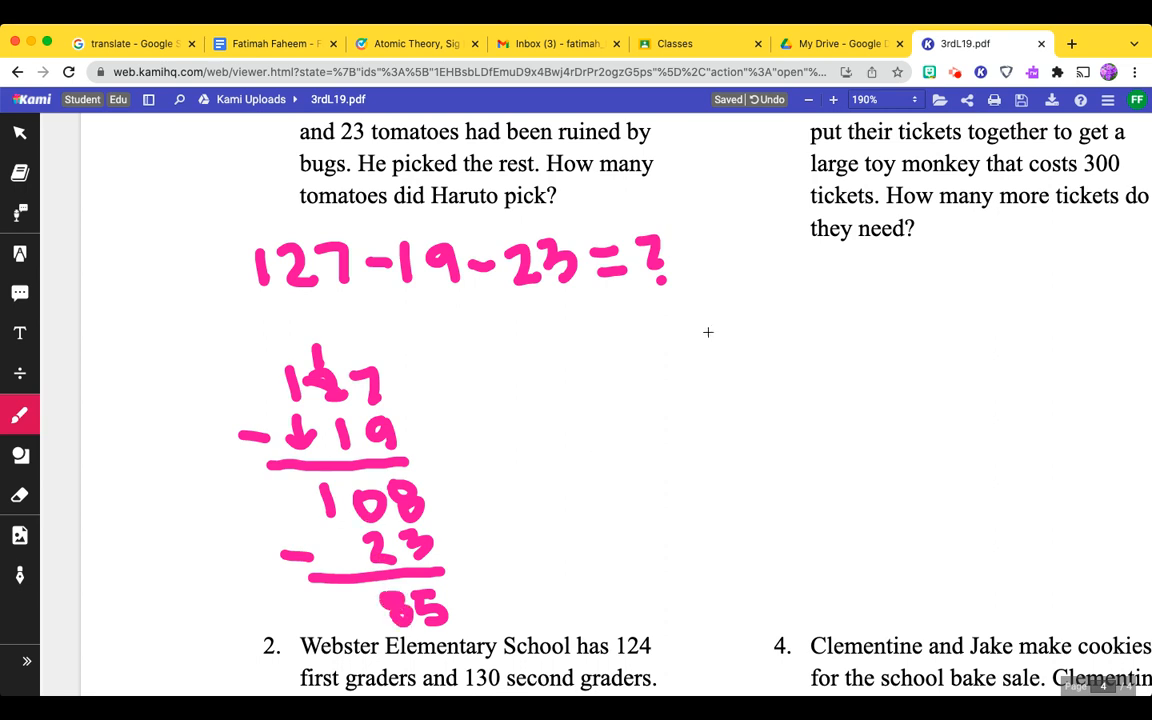
pyautogui.moveTo(520, 410); pyautogui.dragTo(600, 410)
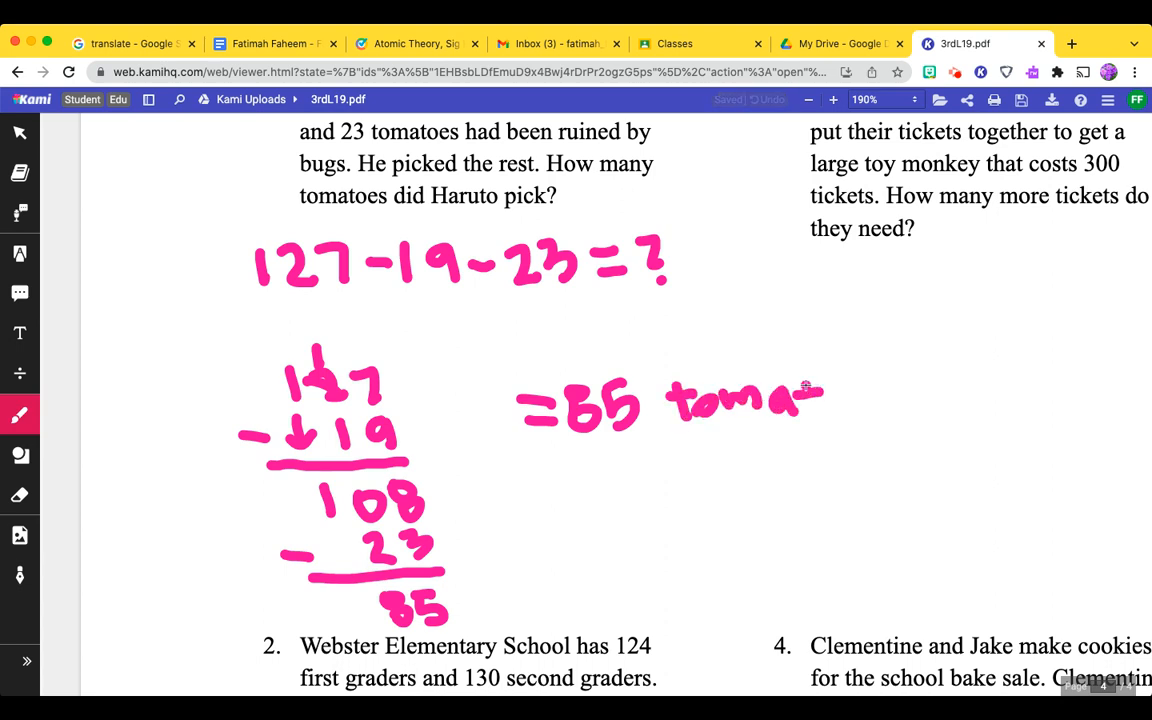
pyautogui.moveTo(820, 400); pyautogui.dragTo(900, 410)
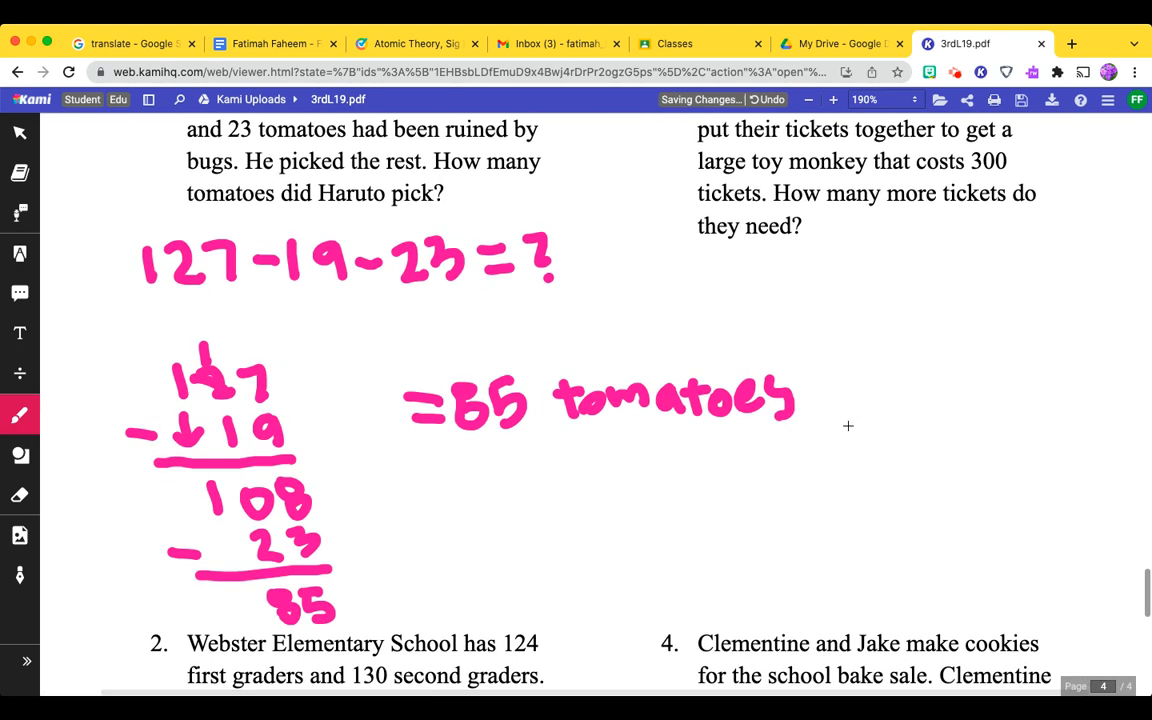
pyautogui.scroll(3)
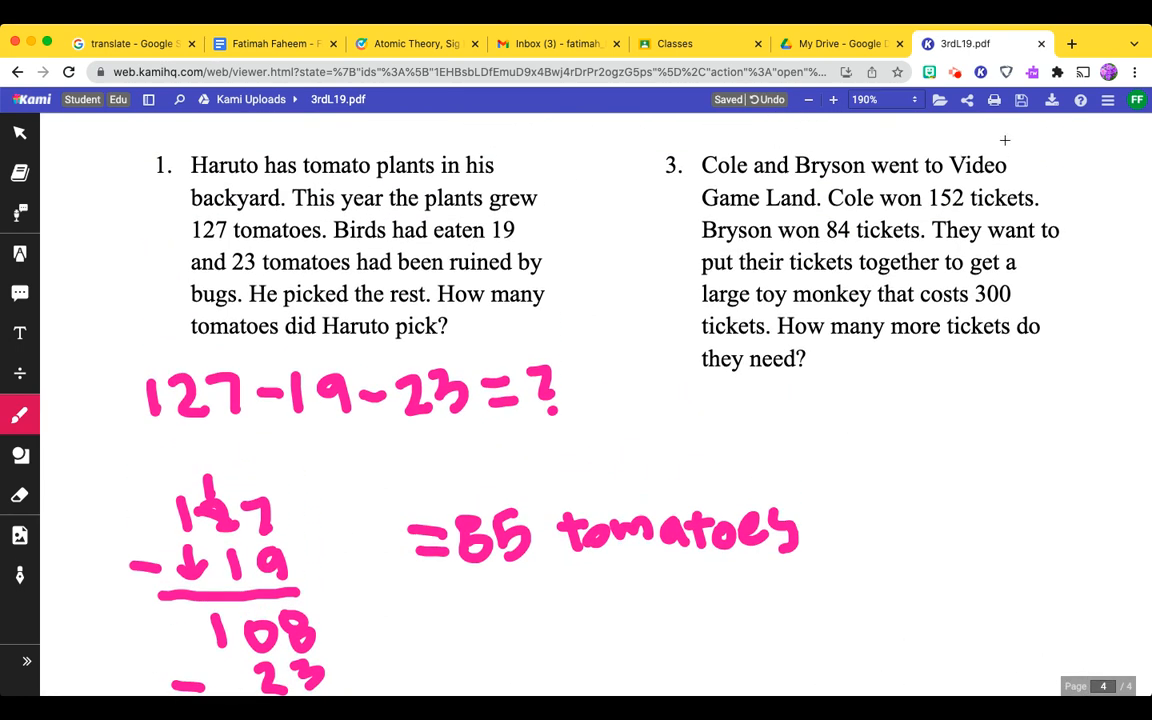